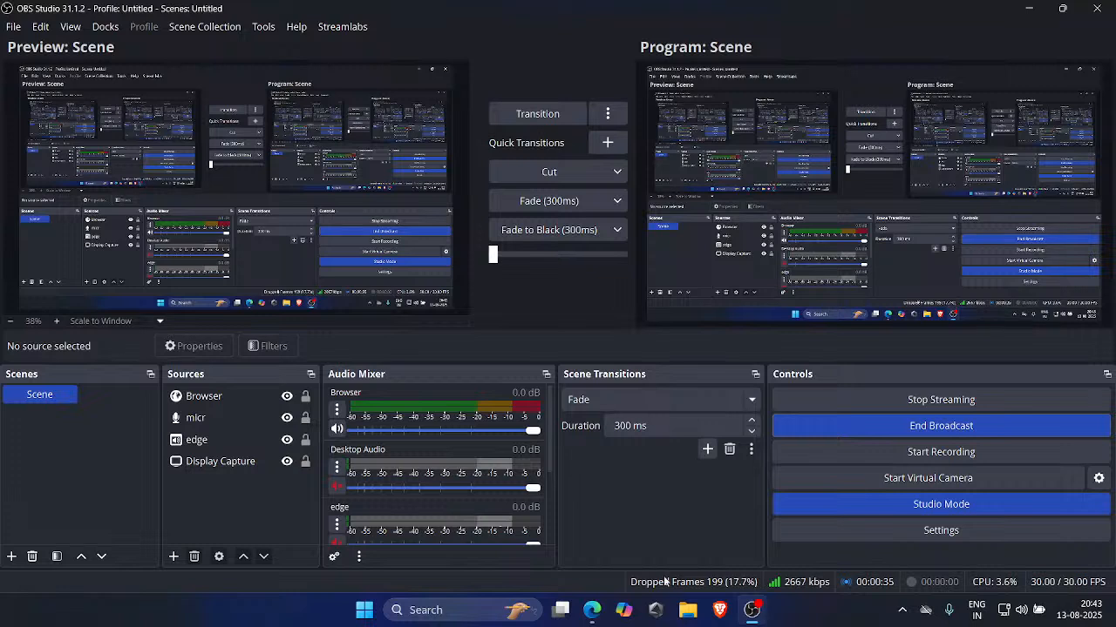
{"action": "mouse_move", "coordinate": [671, 595]}
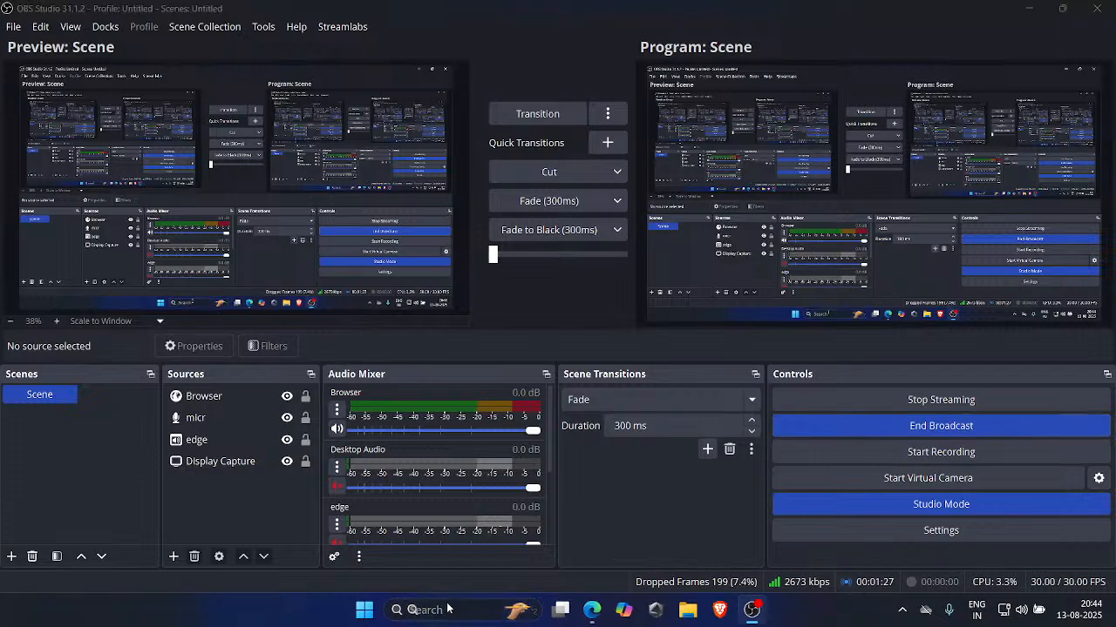
Leave Microsoft Edge and launch OneNote by searching 'om' in Windows Search.
{"action": "left_click", "coordinate": [396, 610]}
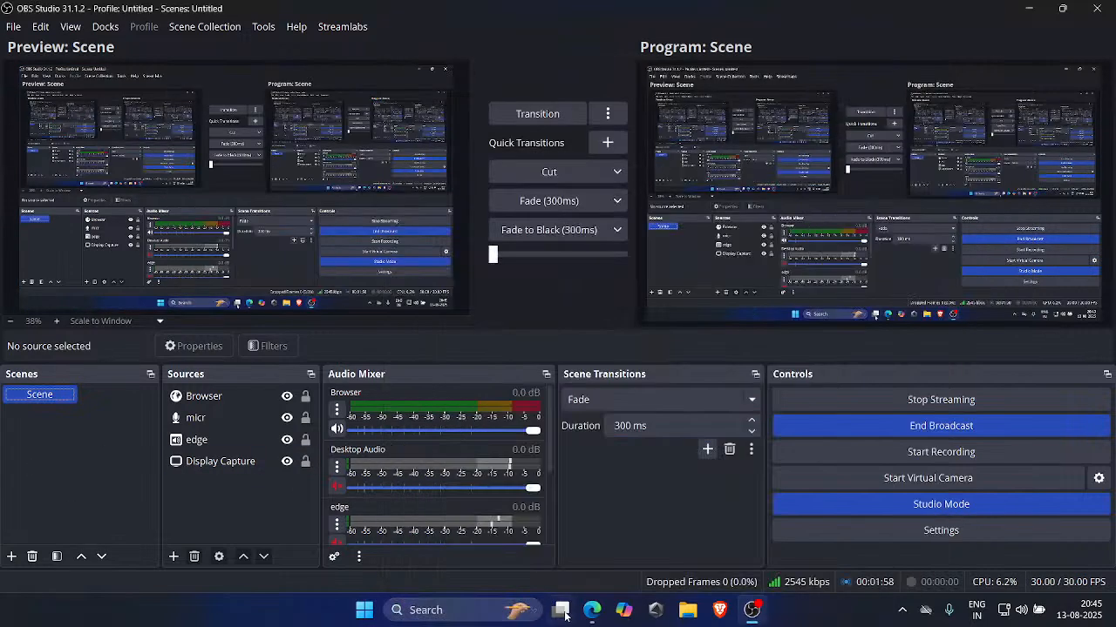
{"action": "left_click", "coordinate": [592, 610]}
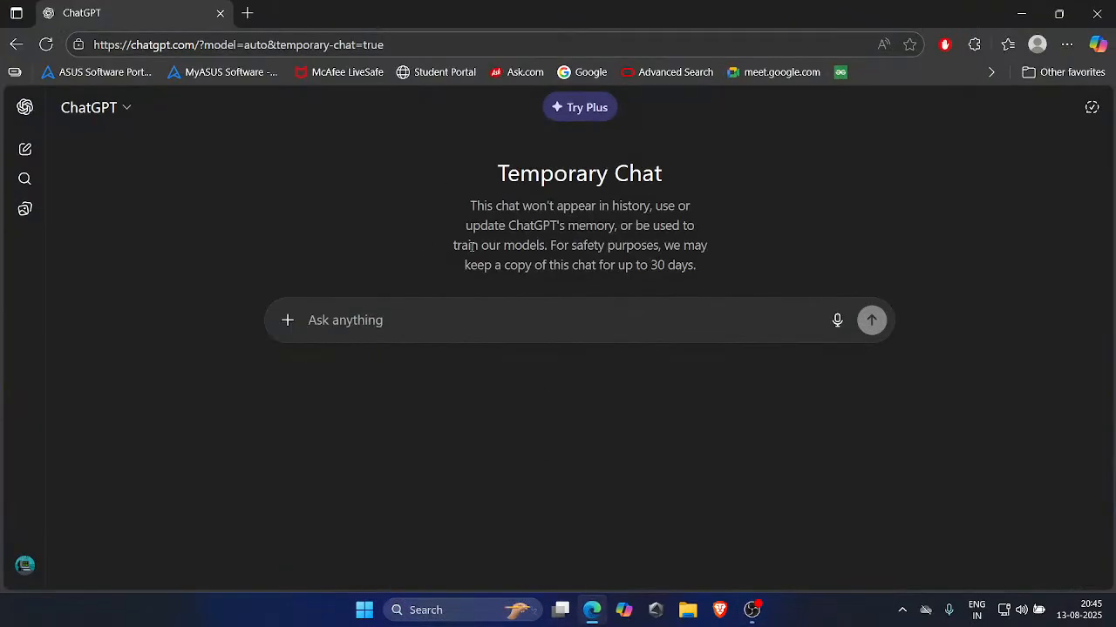
{"action": "left_click", "coordinate": [427, 609]}
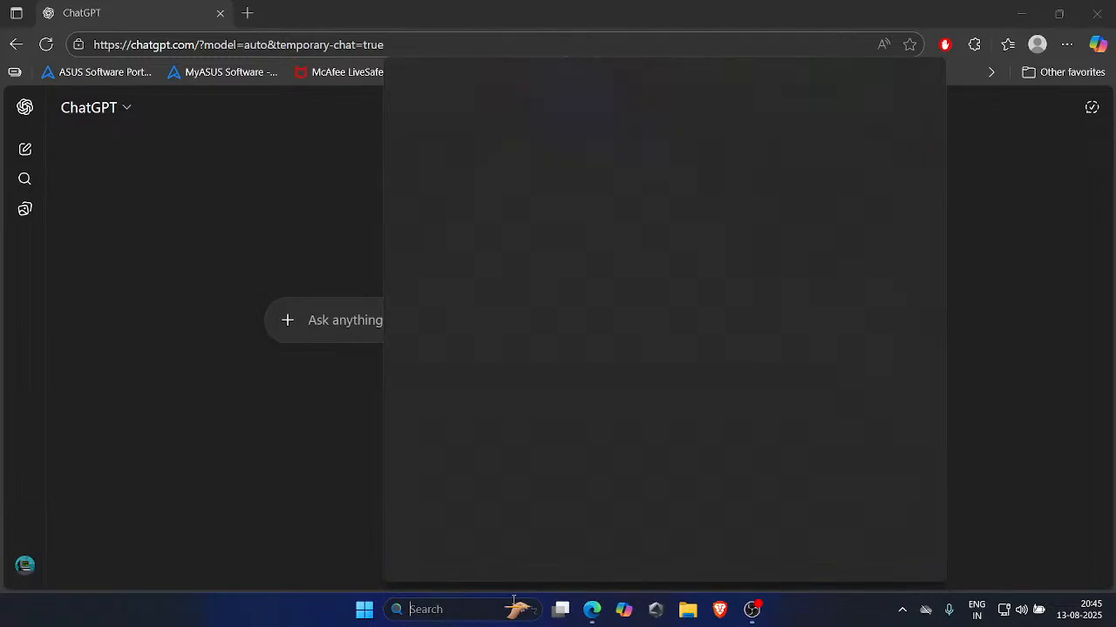
{"action": "type", "text": "om"}
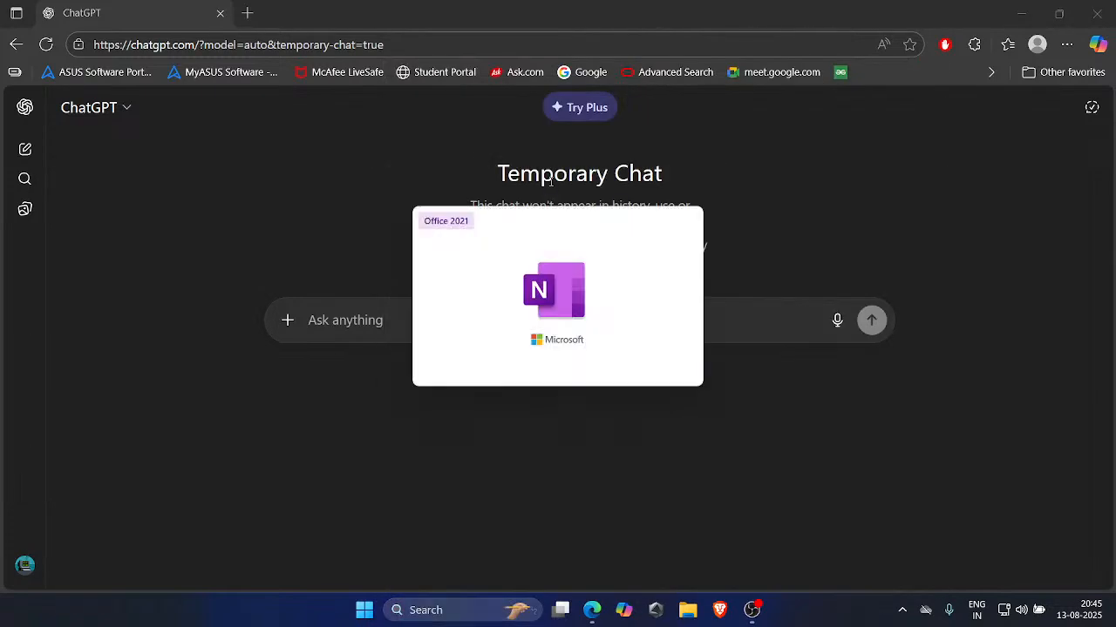
{"action": "left_click", "coordinate": [766, 610]}
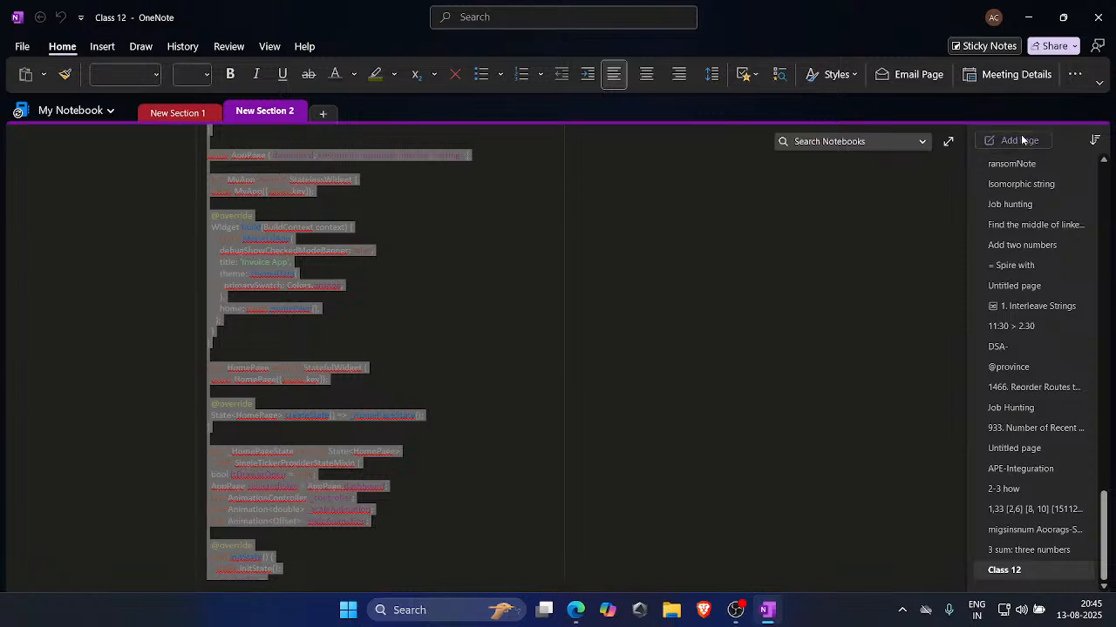
Add a new untitled page to the section and place the cursor in its title and body.
{"action": "left_click", "coordinate": [1013, 140]}
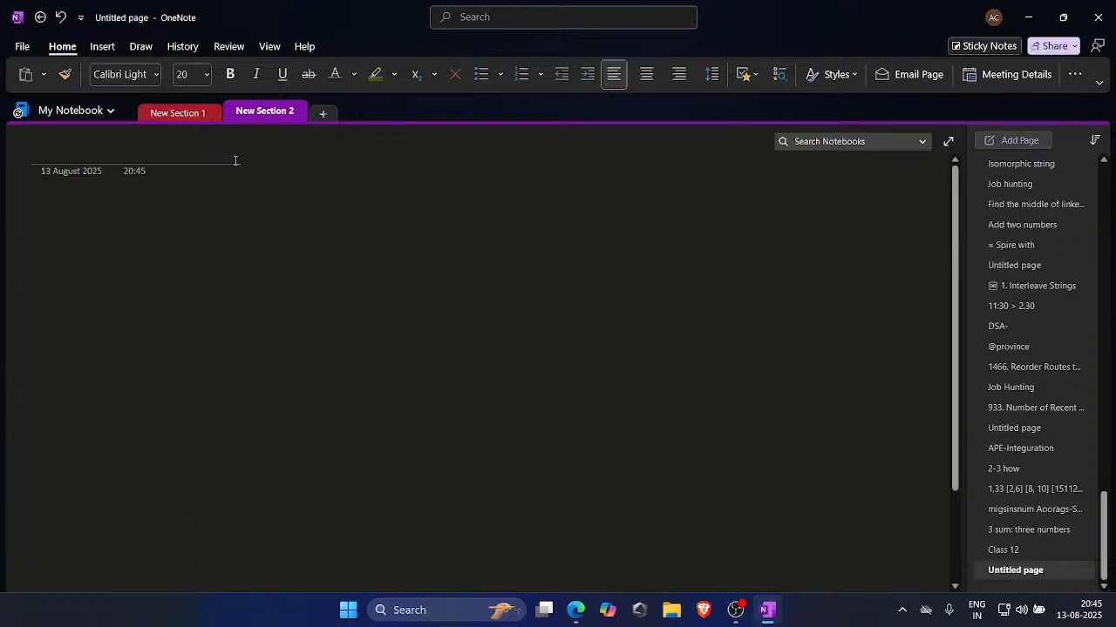
{"action": "left_click", "coordinate": [40, 148]}
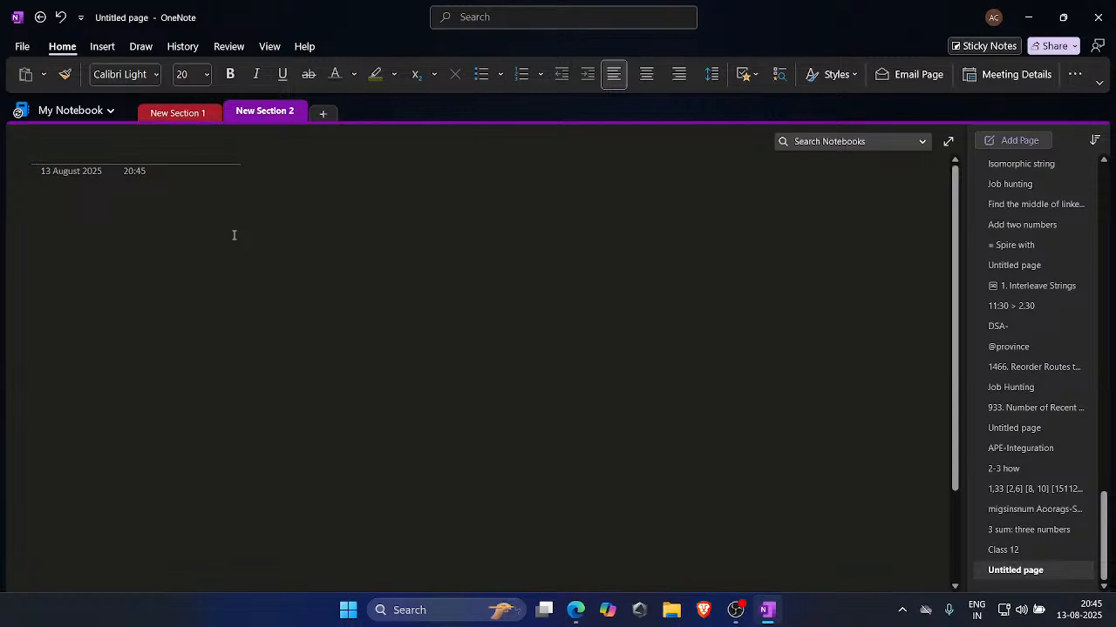
{"action": "left_click", "coordinate": [41, 148]}
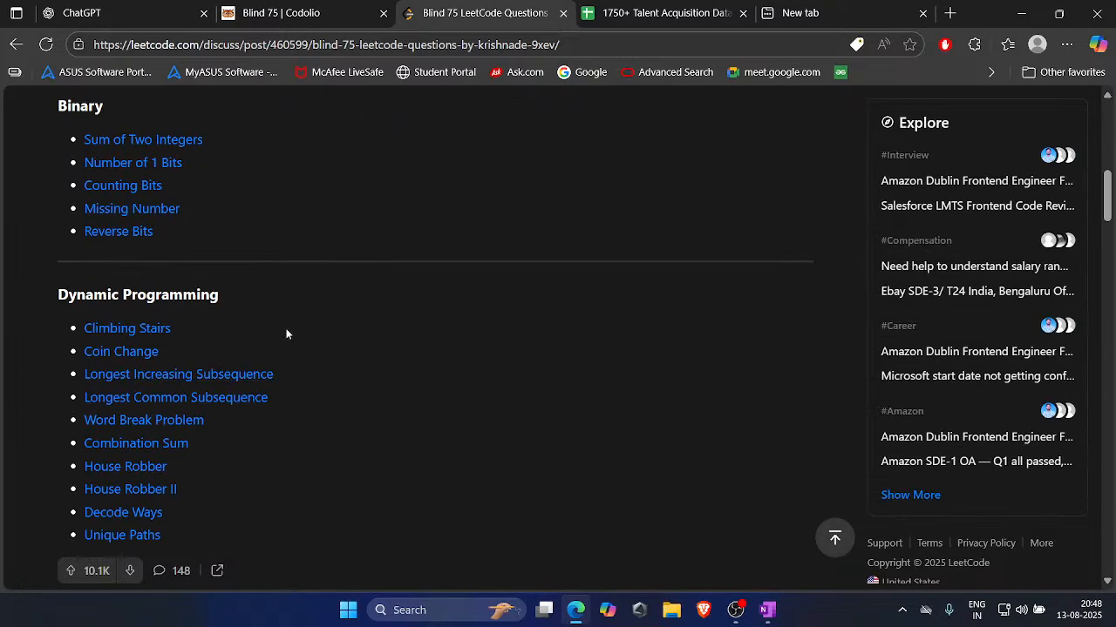
Scroll the Blind 75 list to Linked List and open 'Remove Nth Node From End Of List'.
{"action": "scroll", "scroll_direction": "down", "scroll_amount": 3}
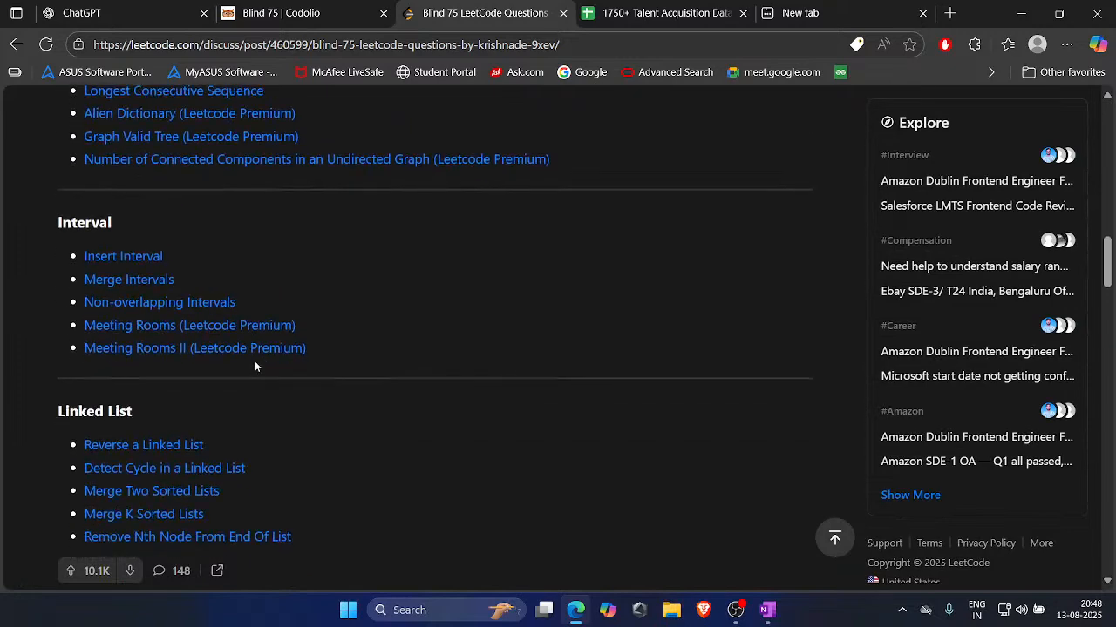
{"action": "scroll", "scroll_direction": "down", "scroll_amount": 3}
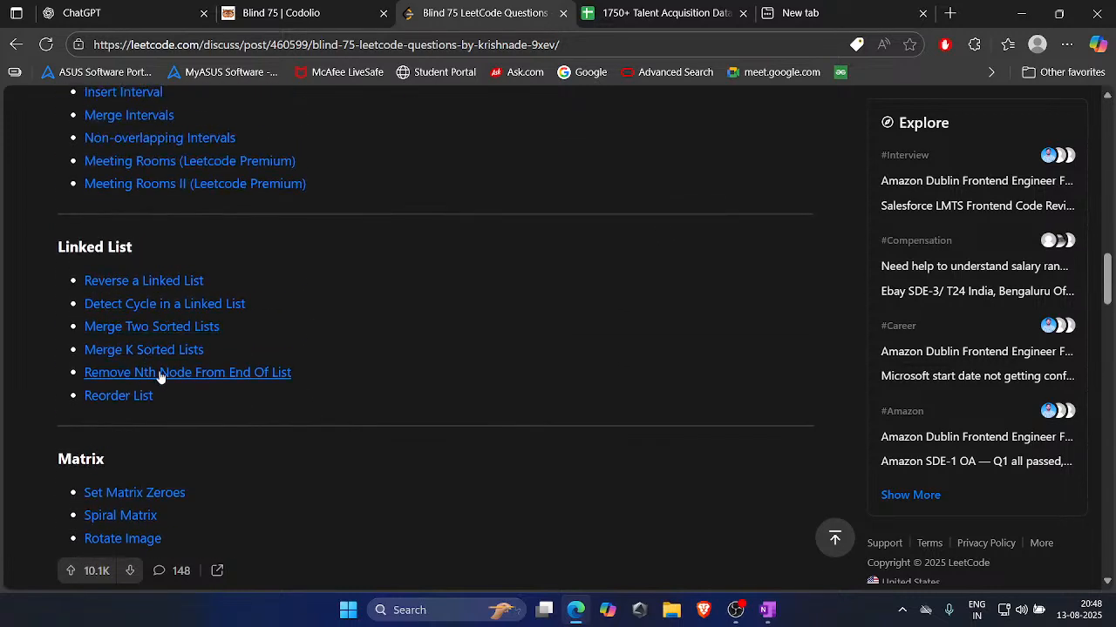
{"action": "mouse_move", "coordinate": [188, 378]}
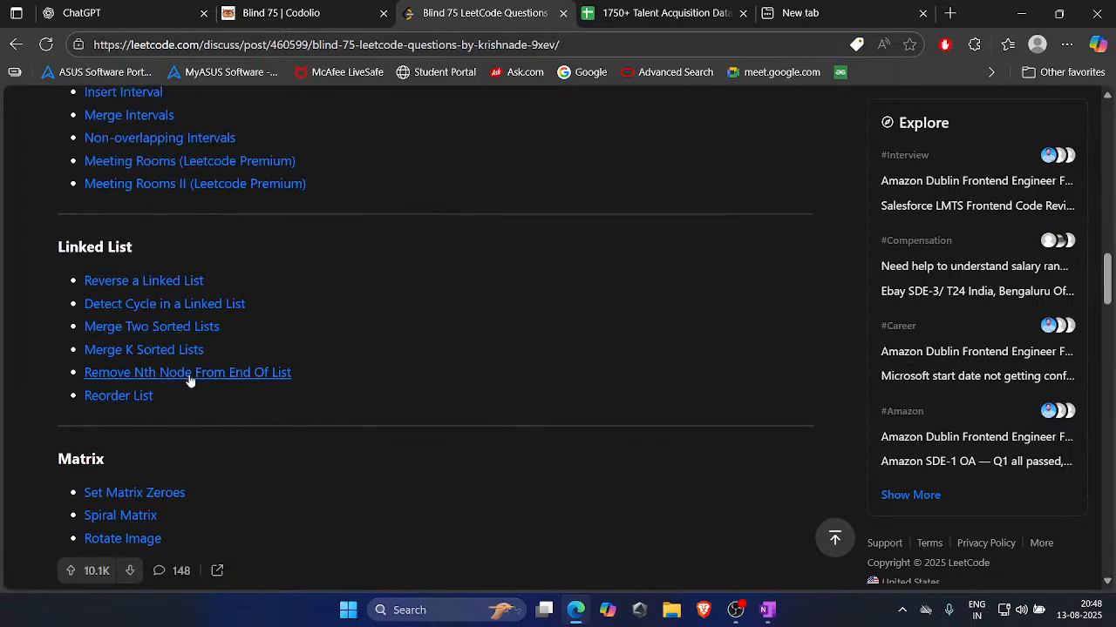
{"action": "scroll", "scroll_direction": "down", "scroll_amount": 3}
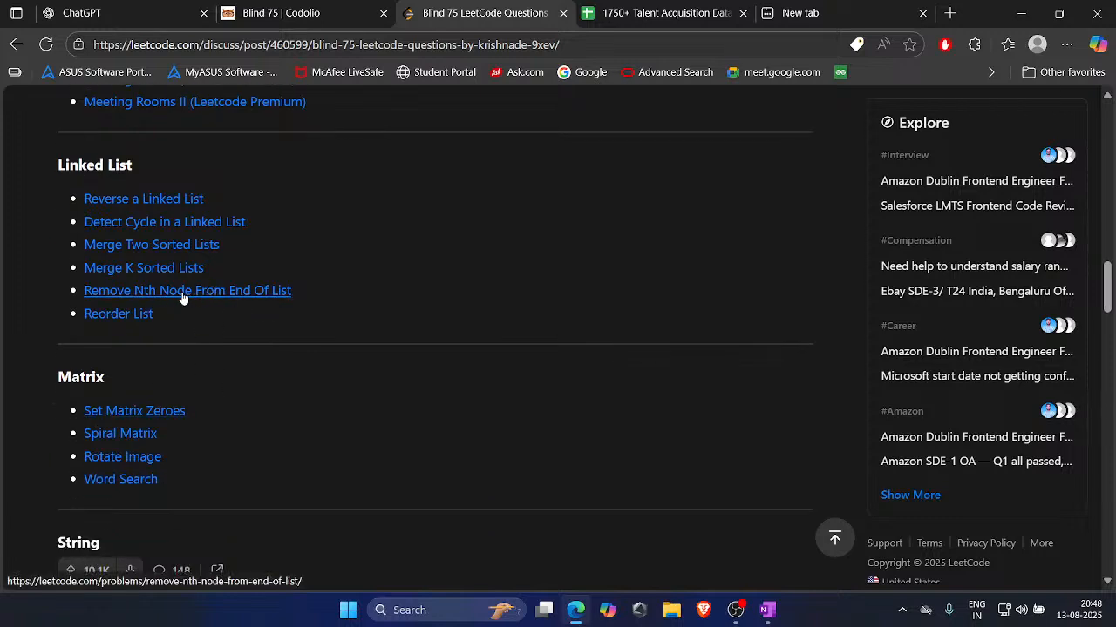
{"action": "left_click", "coordinate": [188, 290]}
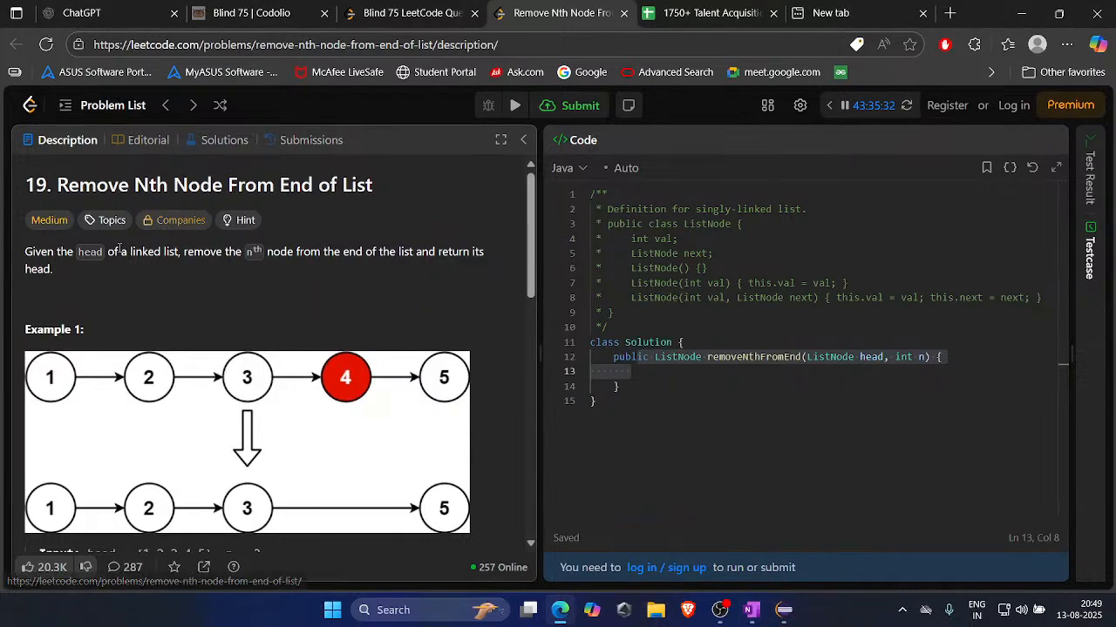
Scroll the description to Examples 1–3, copy them, and return to OneNote.
{"action": "scroll", "scroll_direction": "down", "scroll_amount": 3}
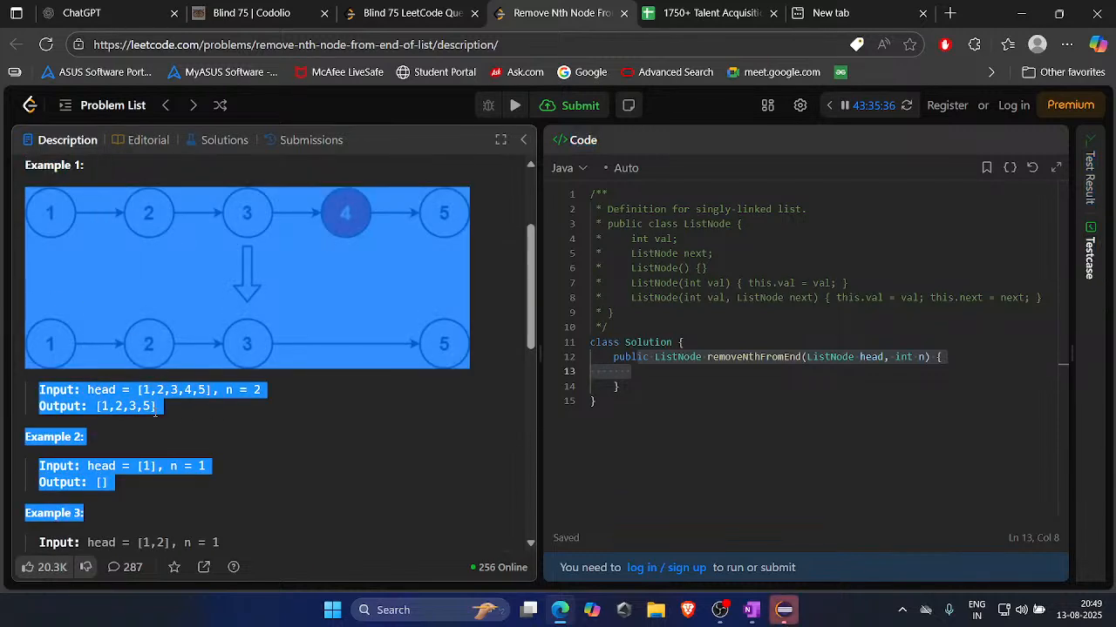
{"action": "scroll", "scroll_direction": "down", "scroll_amount": 3}
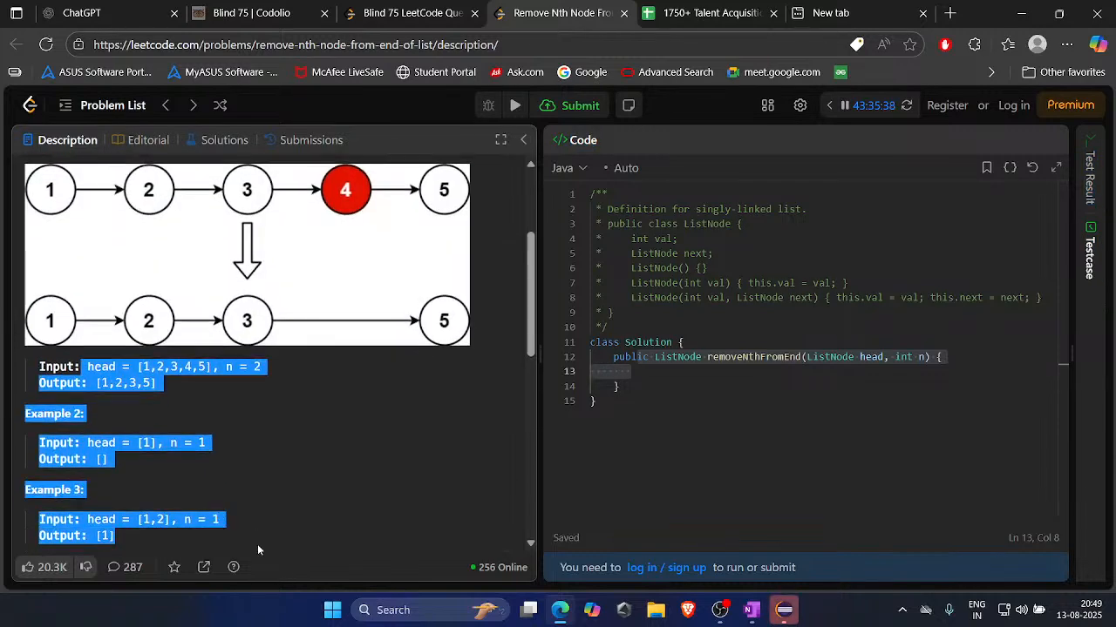
{"action": "scroll", "scroll_direction": "down", "scroll_amount": 3}
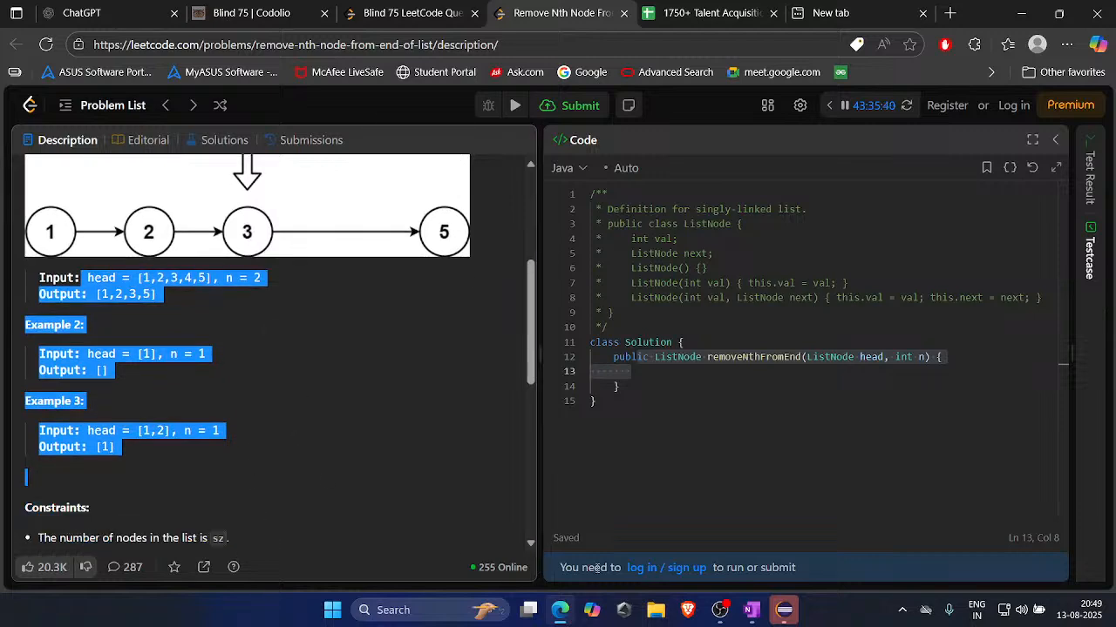
{"action": "left_click", "coordinate": [782, 609]}
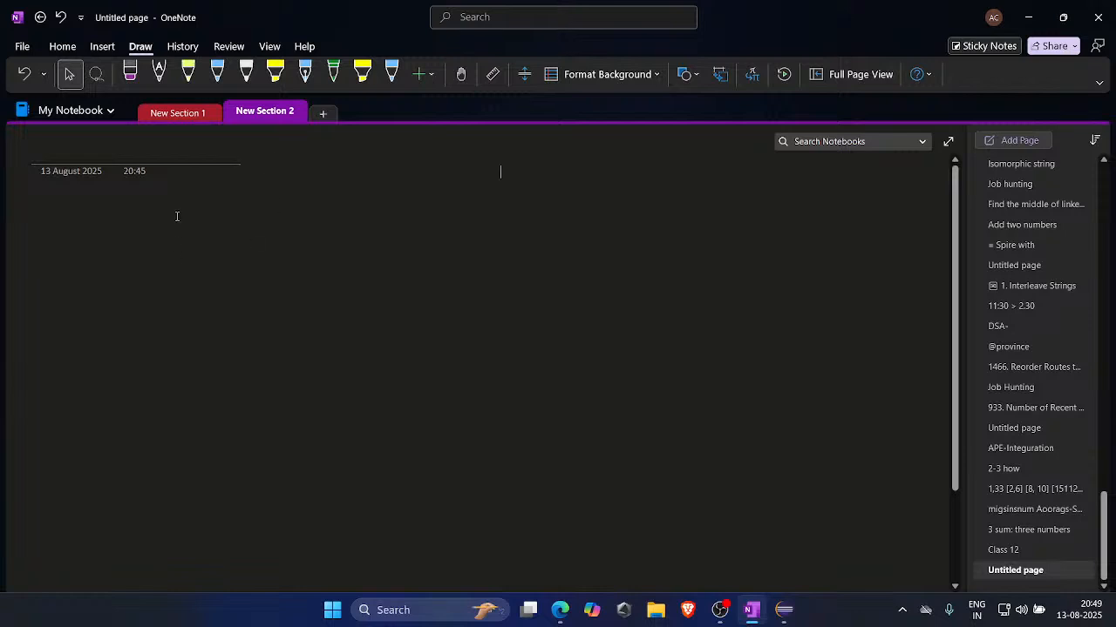
Paste the examples, change their font and colour to light blue, and bullet Example 1.
{"action": "key", "text": "ctrl+v"}
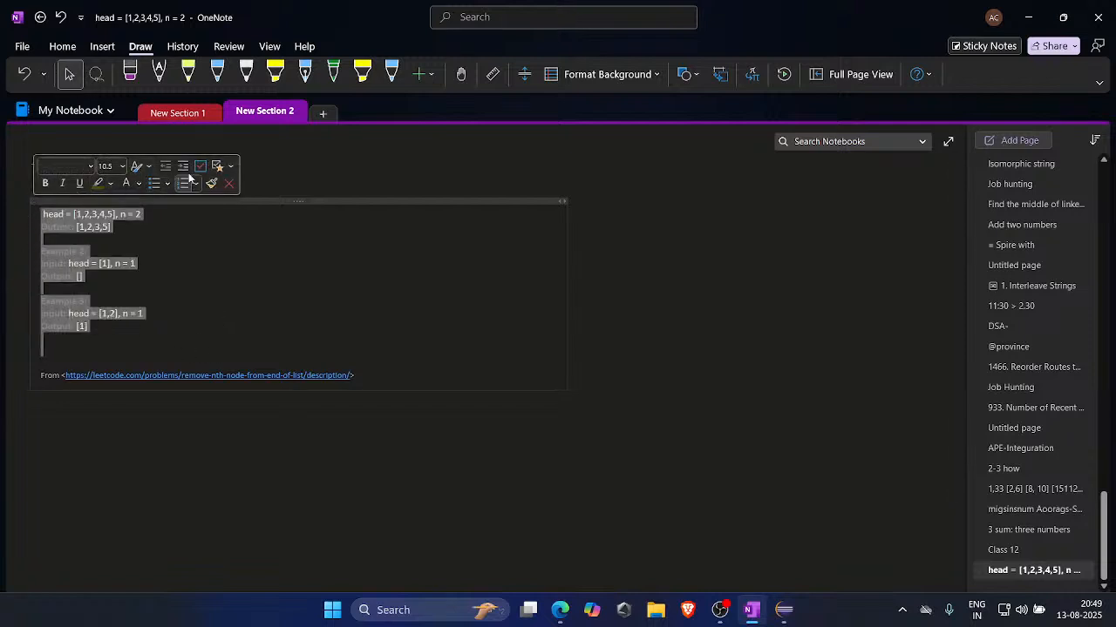
{"action": "left_click", "coordinate": [61, 165]}
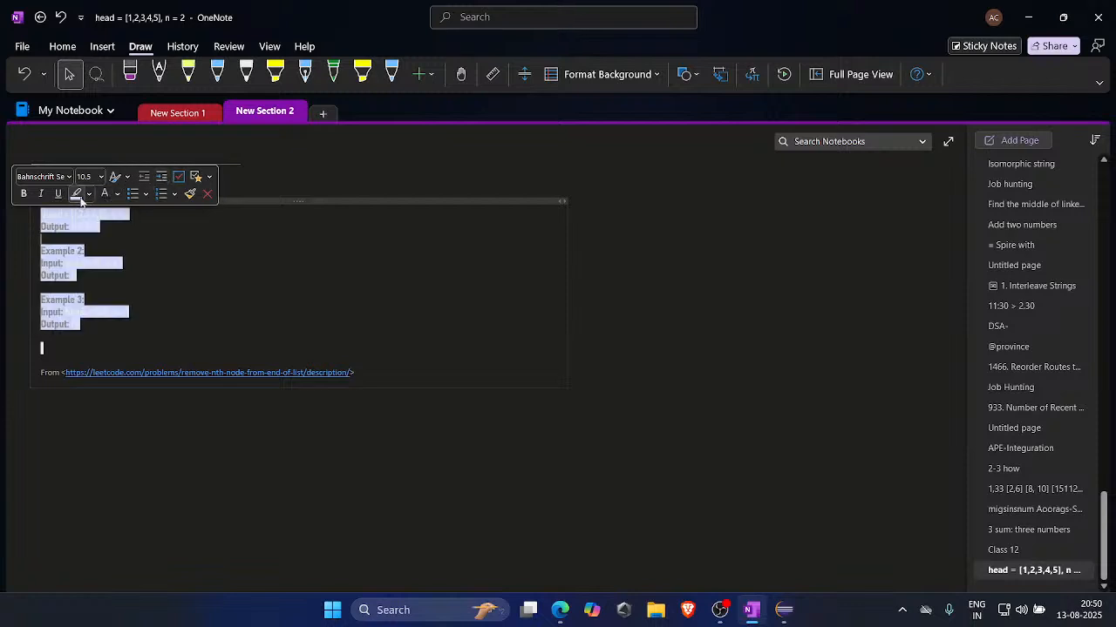
{"action": "left_click", "coordinate": [86, 192]}
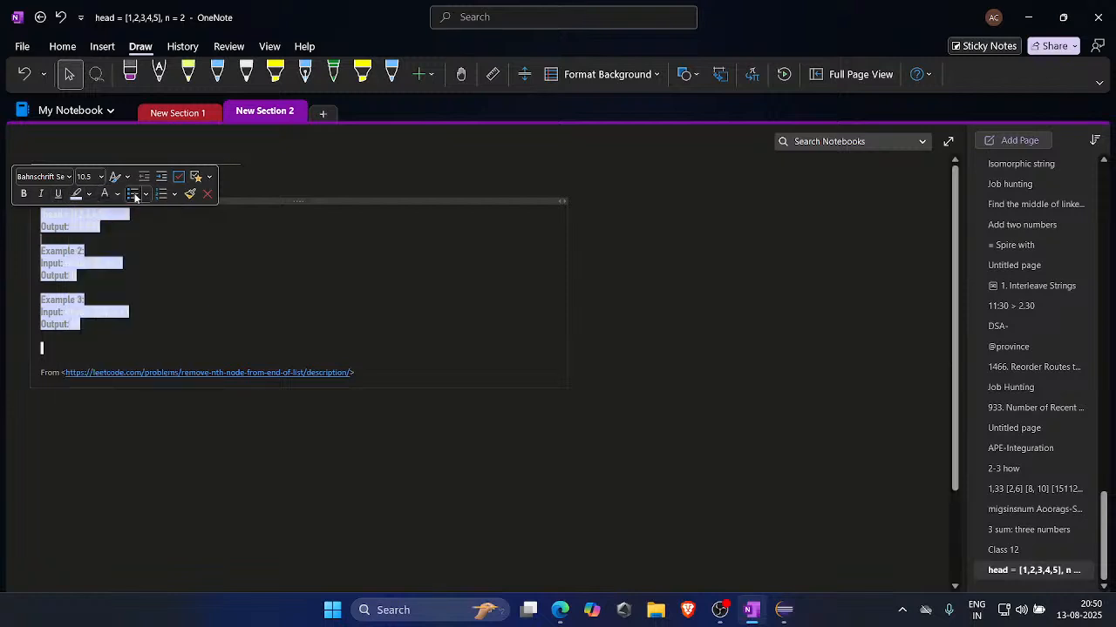
{"action": "left_click", "coordinate": [133, 192]}
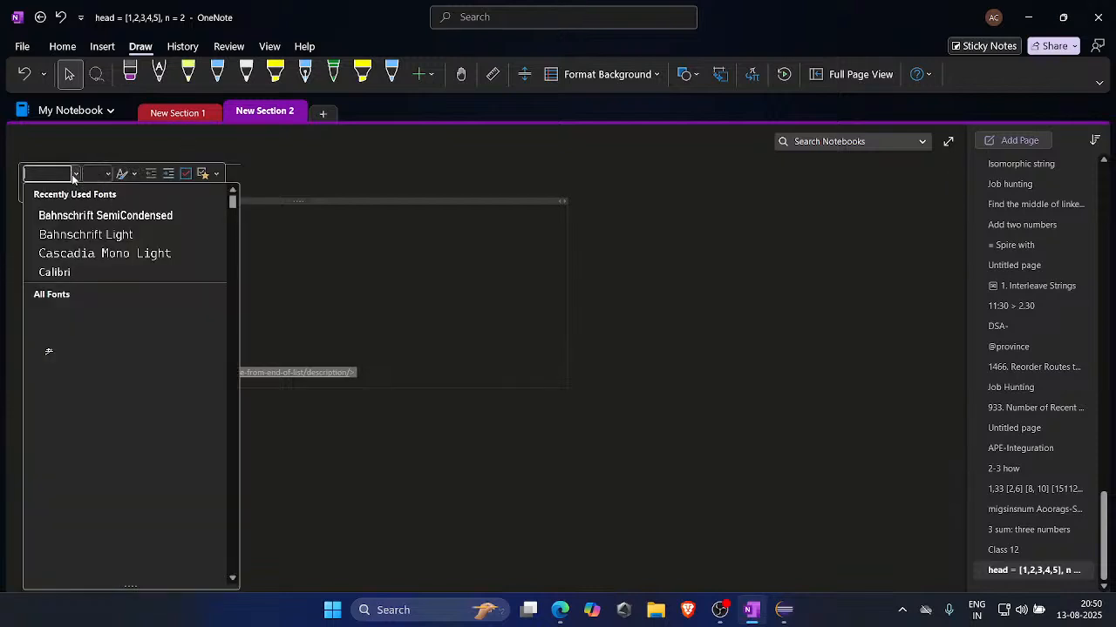
{"action": "mouse_move", "coordinate": [85, 235]}
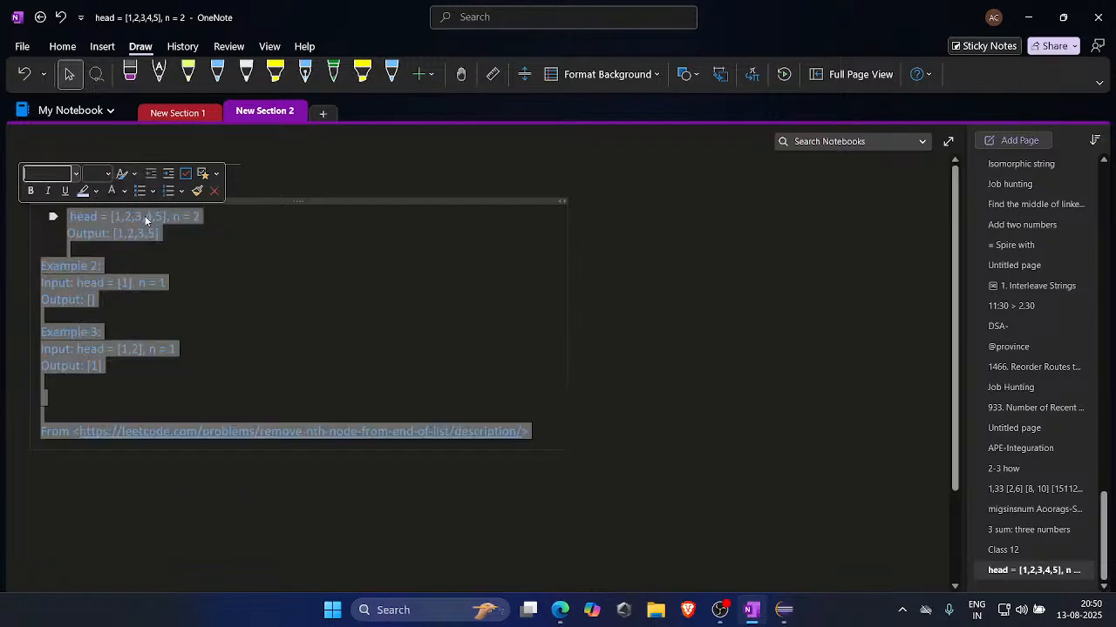
{"action": "left_click", "coordinate": [411, 381]}
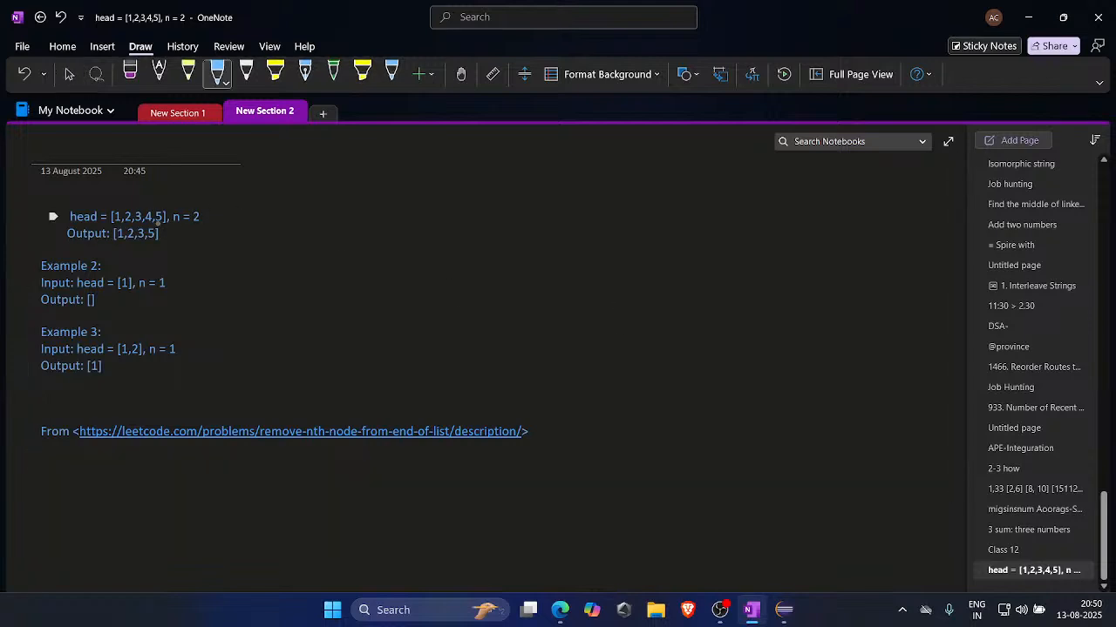
With a Draw pen, circle 'n = 2' and node 3 and write '2nd' beside it.
{"action": "left_click_drag", "start_coordinate": [190, 216], "coordinate": [204, 217]}
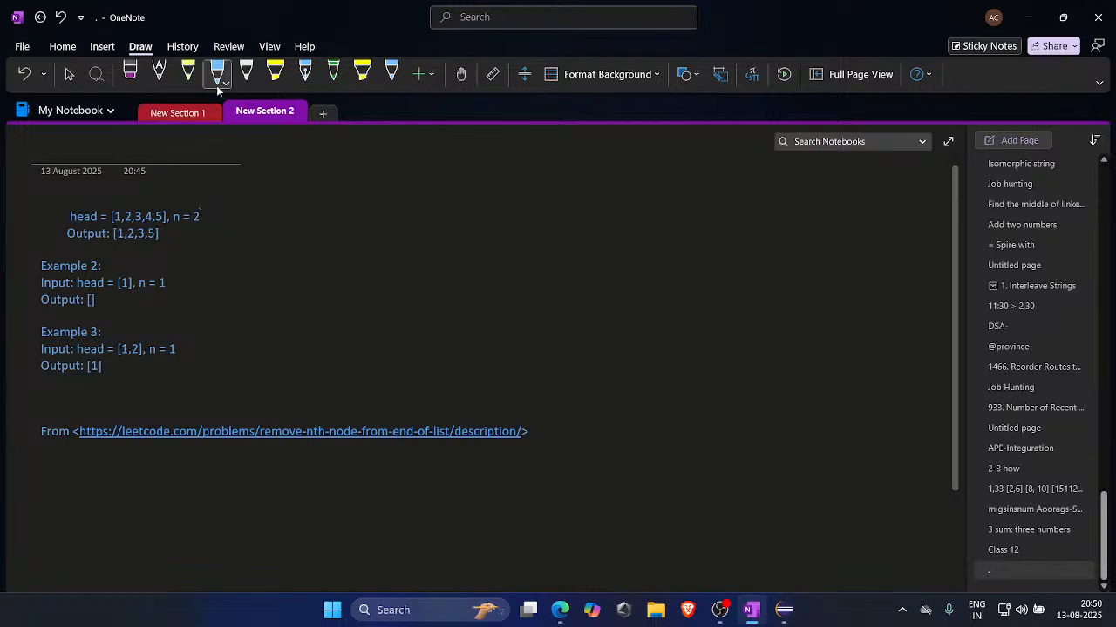
{"action": "left_click", "coordinate": [246, 74]}
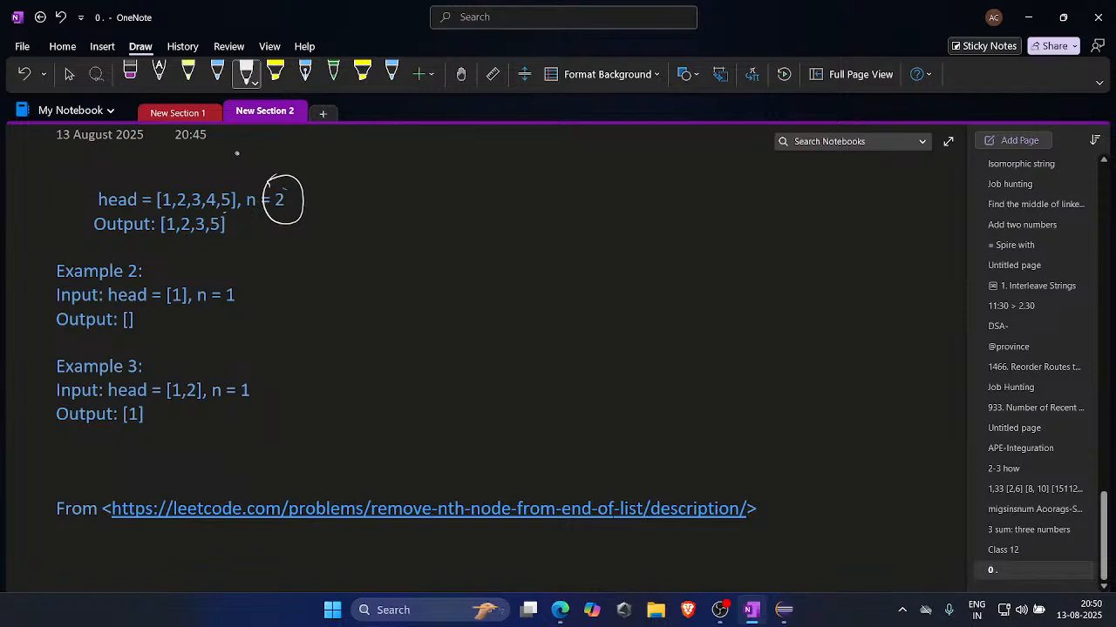
{"action": "left_click_drag", "start_coordinate": [240, 157], "coordinate": [314, 152]}
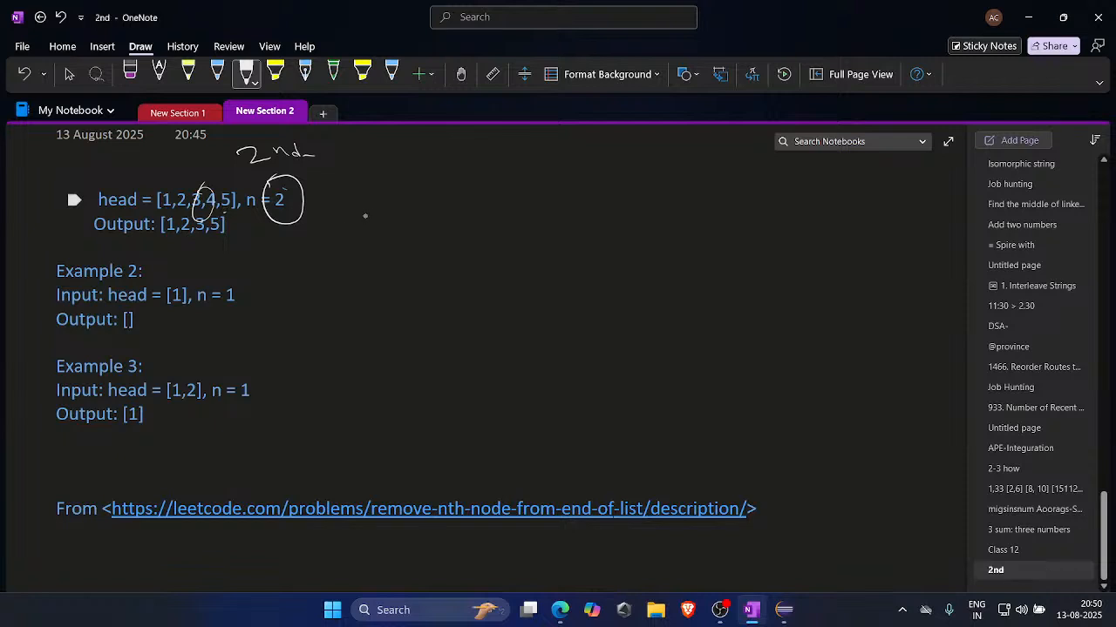
{"action": "left_click_drag", "start_coordinate": [388, 213], "coordinate": [514, 205]}
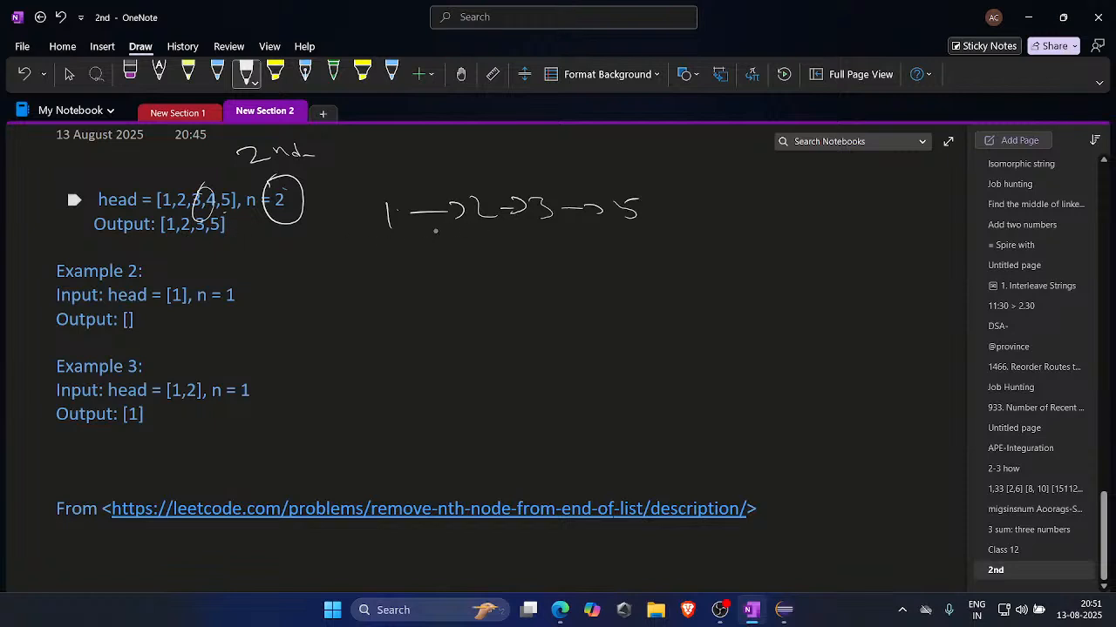
Underline the sketch, draw 1->2->3->4->5, circle node 4, and write slow and fast.
{"action": "left_click_drag", "start_coordinate": [401, 237], "coordinate": [619, 214]}
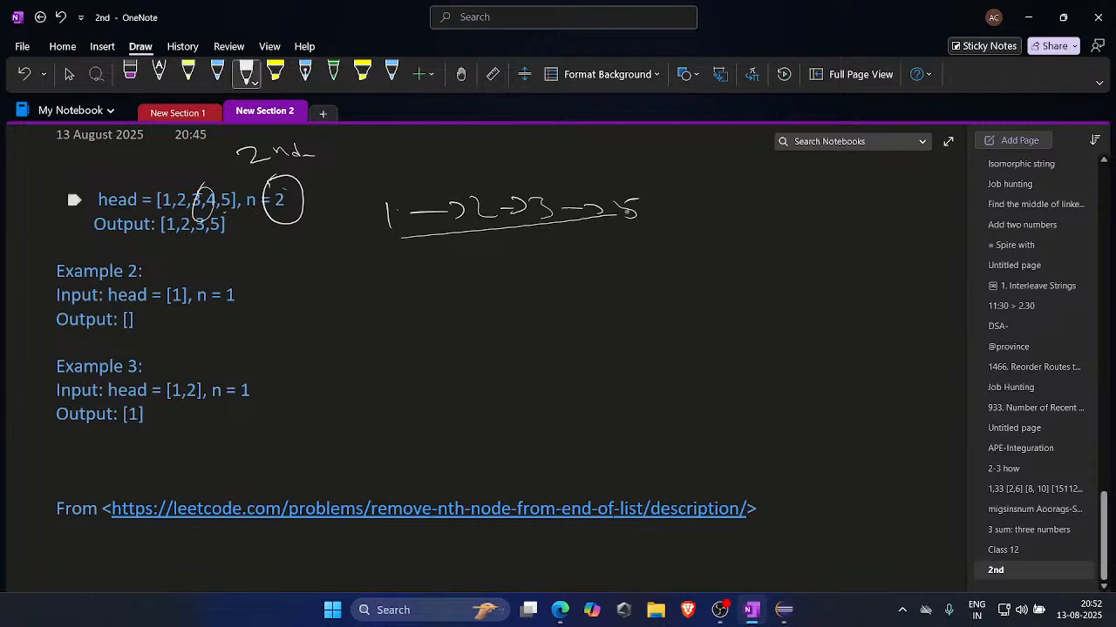
{"action": "left_click_drag", "start_coordinate": [391, 161], "coordinate": [425, 160]}
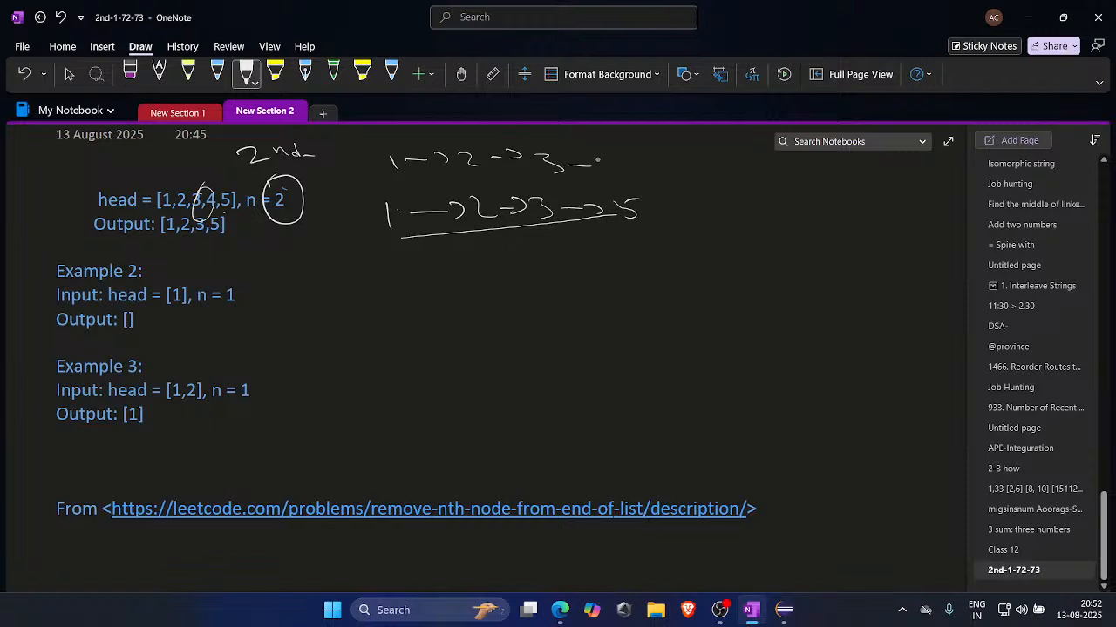
{"action": "left_click_drag", "start_coordinate": [610, 162], "coordinate": [715, 166]}
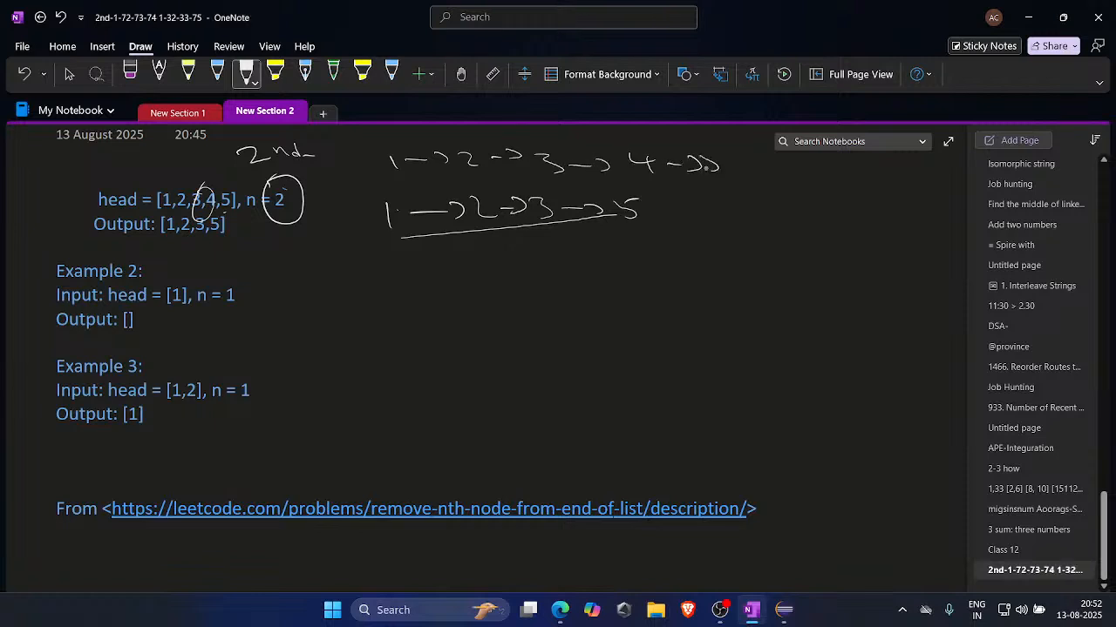
{"action": "left_click_drag", "start_coordinate": [619, 149], "coordinate": [671, 196]}
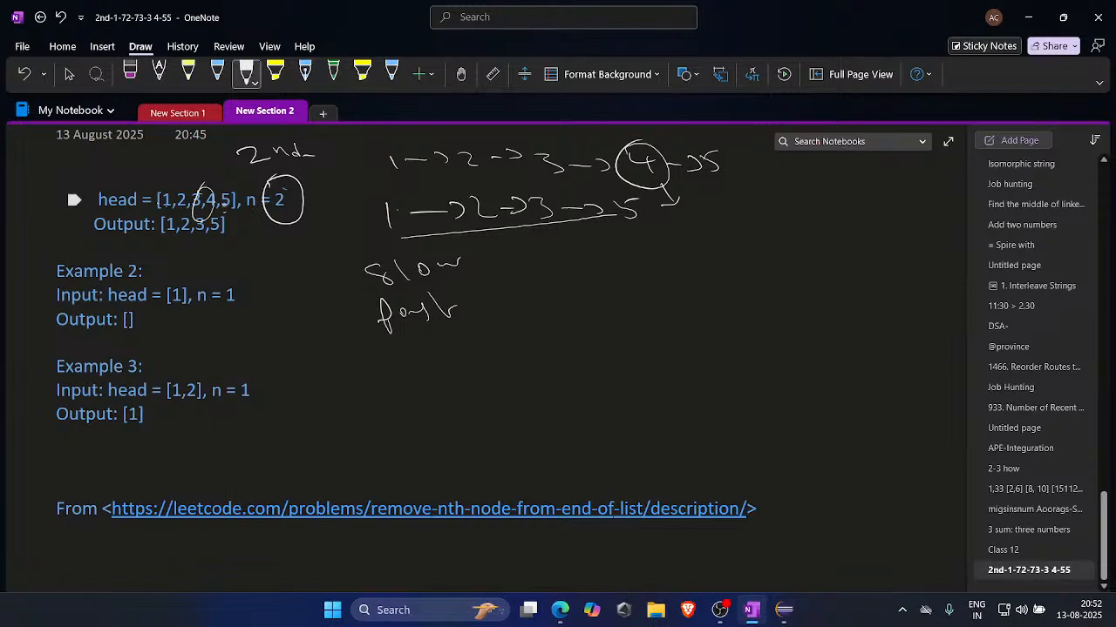
{"action": "left_click_drag", "start_coordinate": [728, 257], "coordinate": [749, 283]}
{"action": "type", "text": "u m"}
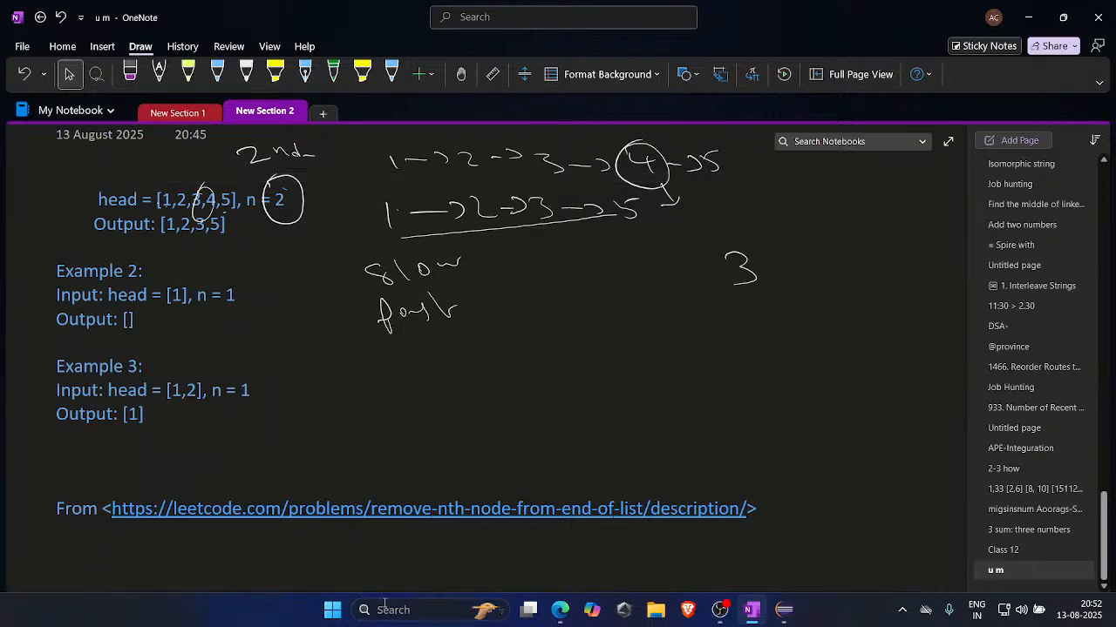
{"action": "left_click", "coordinate": [332, 609]}
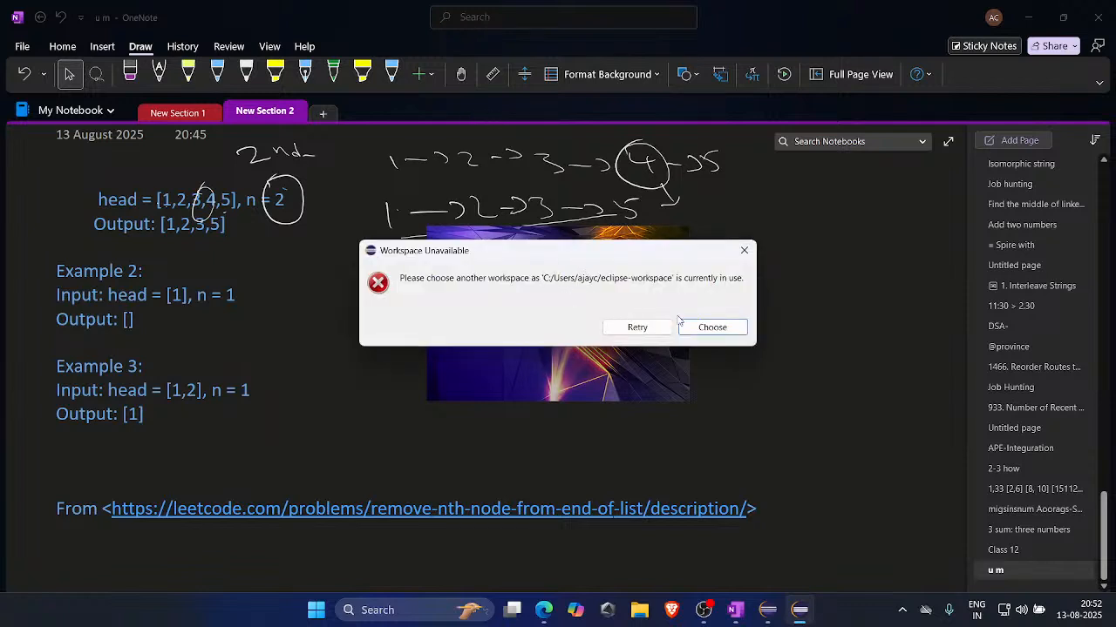
Dismiss the Workspace Unavailable warning in Eclipse.
{"action": "left_click", "coordinate": [638, 327]}
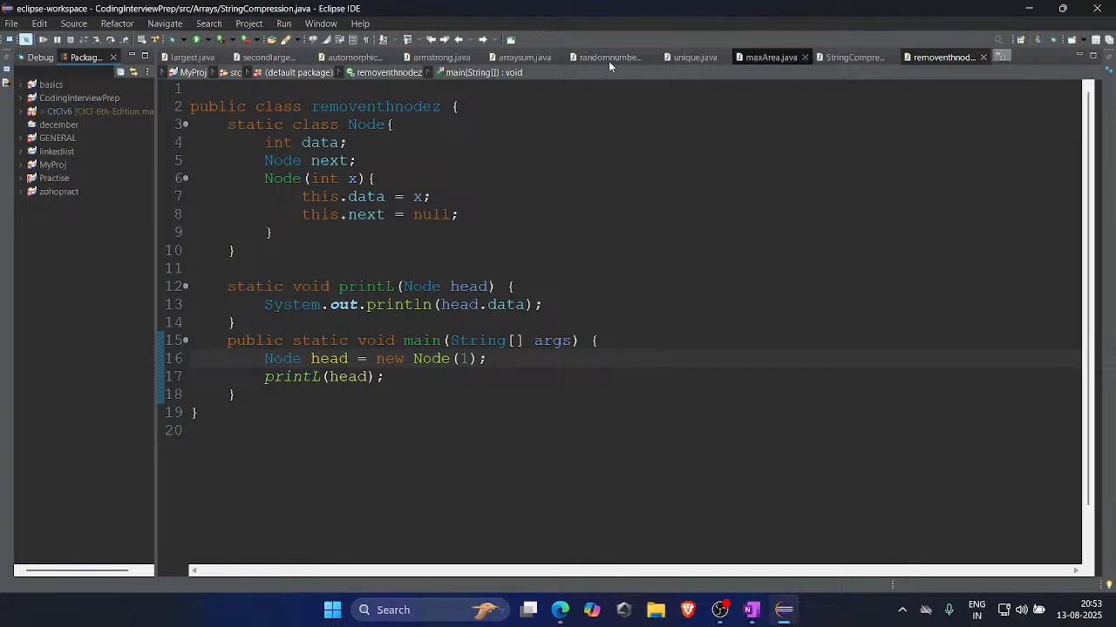
Expand the GENERAL project's src folder and open removenthnode.java.
{"action": "left_click", "coordinate": [608, 56]}
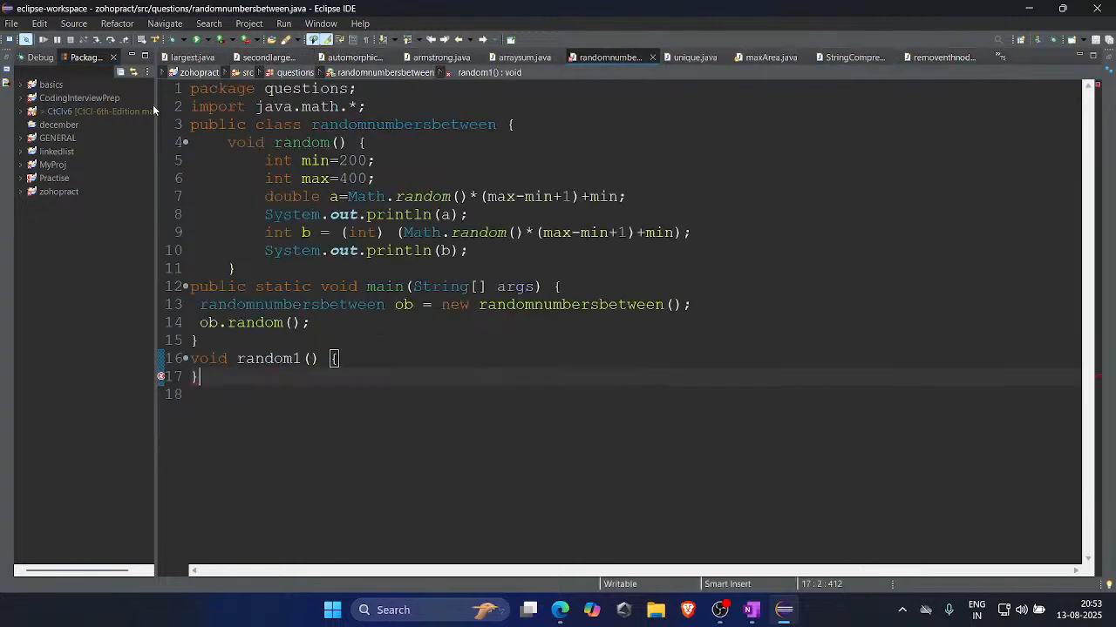
{"action": "left_click", "coordinate": [58, 138]}
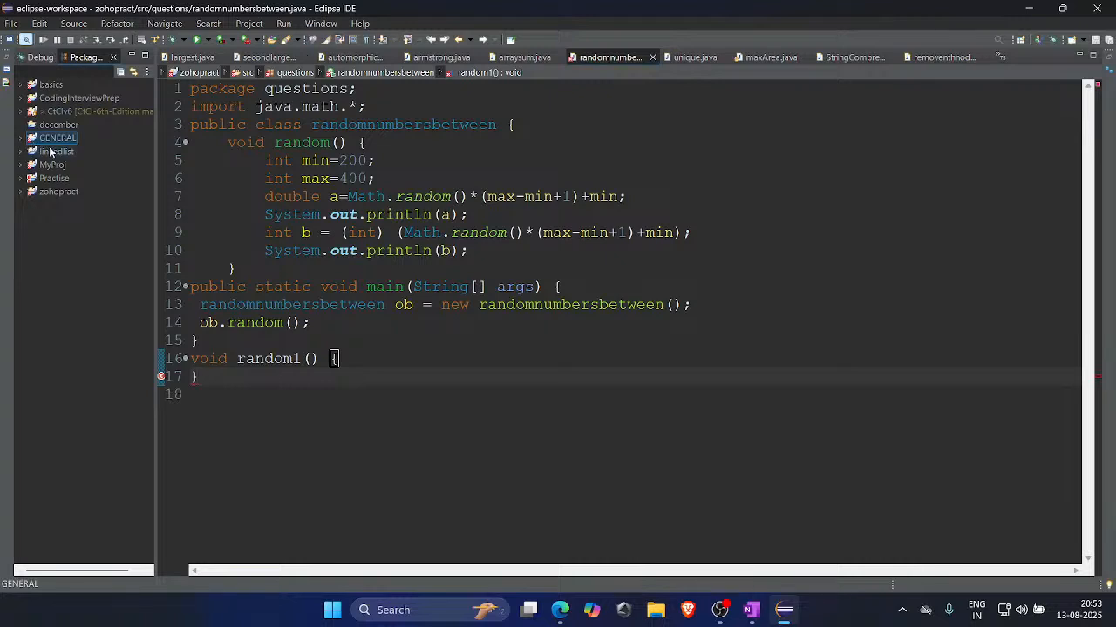
{"action": "left_click", "coordinate": [21, 137]}
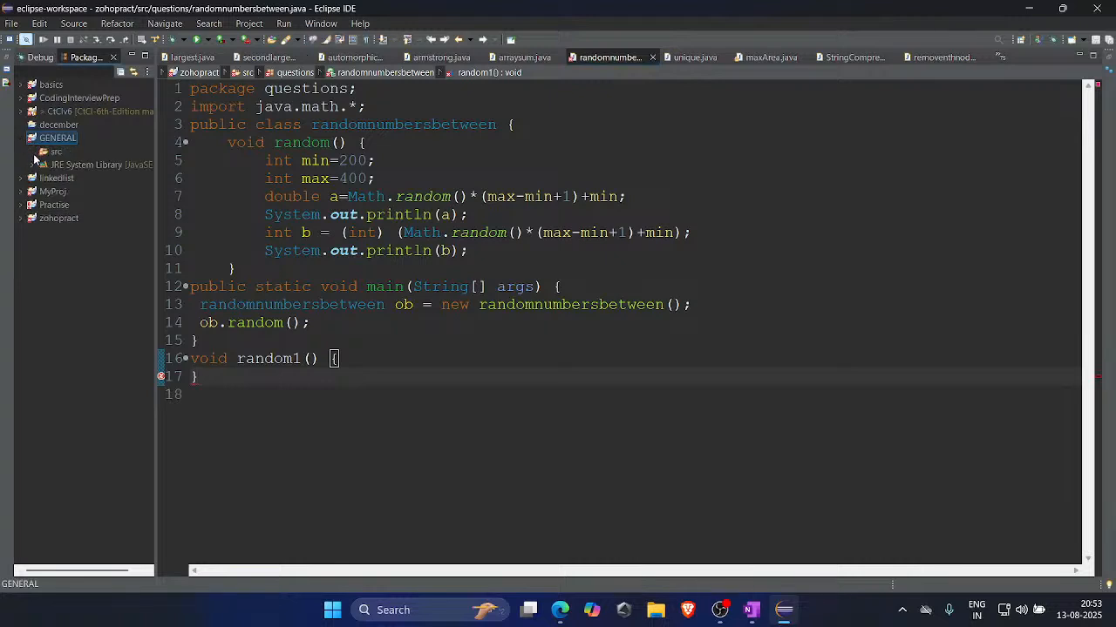
{"action": "left_click", "coordinate": [56, 151]}
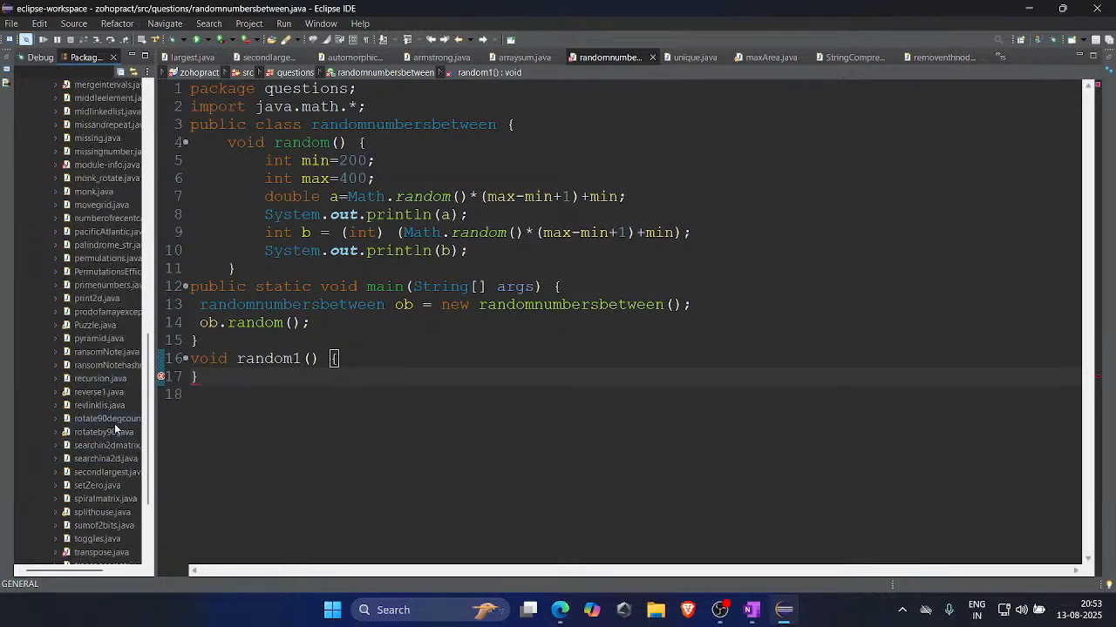
{"action": "scroll", "scroll_direction": "down", "scroll_amount": 3}
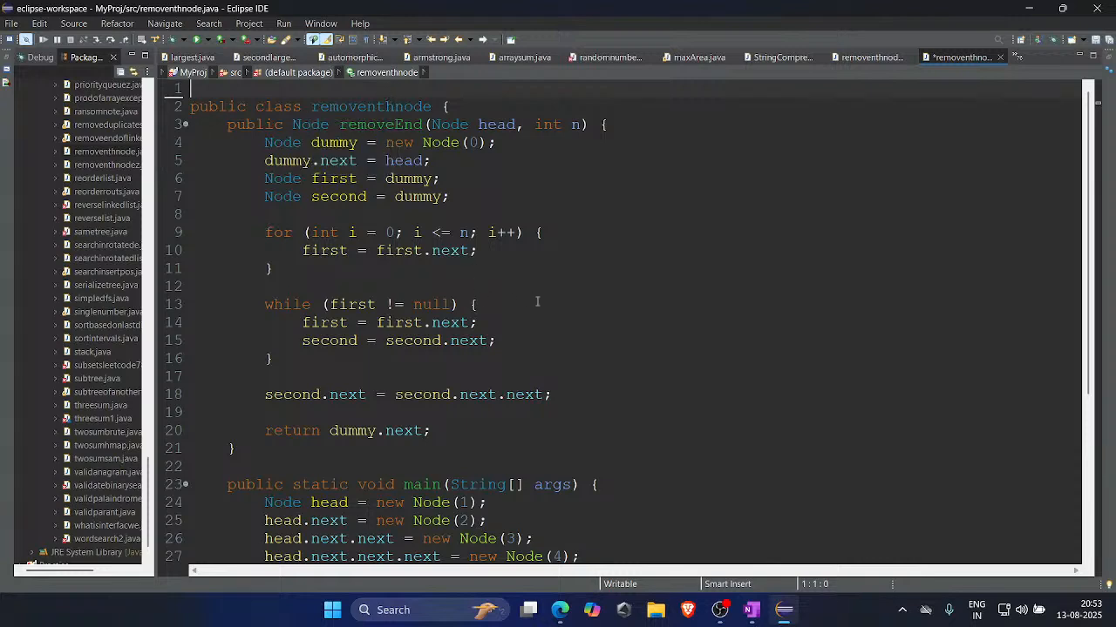
Switch to the Talent Acquisition sheet and open the LinkedIn link in cell C206.
{"action": "left_click", "coordinate": [561, 609]}
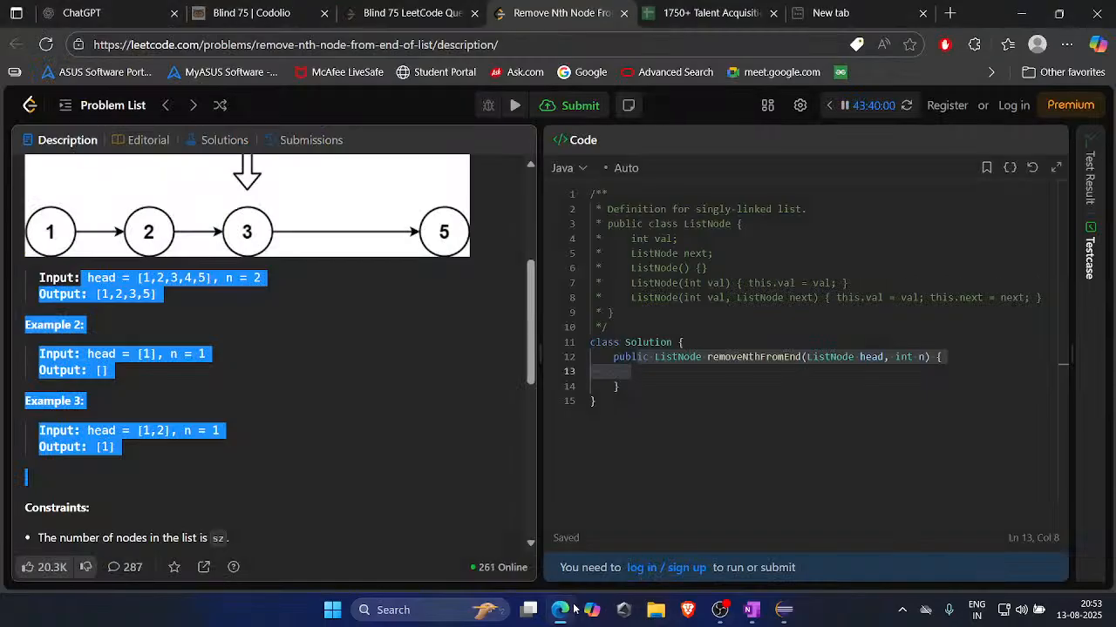
{"action": "mouse_move", "coordinate": [706, 12]}
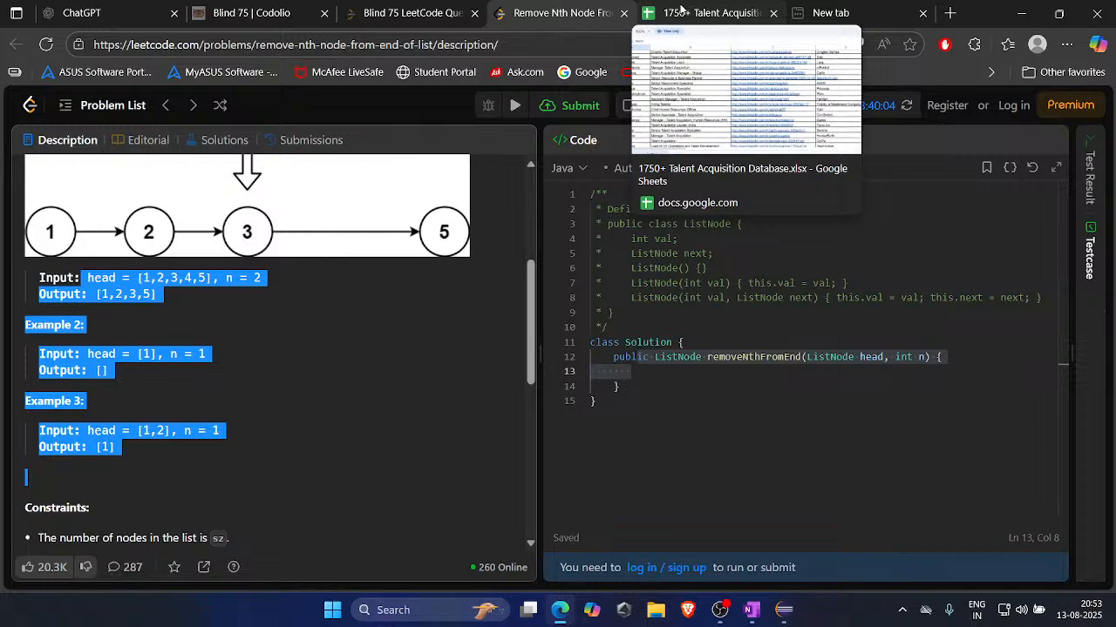
{"action": "left_click", "coordinate": [710, 12]}
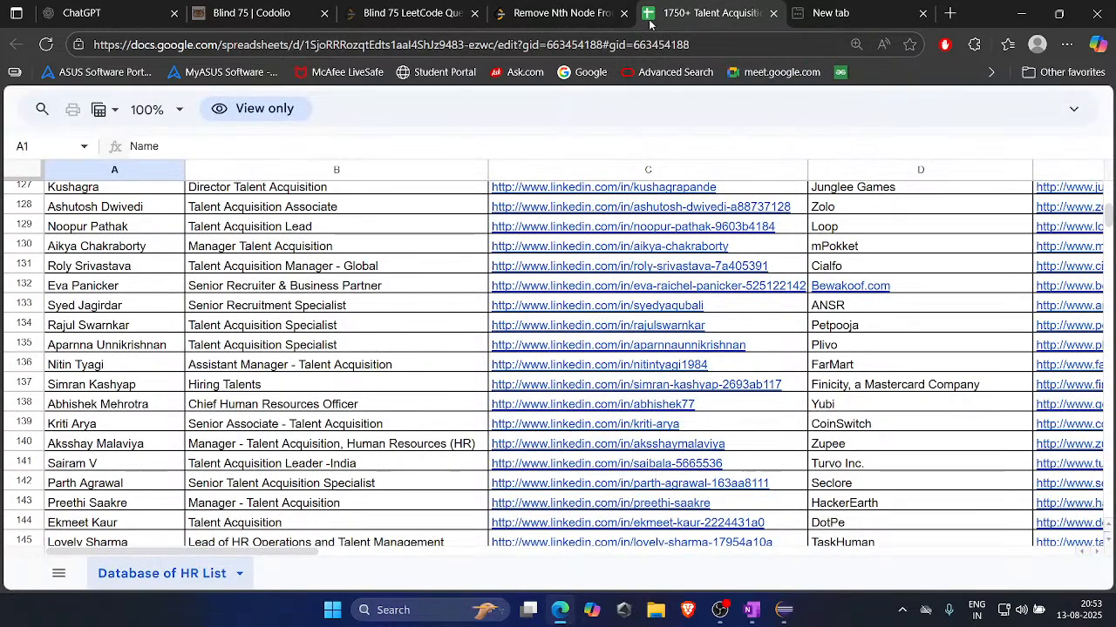
{"action": "mouse_move", "coordinate": [553, 128]}
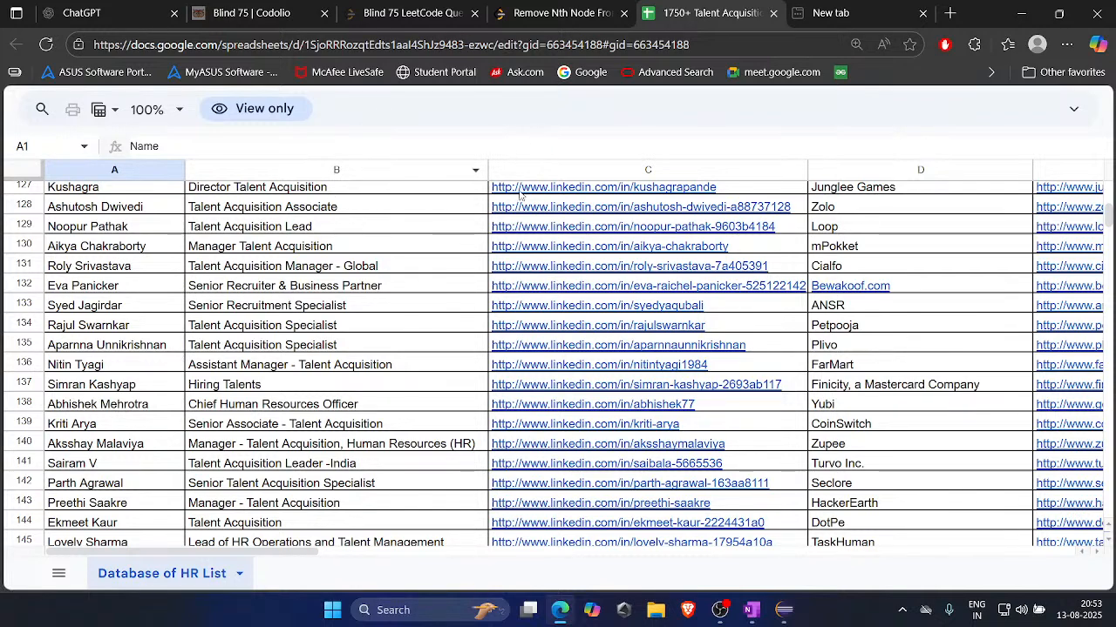
{"action": "scroll", "scroll_direction": "down", "scroll_amount": 3}
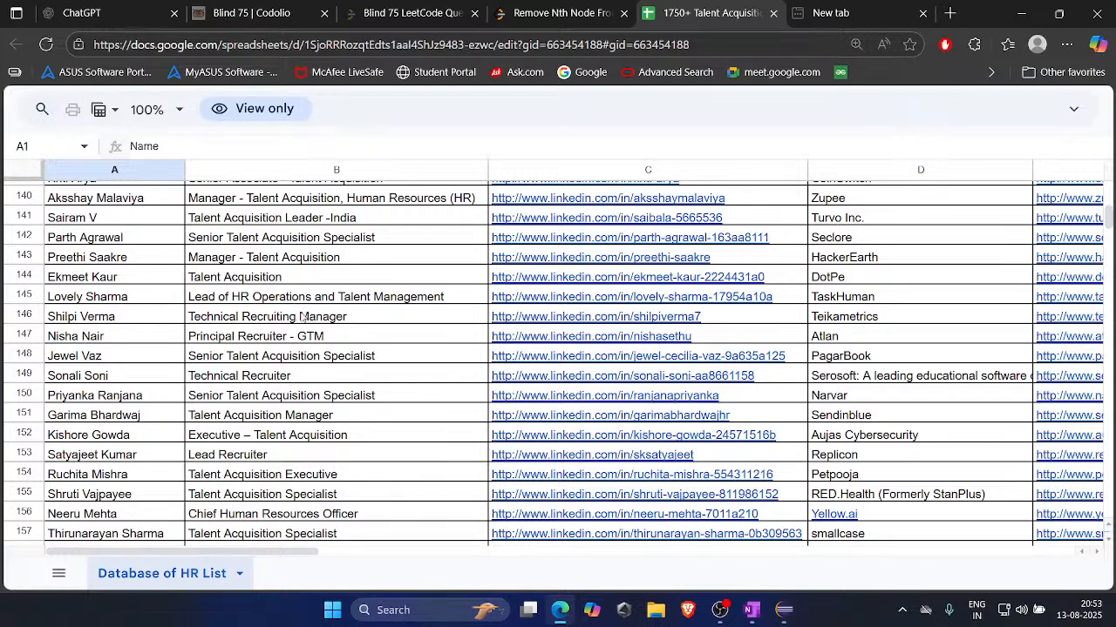
{"action": "scroll", "scroll_direction": "down", "scroll_amount": 3}
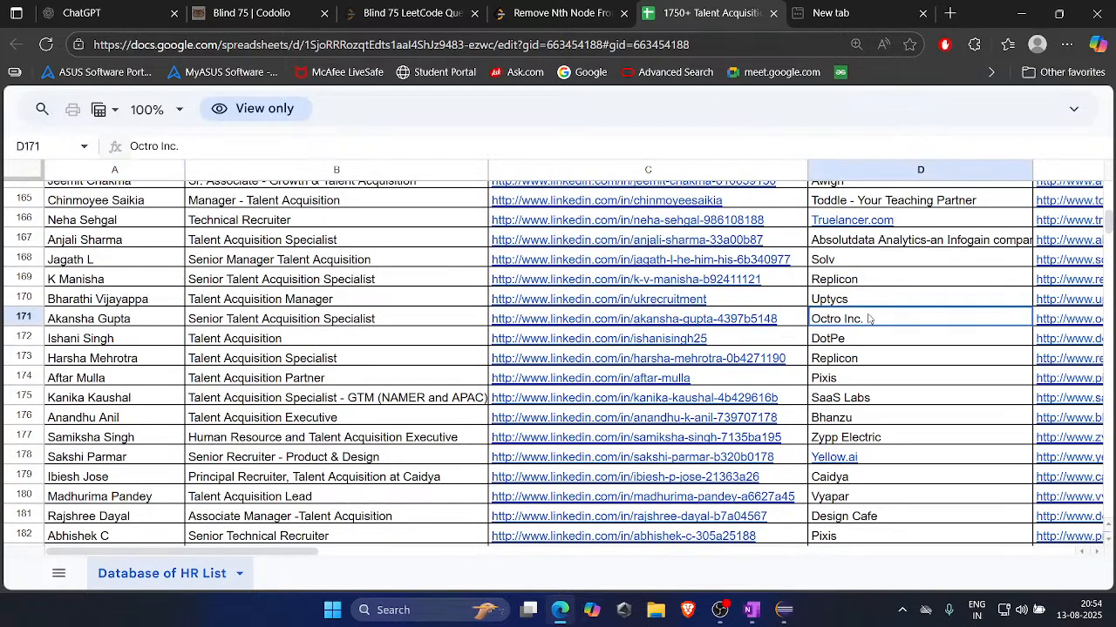
{"action": "scroll", "scroll_direction": "down", "scroll_amount": 3}
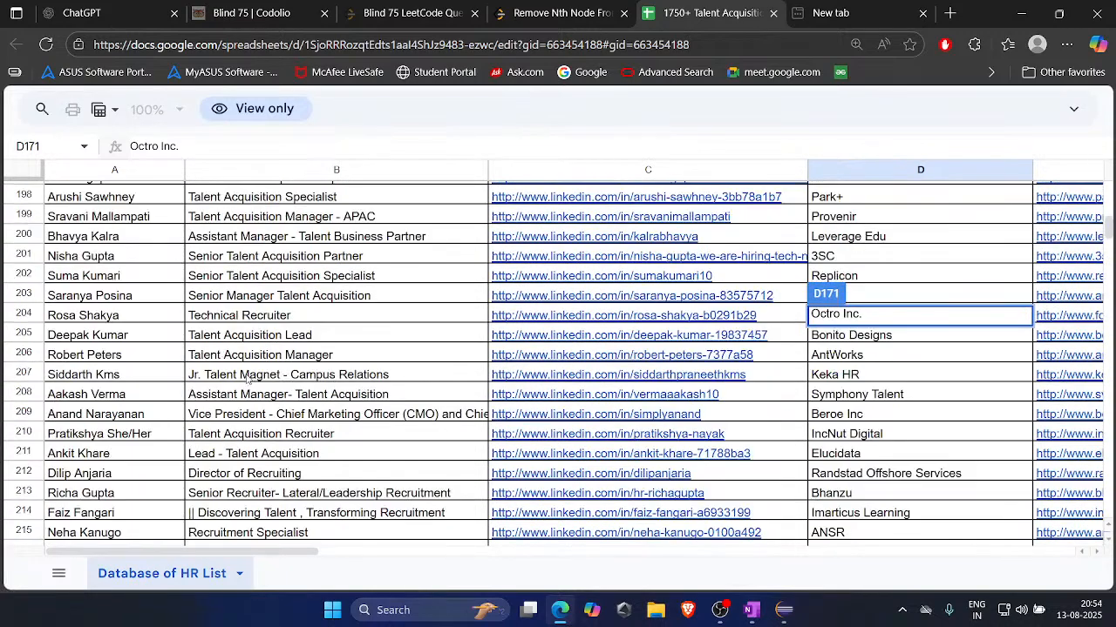
{"action": "left_click", "coordinate": [622, 354]}
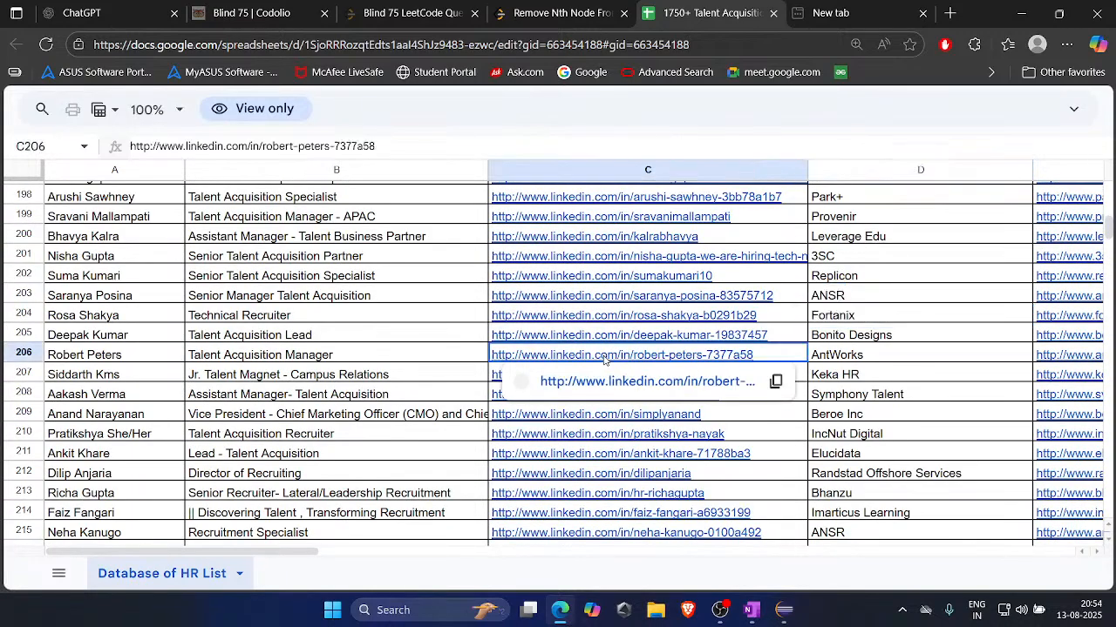
{"action": "left_click", "coordinate": [620, 355]}
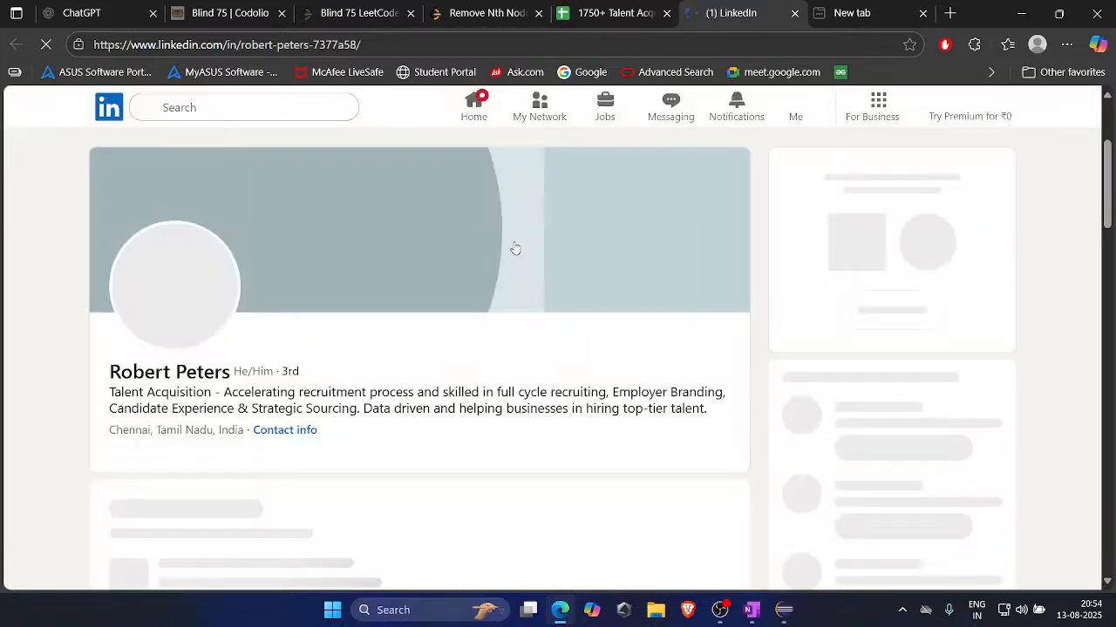
Scroll down the recruiter's LinkedIn profile and open his full activity feed of posts.
{"action": "scroll", "scroll_direction": "down", "scroll_amount": 3}
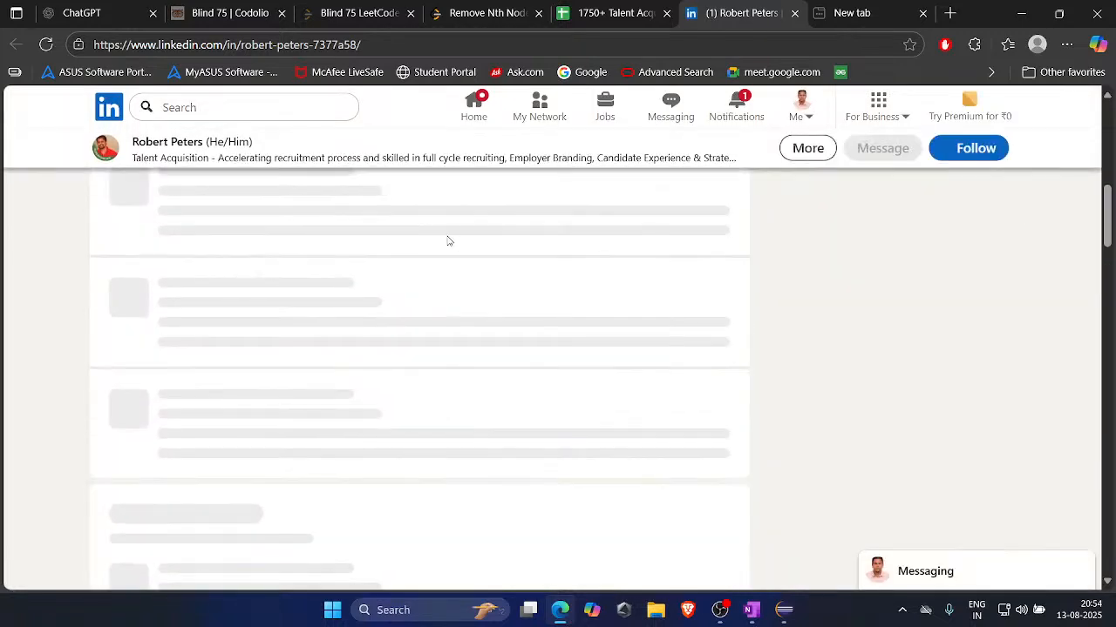
{"action": "scroll", "scroll_direction": "down", "scroll_amount": 3}
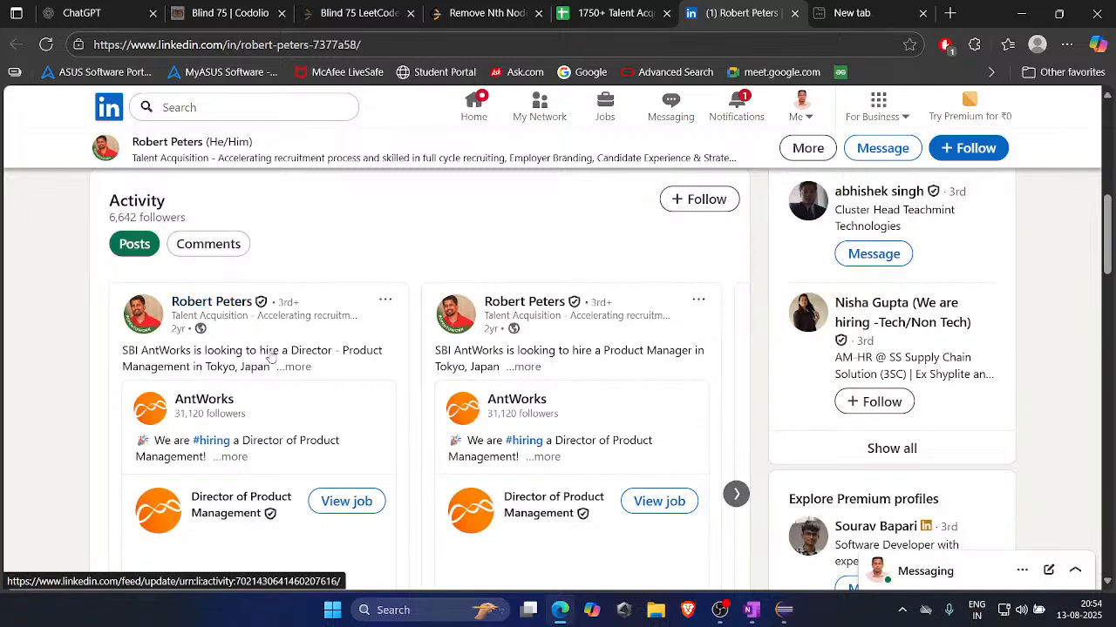
{"action": "scroll", "scroll_direction": "down", "scroll_amount": 3}
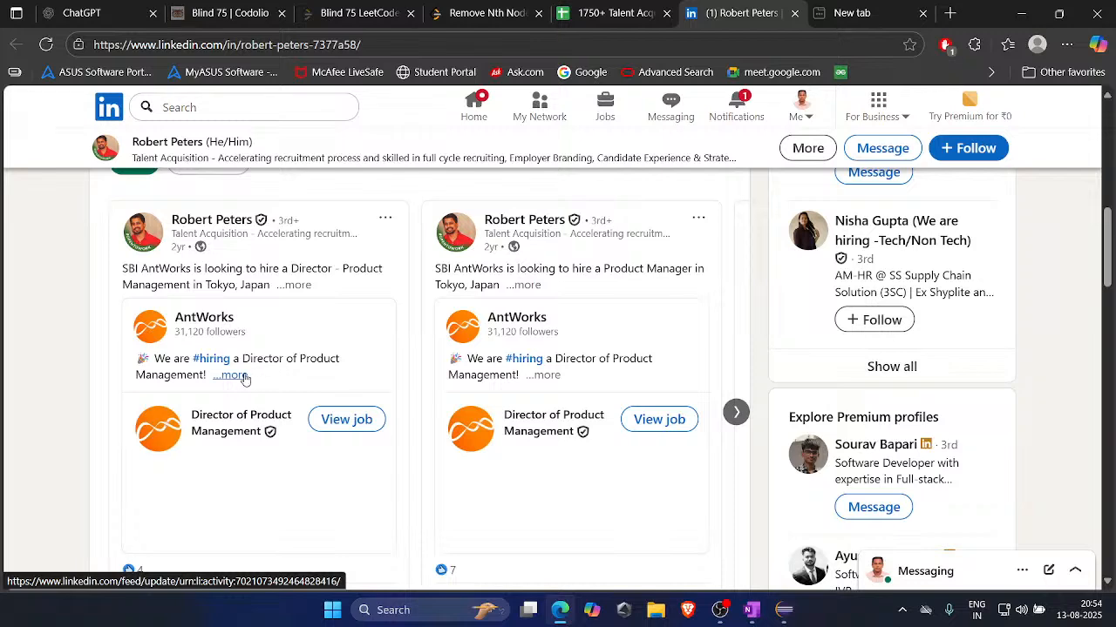
{"action": "scroll", "scroll_direction": "down", "scroll_amount": 3}
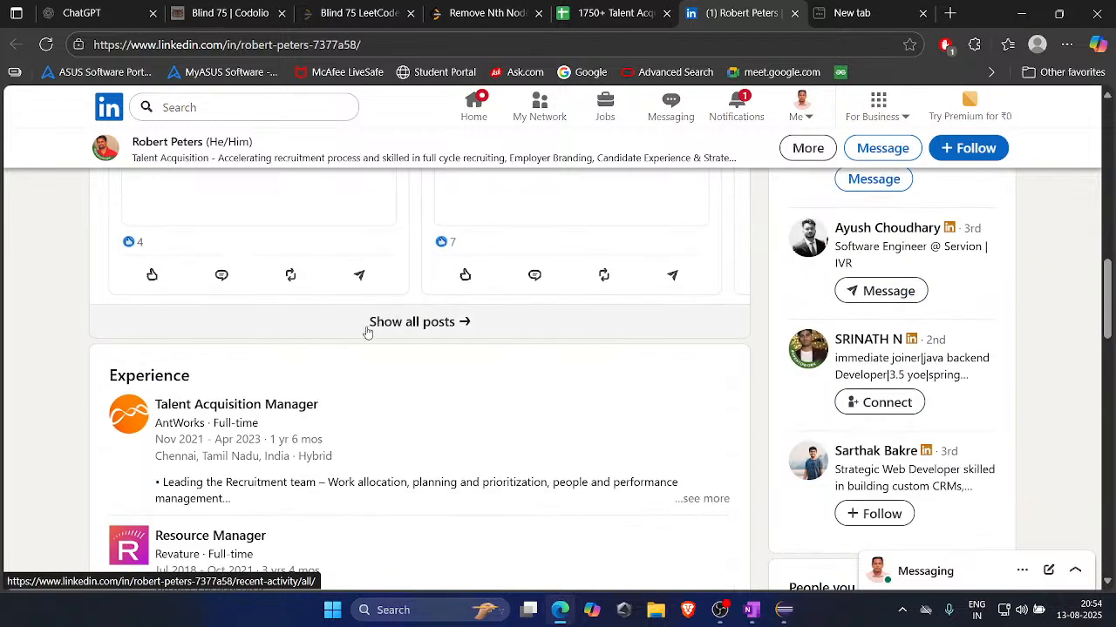
{"action": "left_click", "coordinate": [411, 322]}
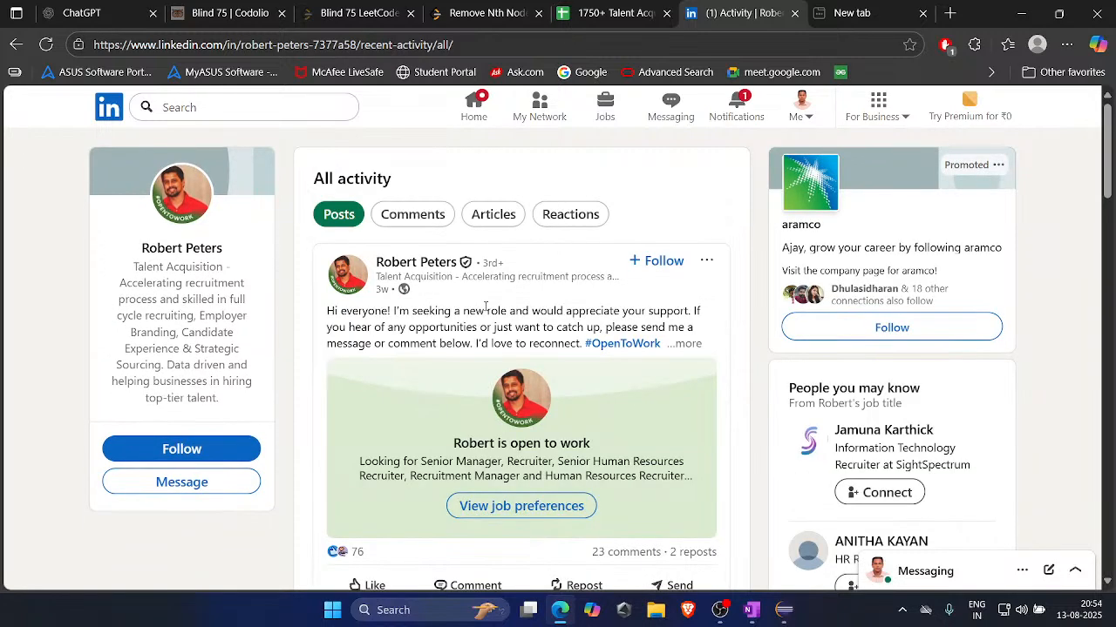
{"action": "mouse_move", "coordinate": [495, 290]}
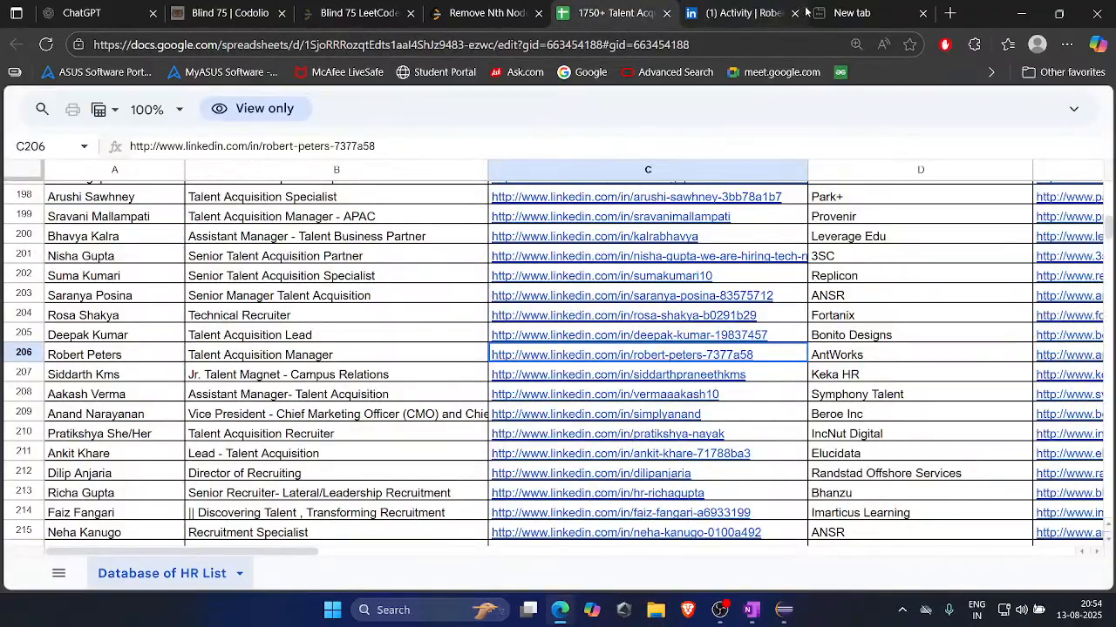
Scroll to the end of the HR list and open the Connect With Me link in B1837.
{"action": "scroll", "scroll_direction": "down", "scroll_amount": 3}
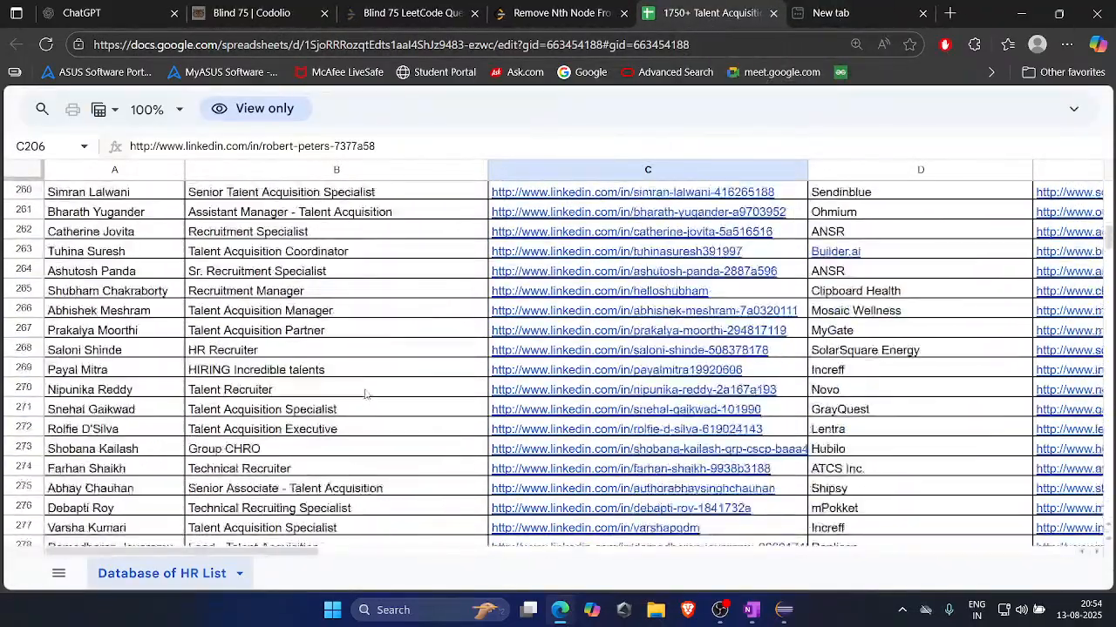
{"action": "scroll", "scroll_direction": "down", "scroll_amount": 3}
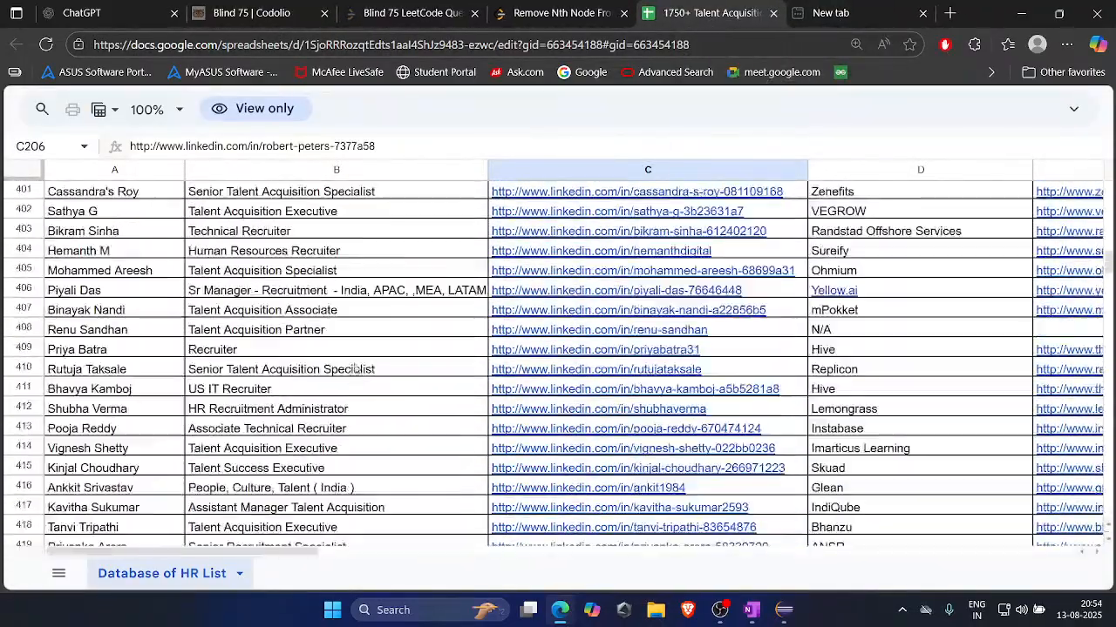
{"action": "scroll", "scroll_direction": "down", "scroll_amount": 3}
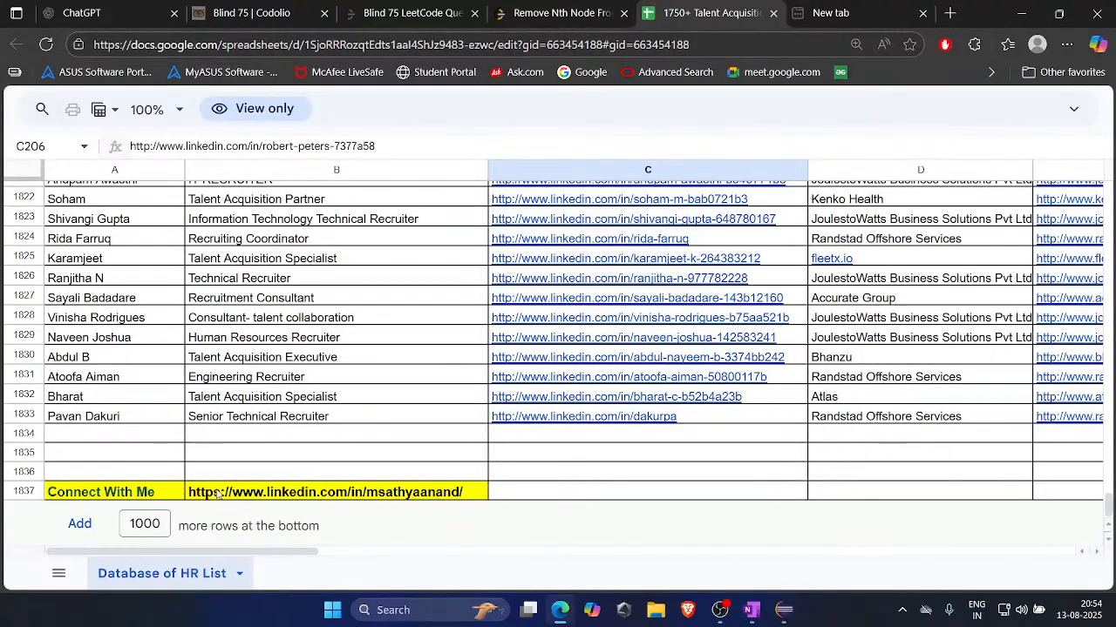
{"action": "left_click", "coordinate": [336, 492]}
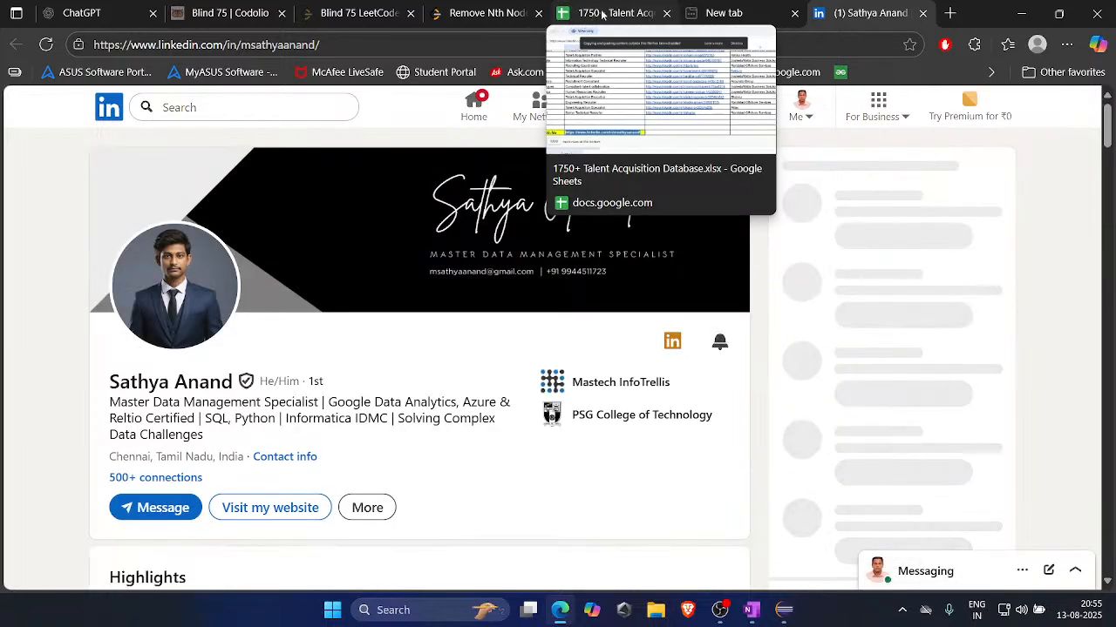
Scroll the data management specialist's profile down to view its recent posts.
{"action": "scroll", "scroll_direction": "down", "scroll_amount": 3}
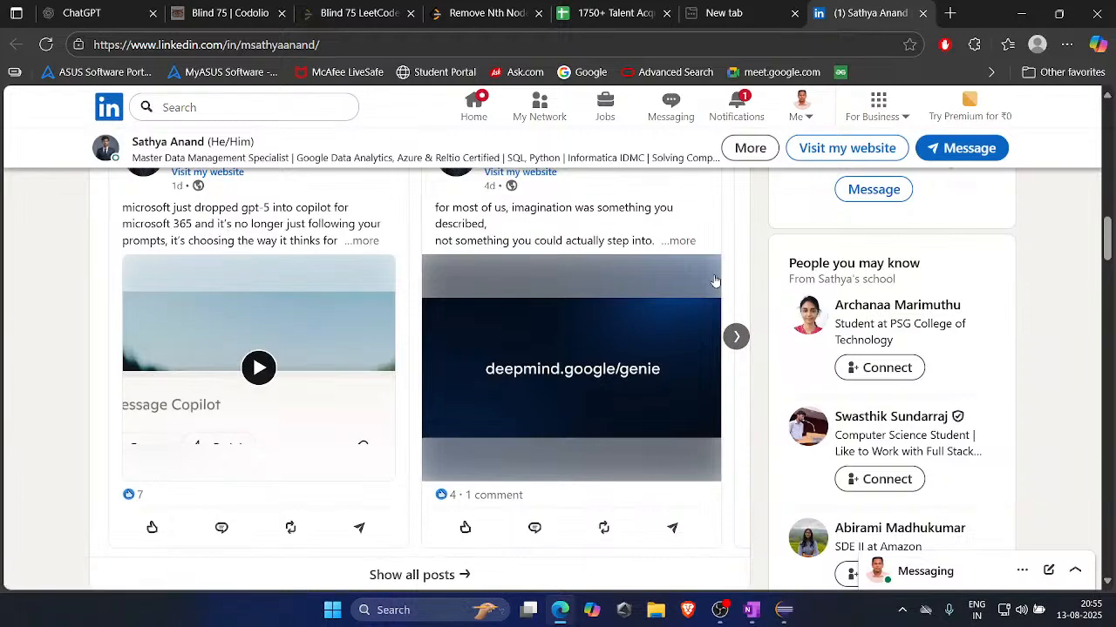
{"action": "mouse_move", "coordinate": [661, 292]}
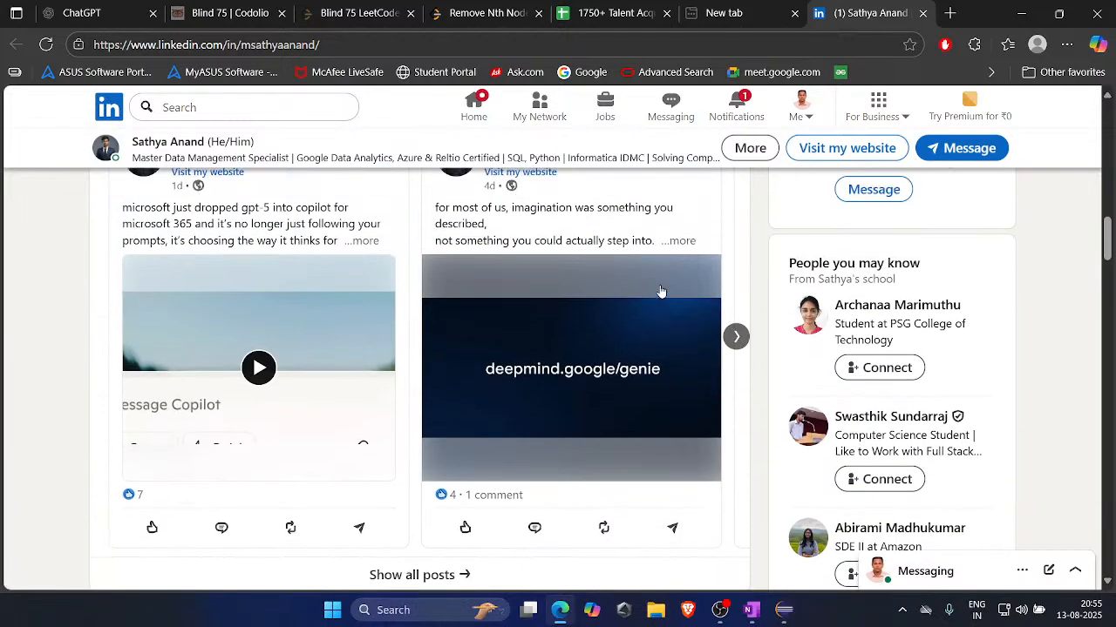
{"action": "scroll", "scroll_direction": "down", "scroll_amount": 3}
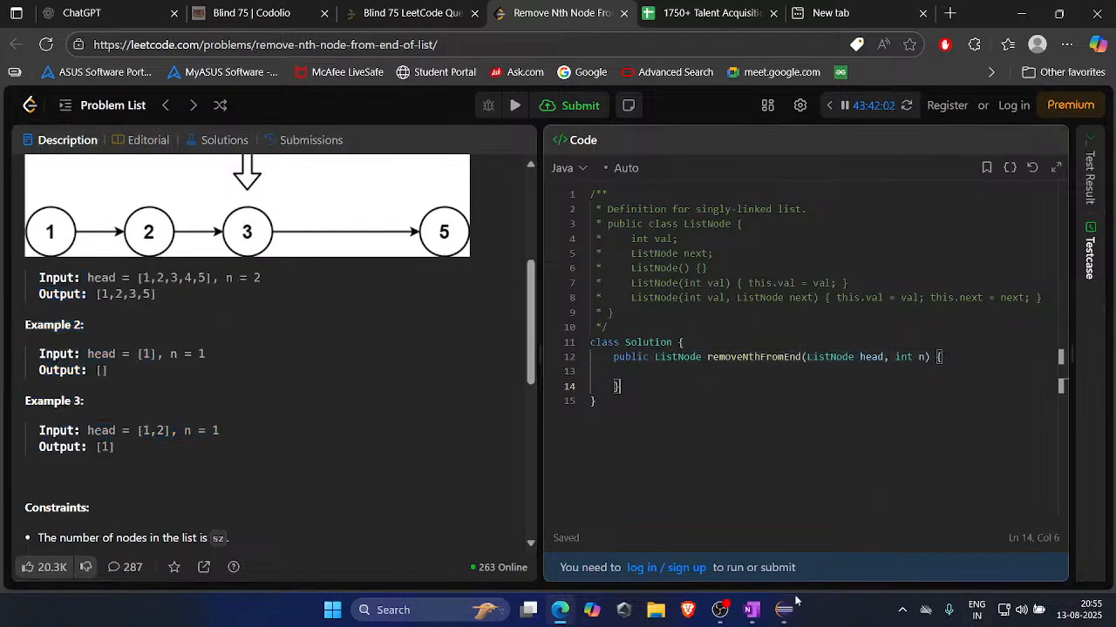
{"action": "mouse_move", "coordinate": [750, 610]}
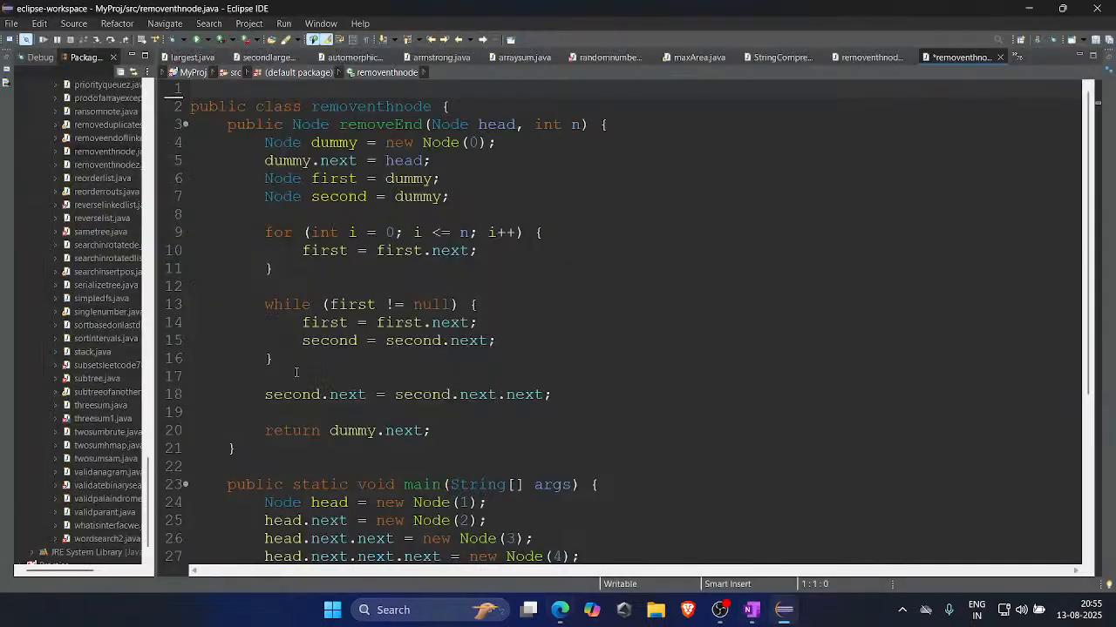
Scroll removenthnode.java to main, which builds nodes 1–5 and calls removeEnd with n = 2.
{"action": "scroll", "scroll_direction": "down", "scroll_amount": 3}
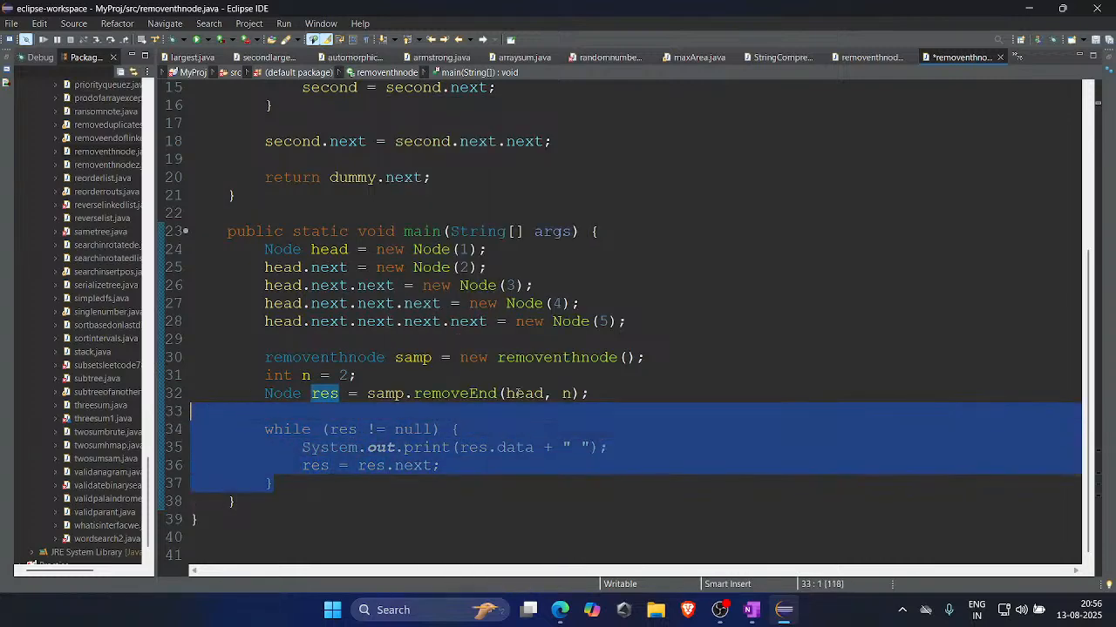
Run removenthnode as a Java Application, then minimize Eclipse and focus the LeetCode editor.
{"action": "right_click", "coordinate": [519, 393]}
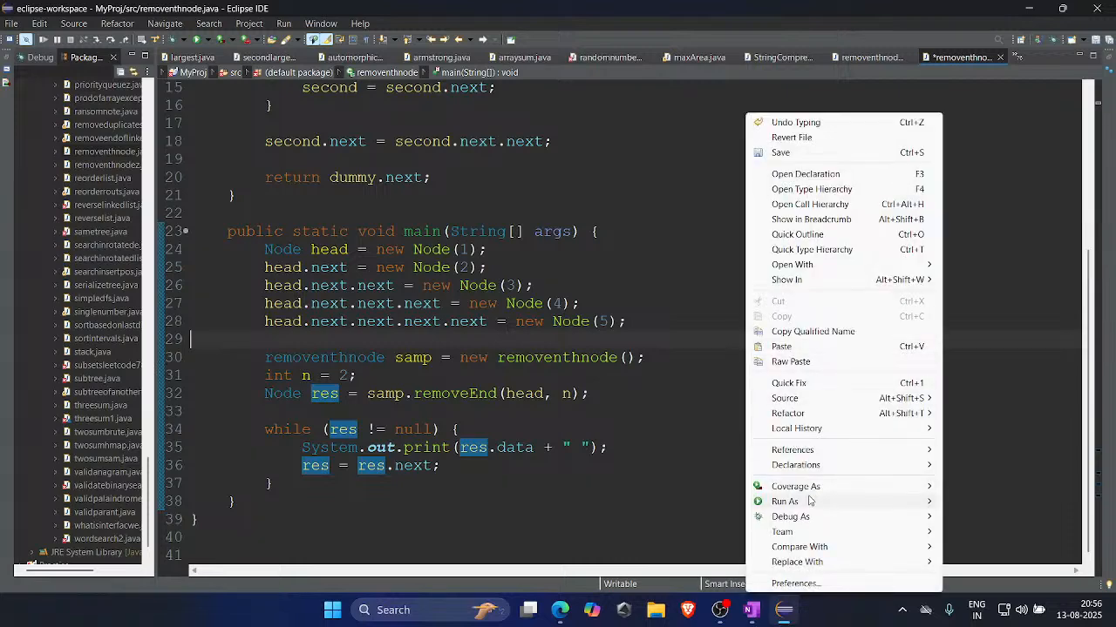
{"action": "left_click", "coordinate": [784, 502]}
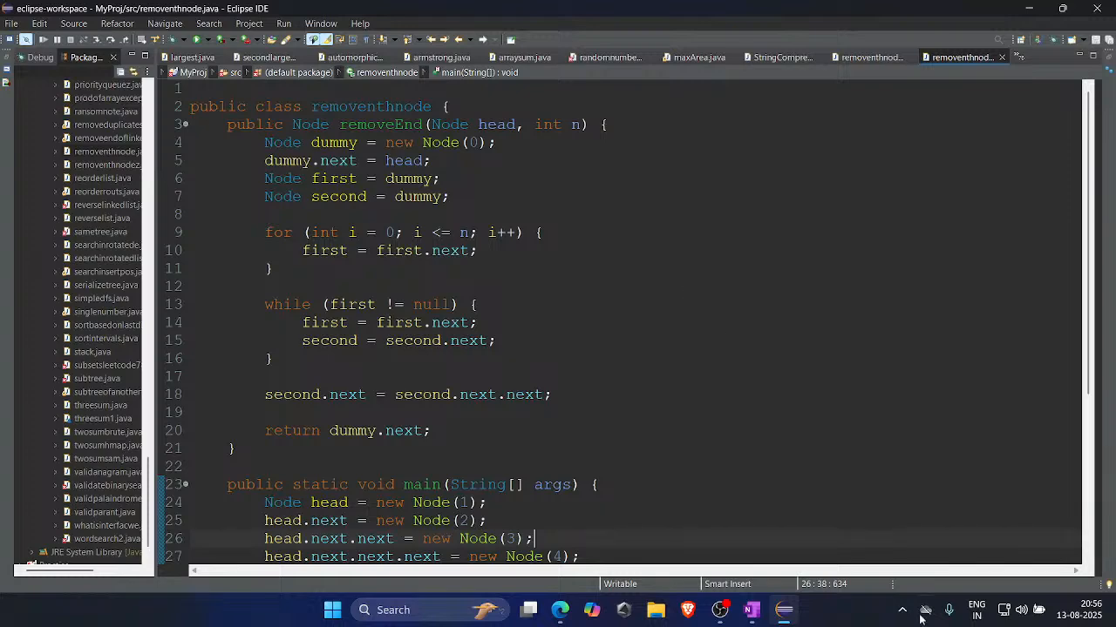
{"action": "left_click", "coordinate": [561, 610]}
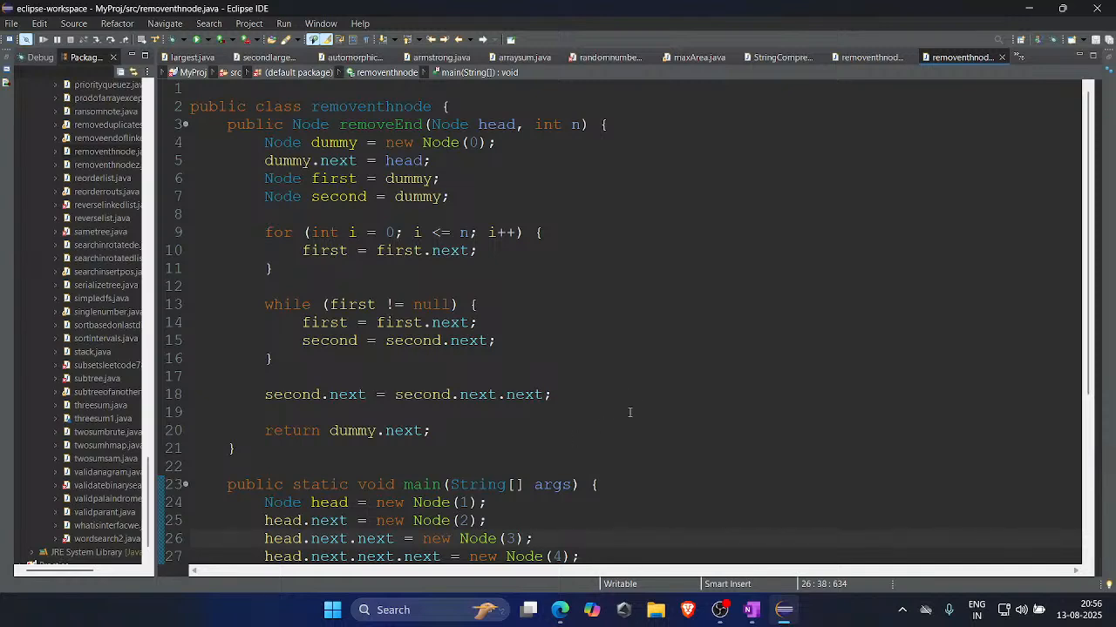
{"action": "mouse_move", "coordinate": [647, 397]}
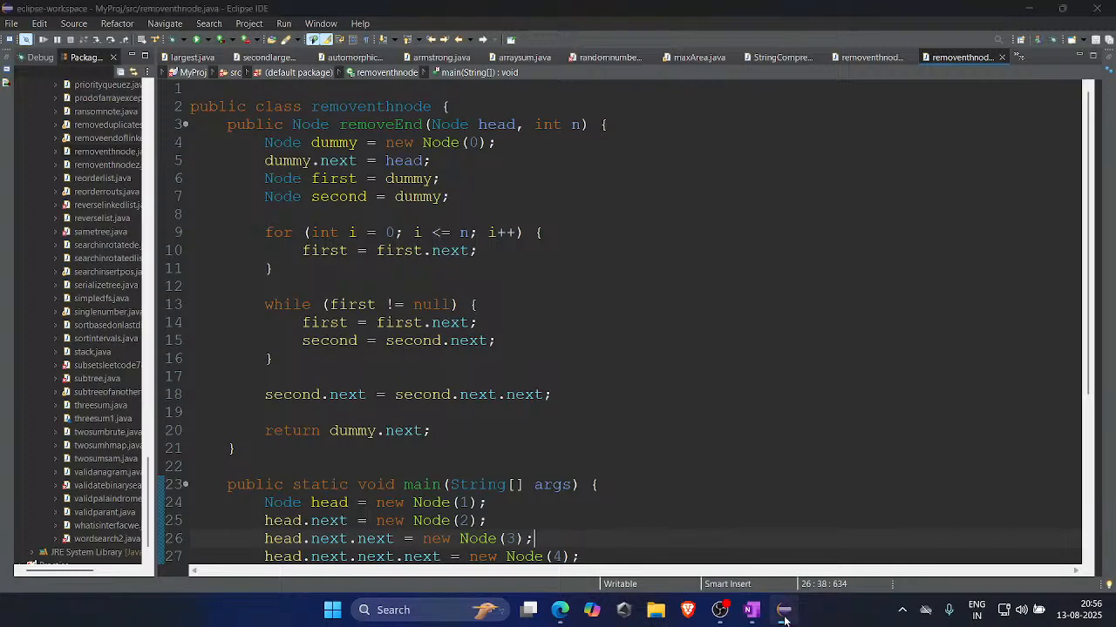
{"action": "left_click", "coordinate": [560, 610]}
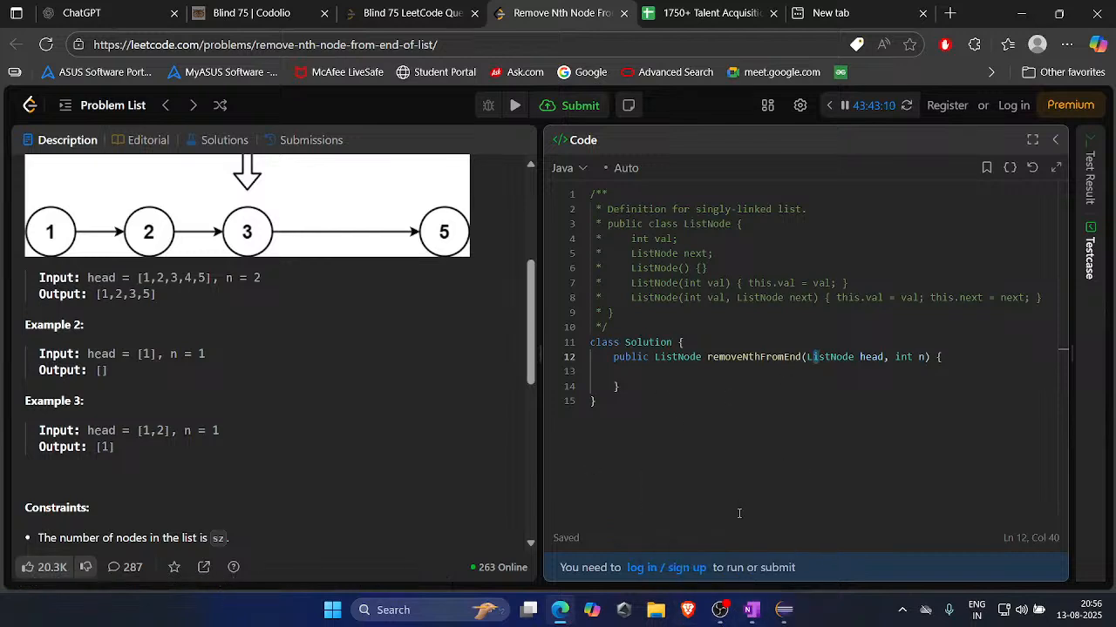
{"action": "left_click", "coordinate": [1013, 104]}
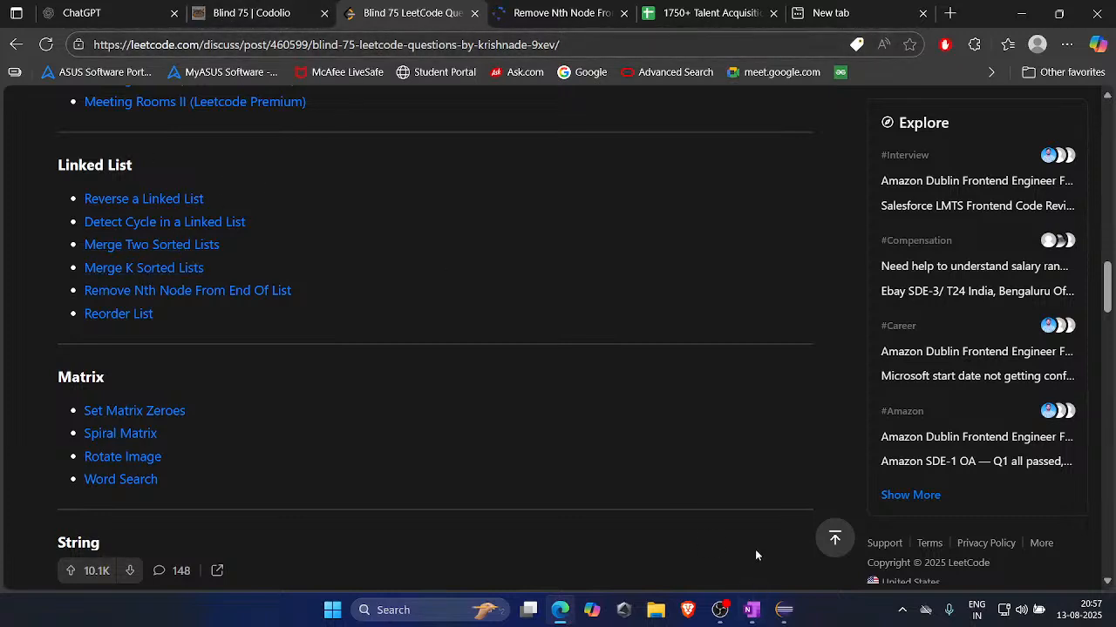
{"action": "mouse_move", "coordinate": [766, 541]}
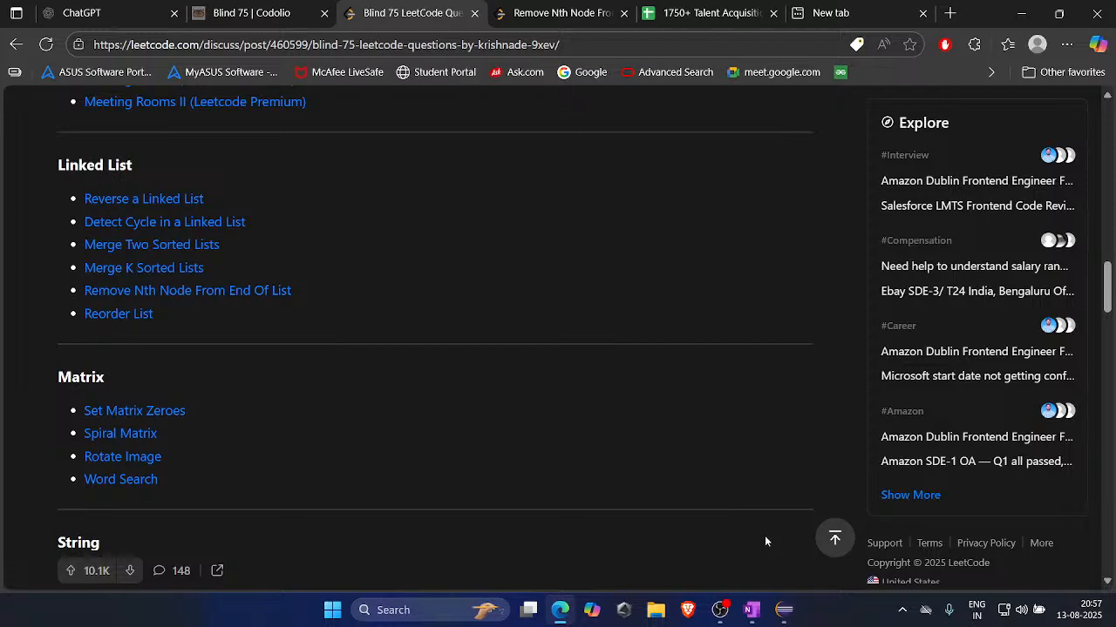
{"action": "mouse_move", "coordinate": [782, 538]}
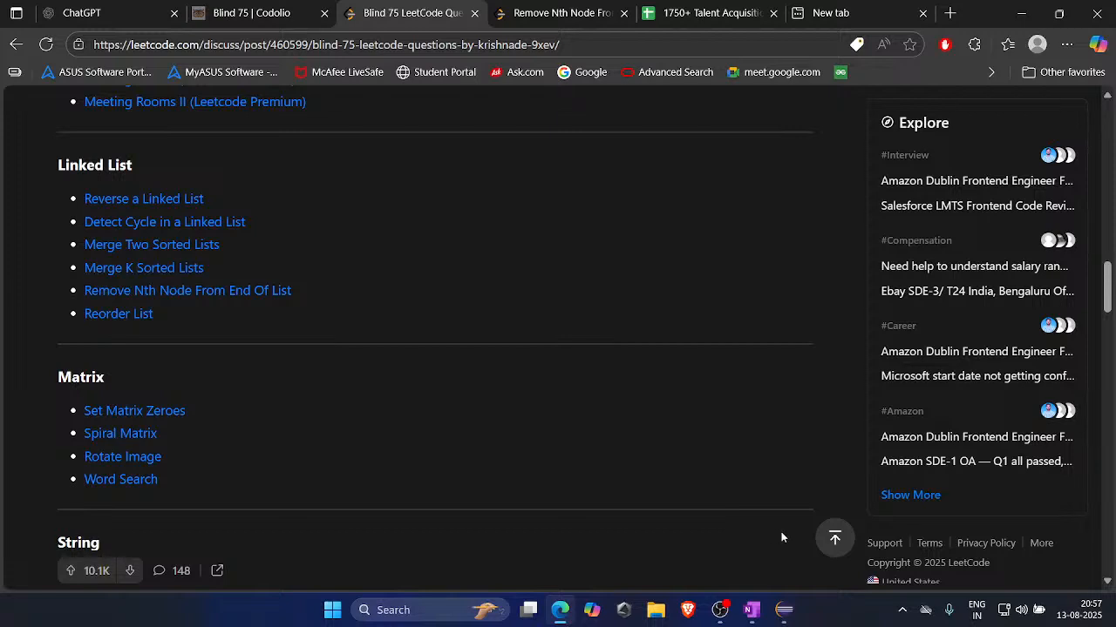
{"action": "mouse_move", "coordinate": [791, 547]}
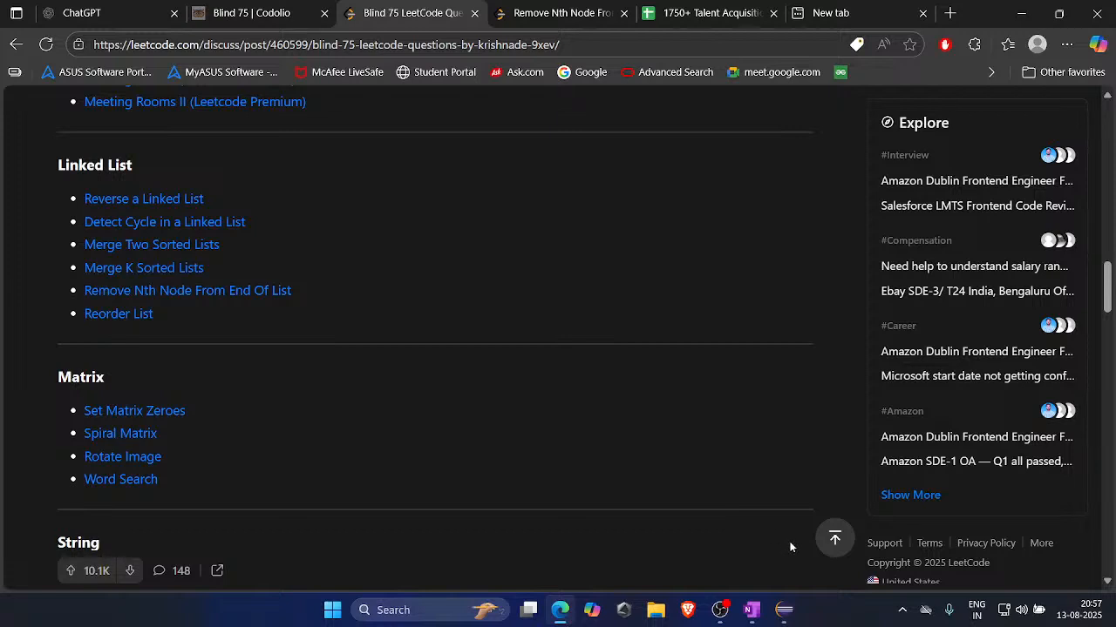
{"action": "mouse_move", "coordinate": [657, 32]}
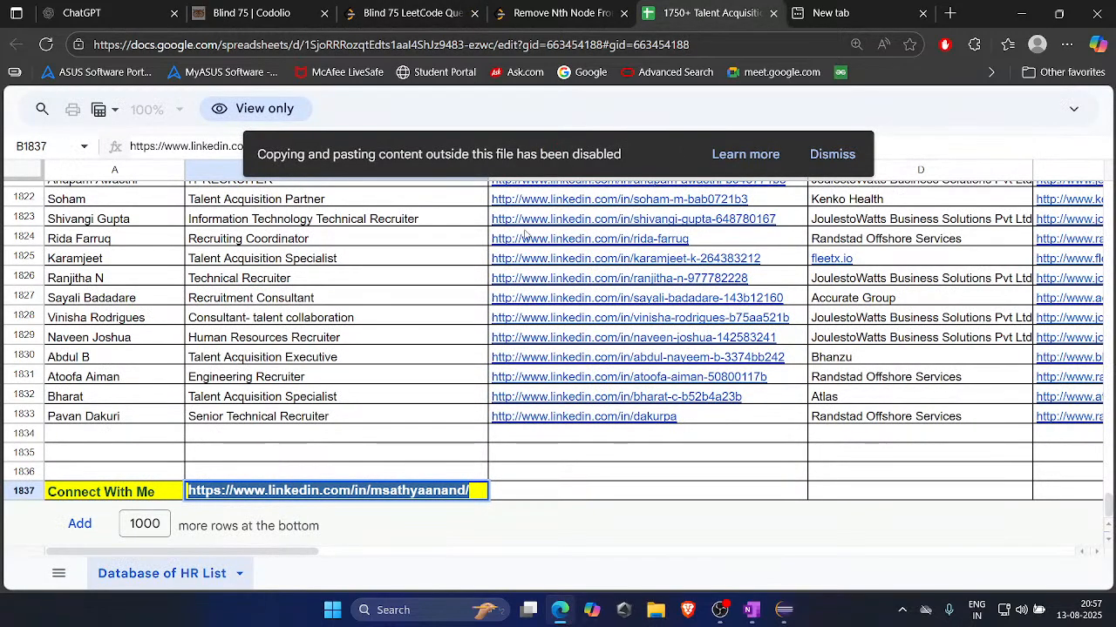
Move off the Connect With Me link cell and leave the sheet for the LeetCode tab.
{"action": "left_click", "coordinate": [336, 433]}
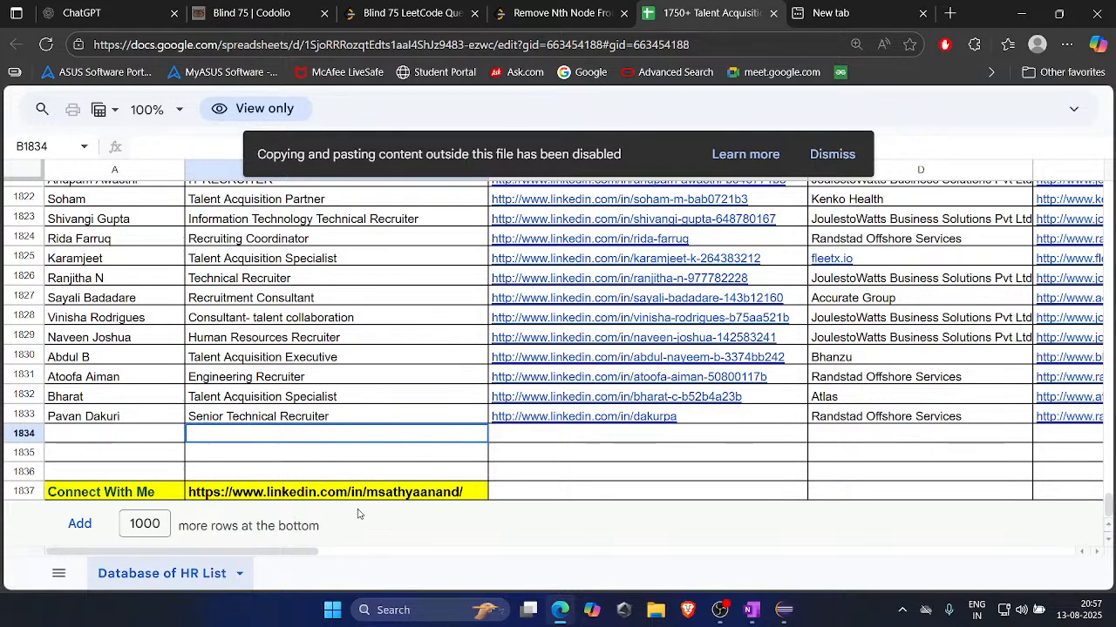
{"action": "left_click", "coordinate": [410, 12]}
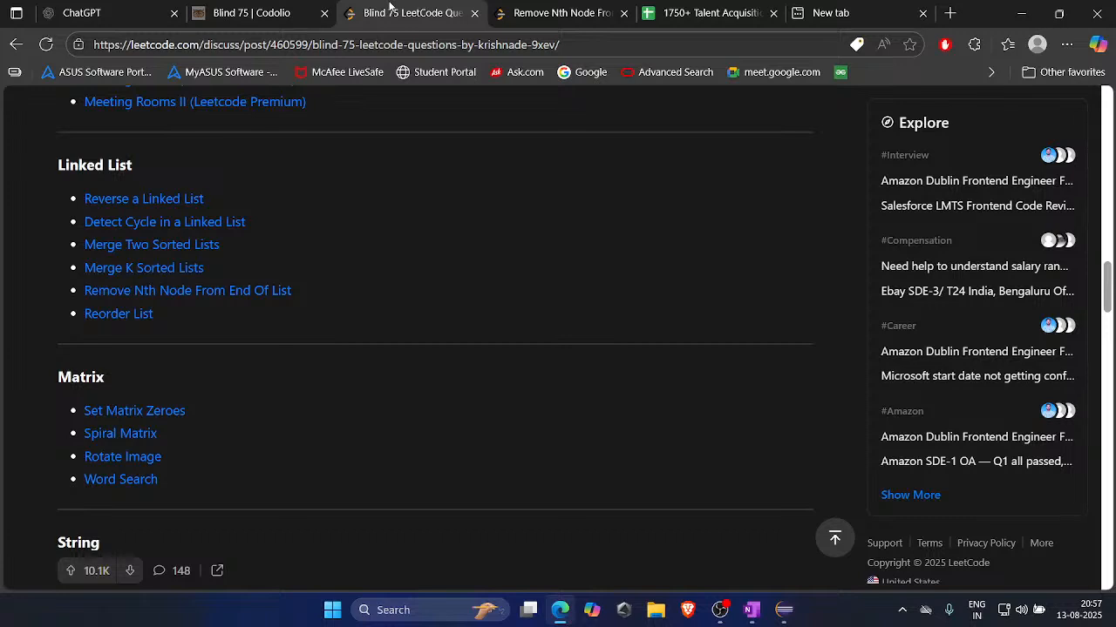
{"action": "mouse_move", "coordinate": [391, 9]}
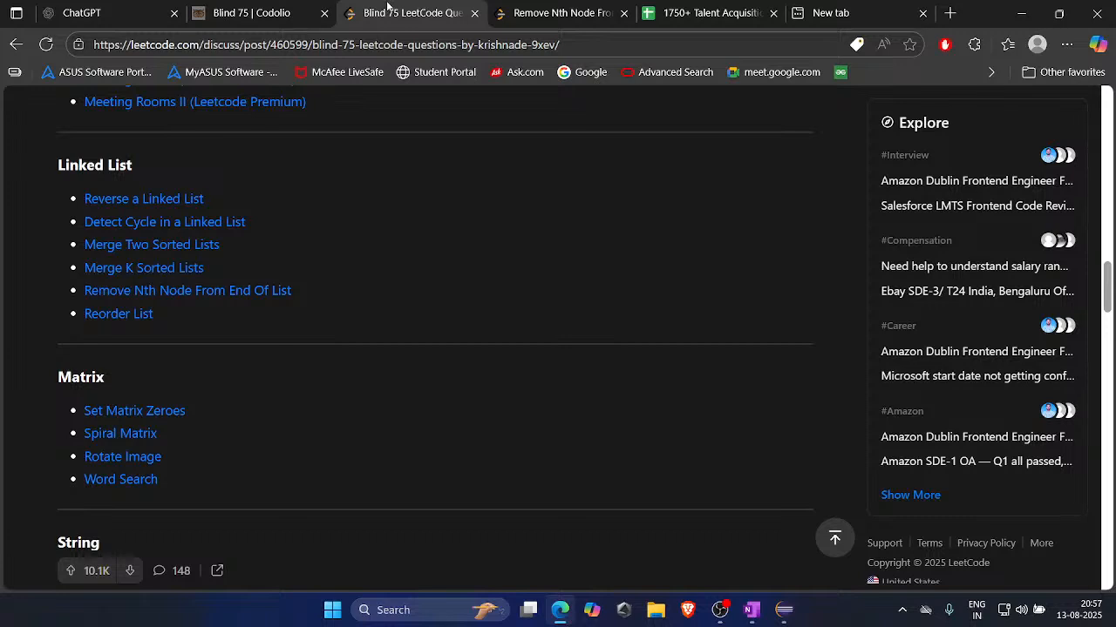
{"action": "mouse_move", "coordinate": [388, 7]}
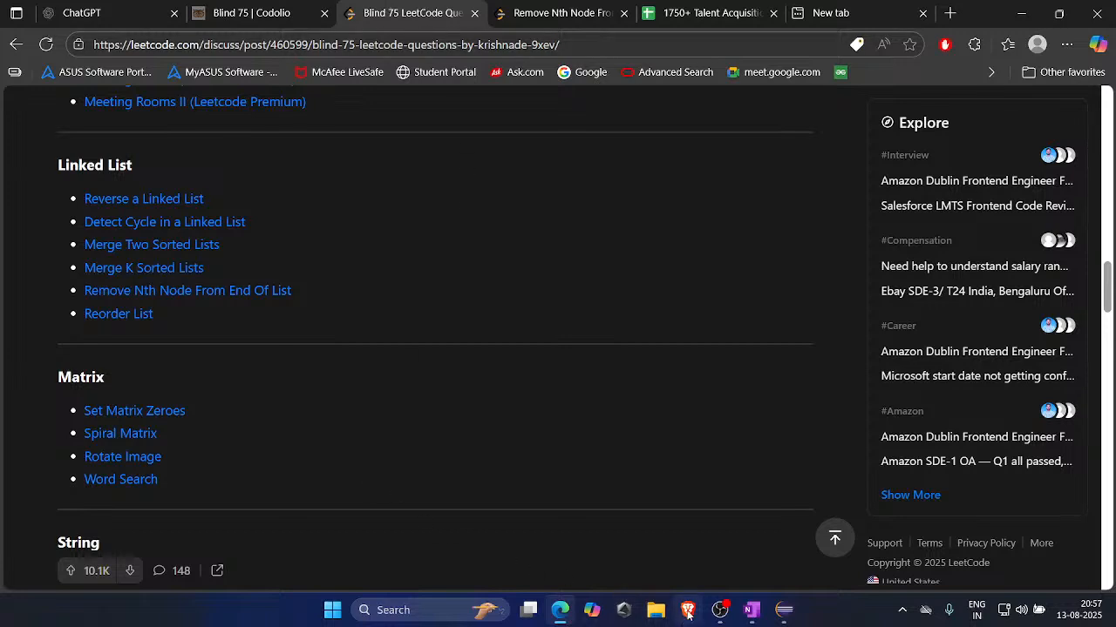
{"action": "mouse_move", "coordinate": [656, 523]}
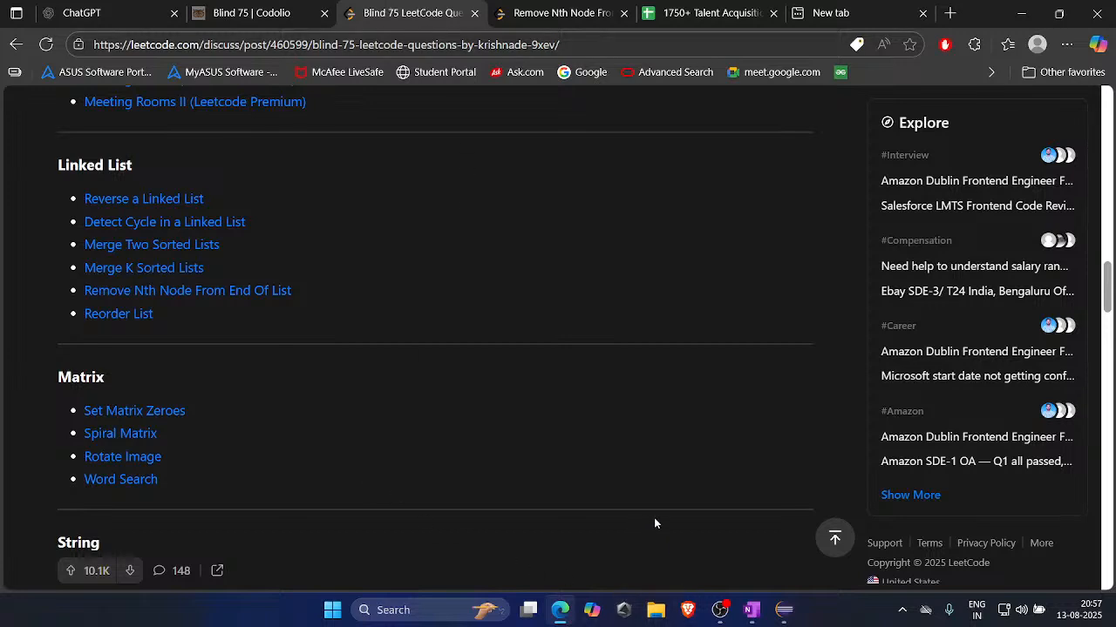
{"action": "mouse_move", "coordinate": [652, 570]}
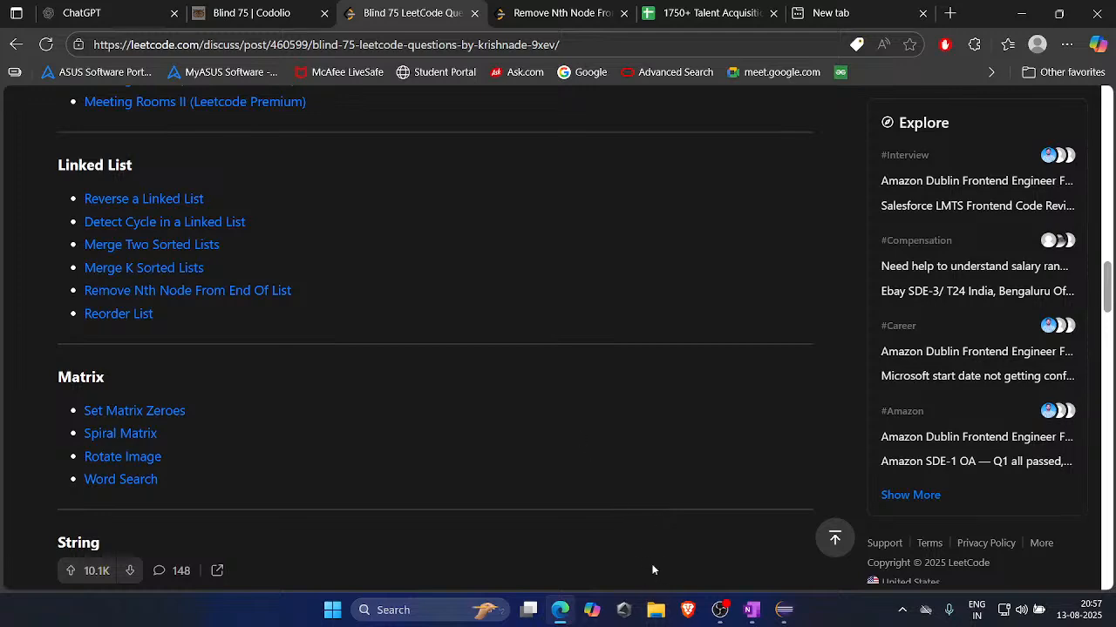
Scroll the Blind 75 list down to its Tree section, then switch to the Codolio tracker.
{"action": "left_click", "coordinate": [558, 12]}
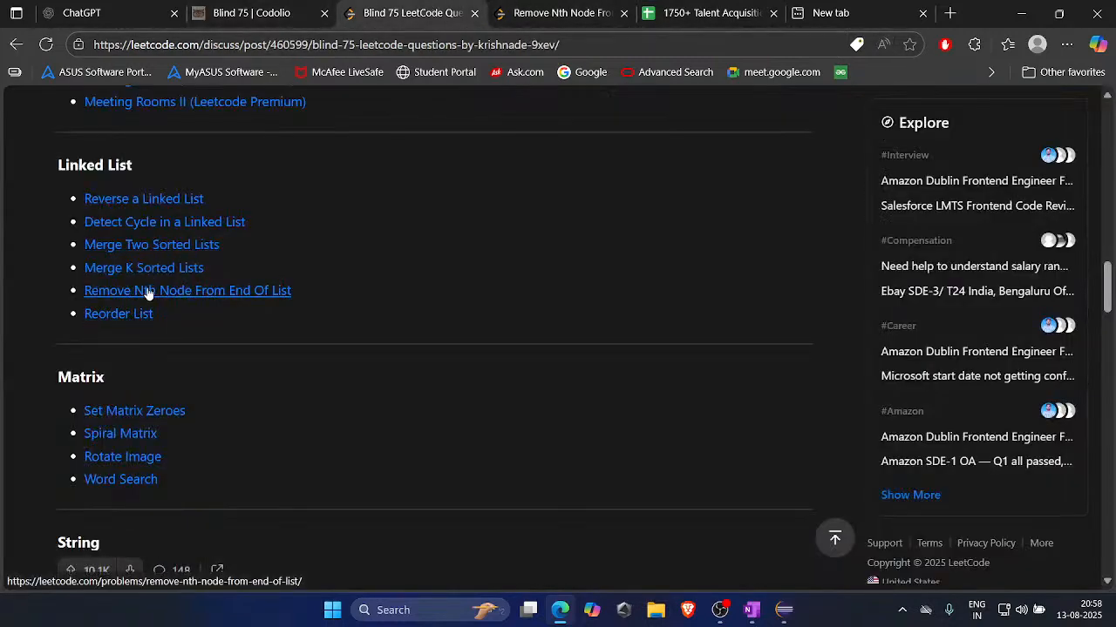
{"action": "scroll", "scroll_direction": "down", "scroll_amount": 3}
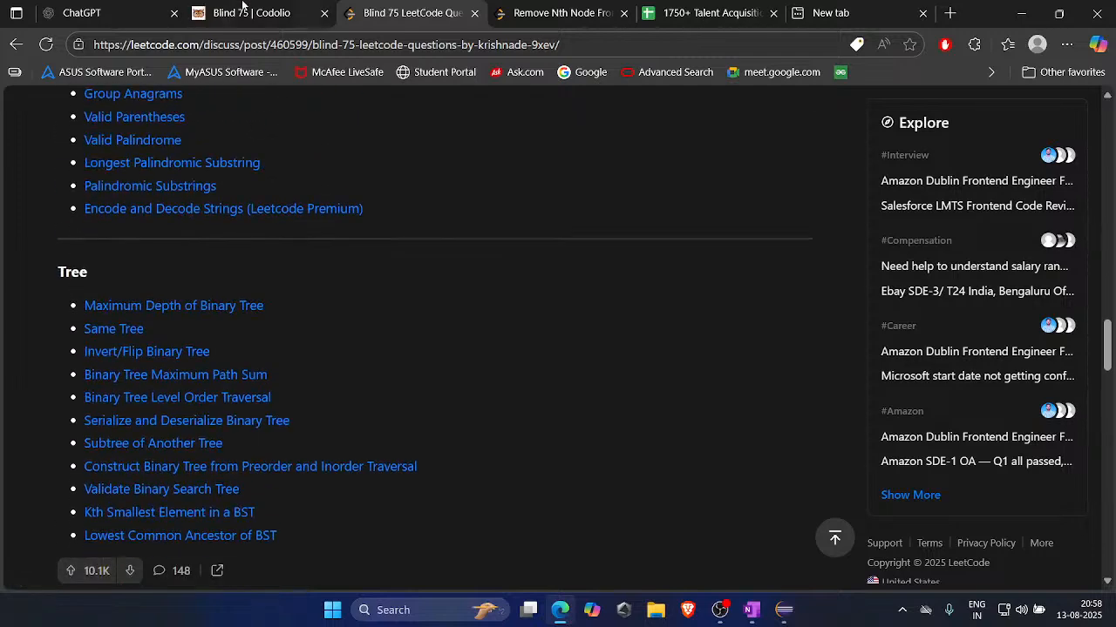
{"action": "left_click", "coordinate": [252, 12]}
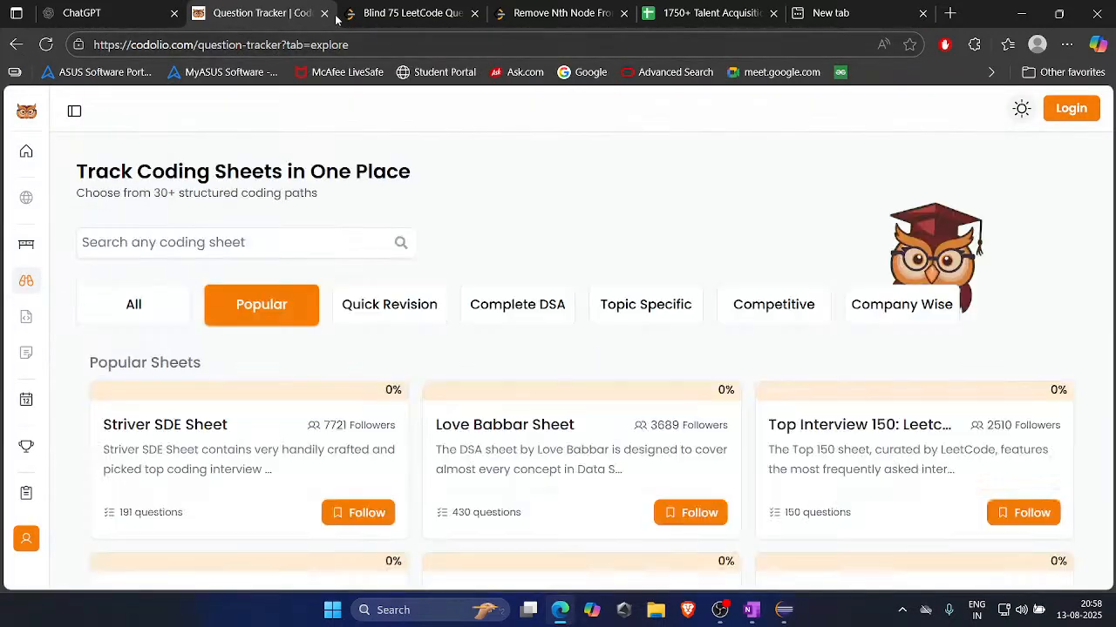
Open Codolio's Top Interview 150 sheet and expand its Stack topic.
{"action": "scroll", "scroll_direction": "down", "scroll_amount": 3}
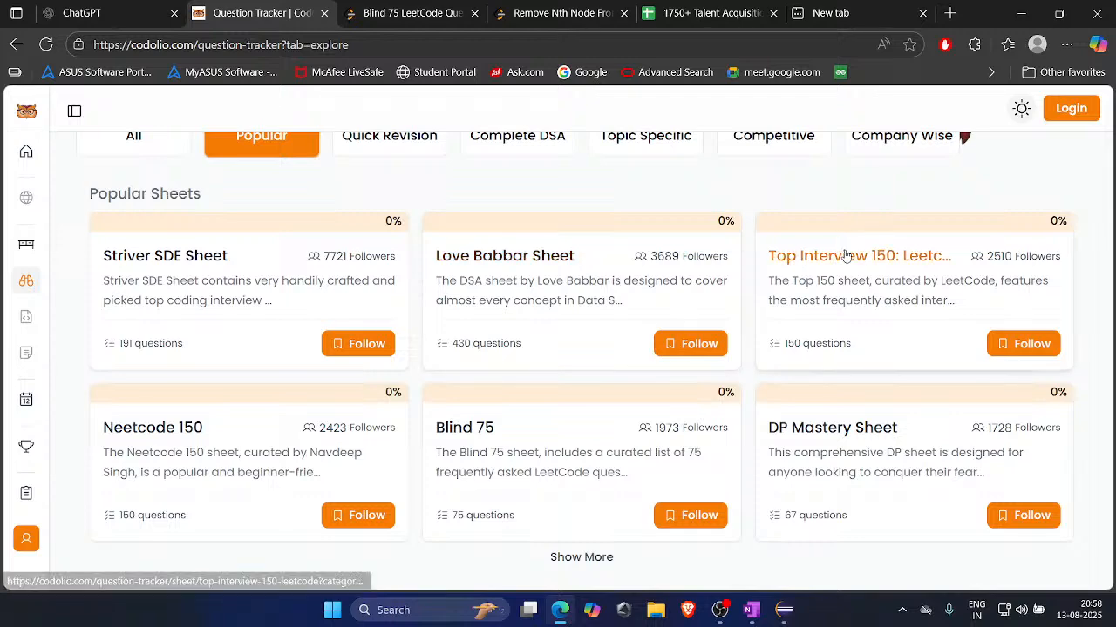
{"action": "left_click", "coordinate": [859, 256]}
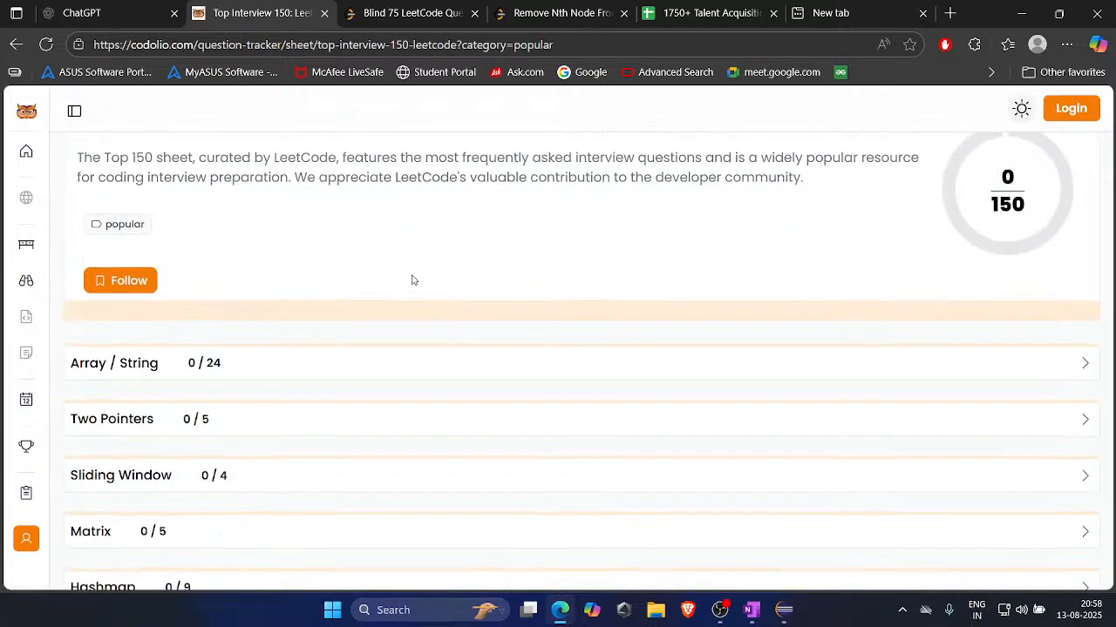
{"action": "left_click", "coordinate": [114, 363]}
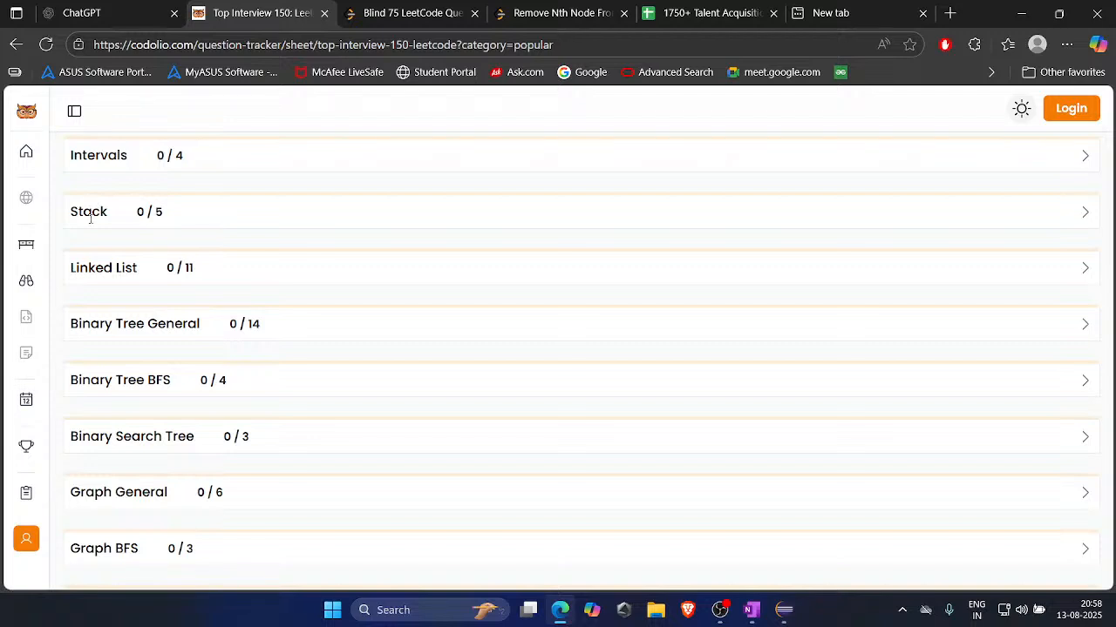
{"action": "left_click", "coordinate": [88, 211]}
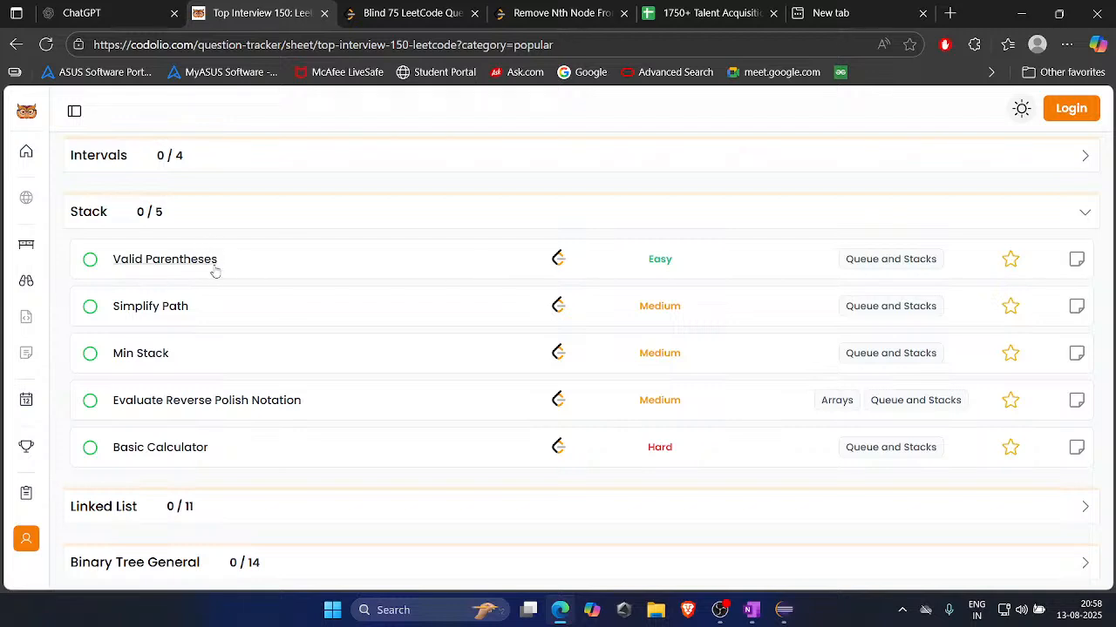
{"action": "mouse_move", "coordinate": [165, 259]}
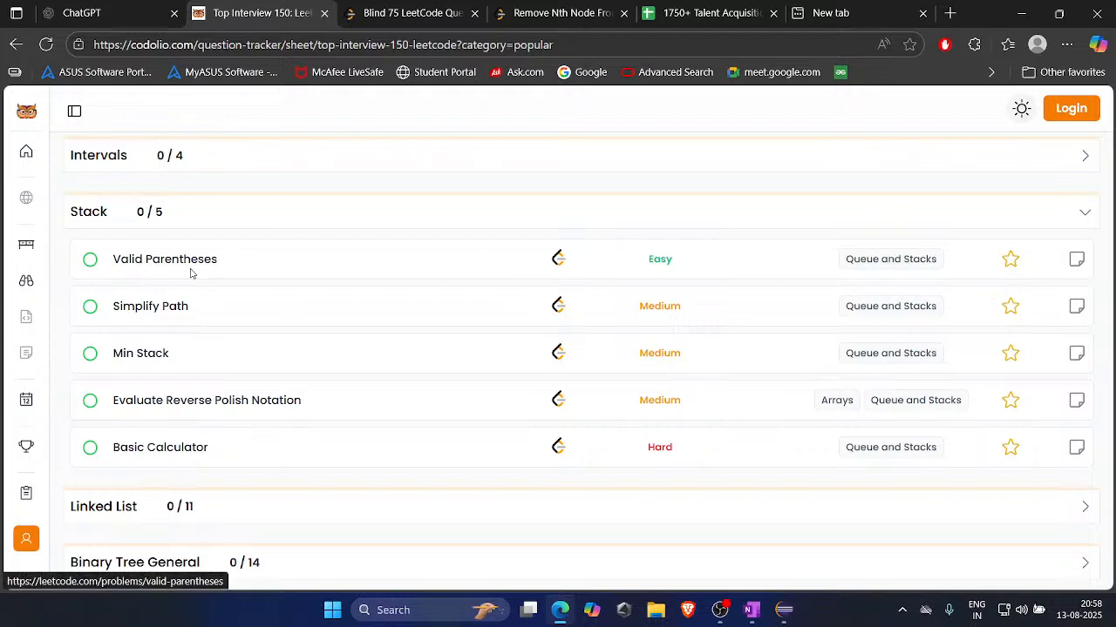
{"action": "mouse_move", "coordinate": [314, 289]}
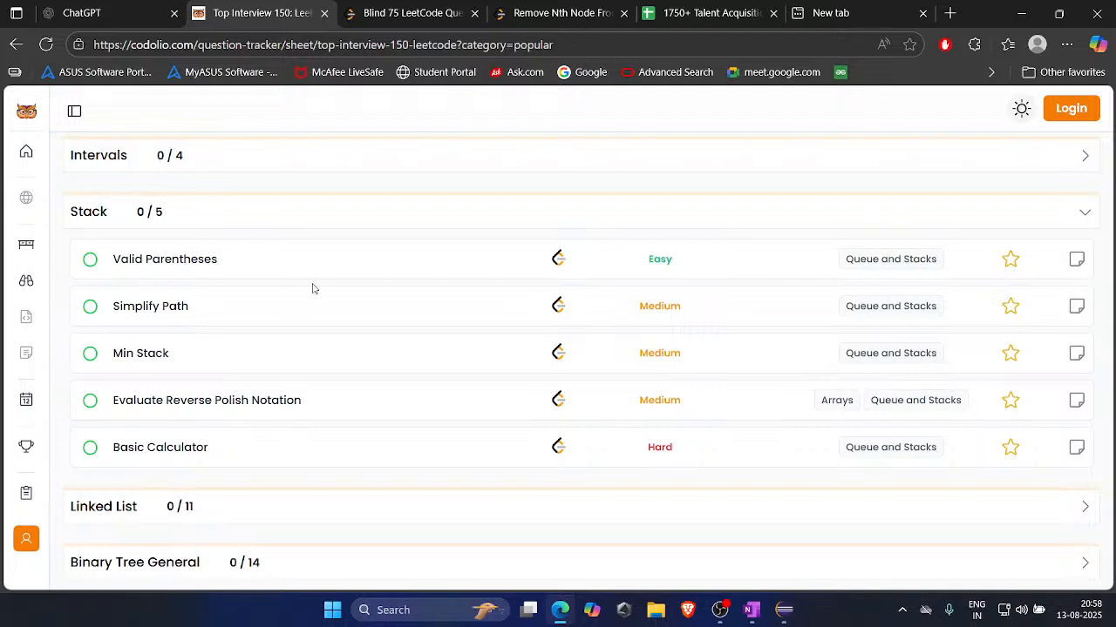
{"action": "mouse_move", "coordinate": [474, 443]}
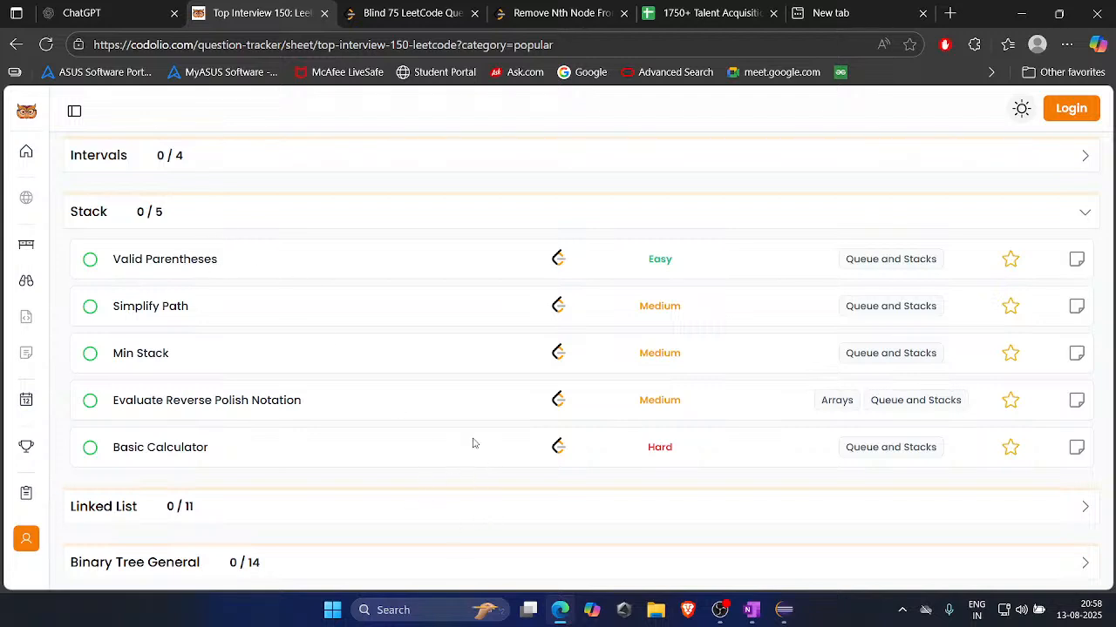
{"action": "mouse_move", "coordinate": [427, 411]}
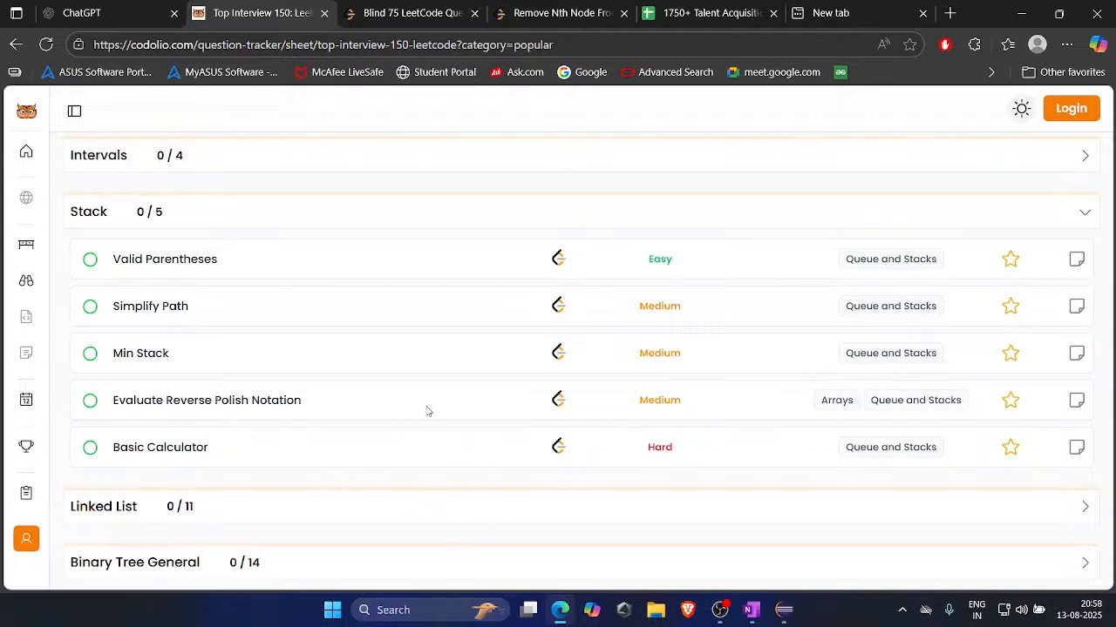
Scroll down to the Trie topic and open the Implement Trie (Prefix Tree) details.
{"action": "scroll", "scroll_direction": "down", "scroll_amount": 3}
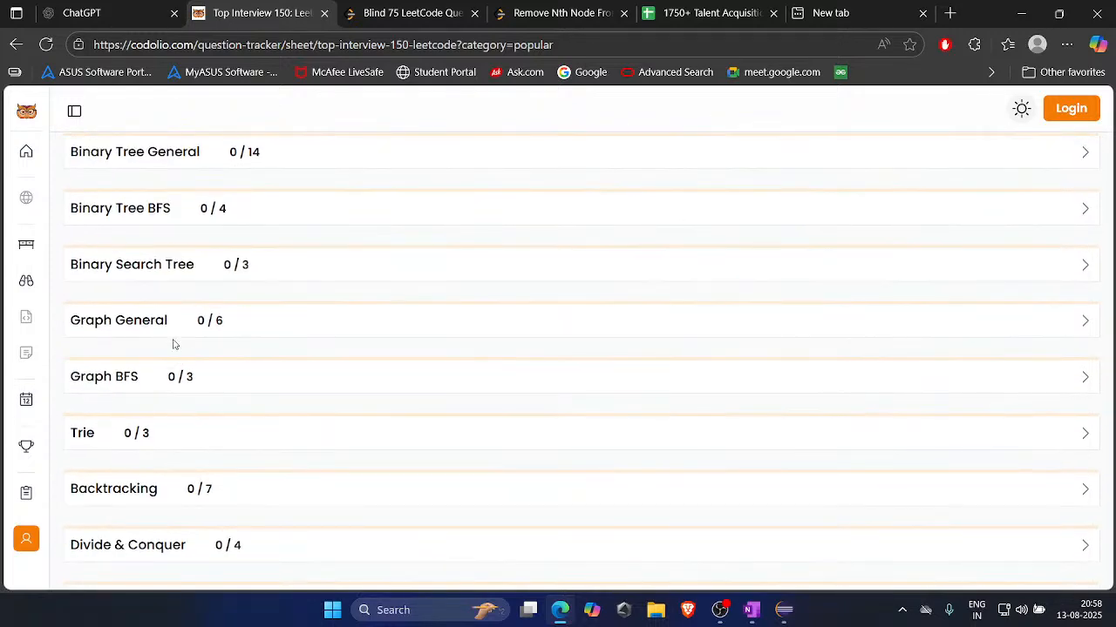
{"action": "scroll", "scroll_direction": "down", "scroll_amount": 3}
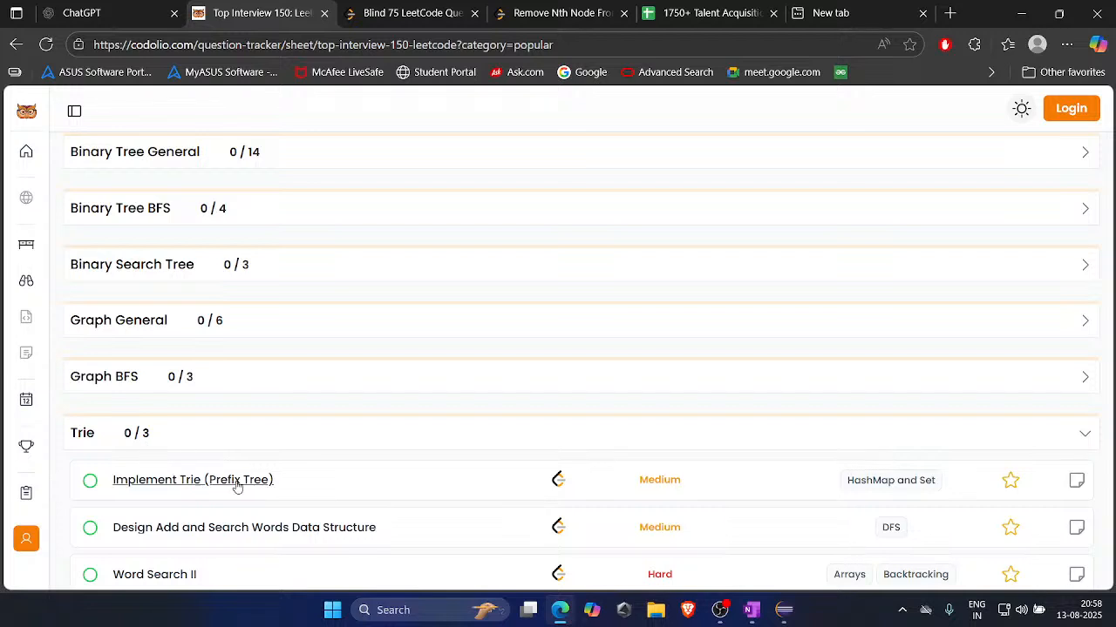
{"action": "scroll", "scroll_direction": "down", "scroll_amount": 3}
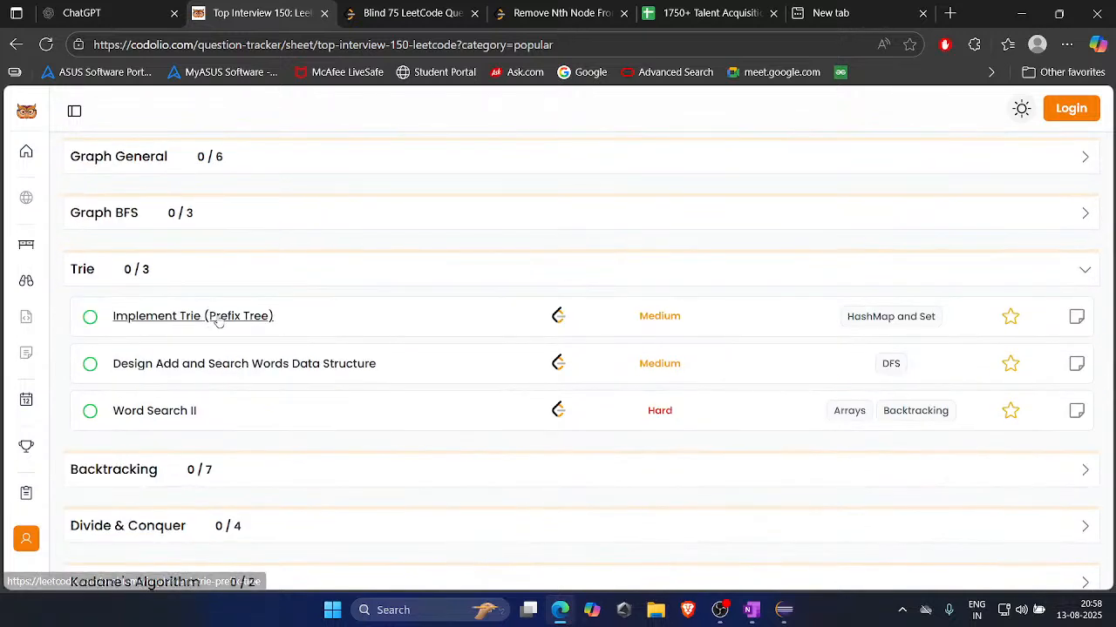
{"action": "mouse_move", "coordinate": [128, 301]}
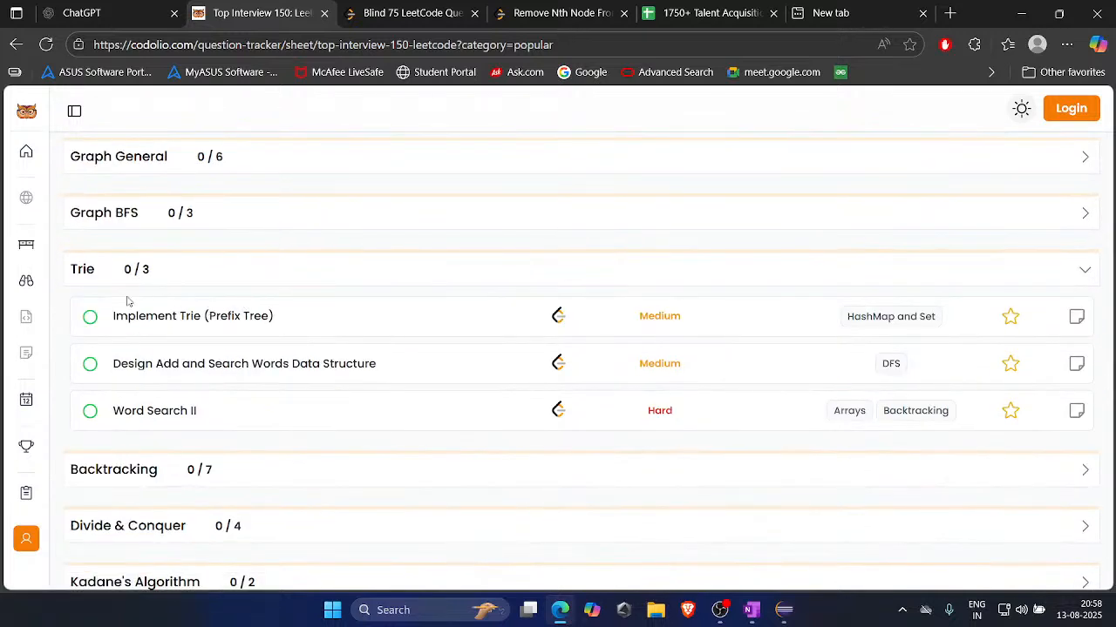
{"action": "left_click", "coordinate": [193, 316]}
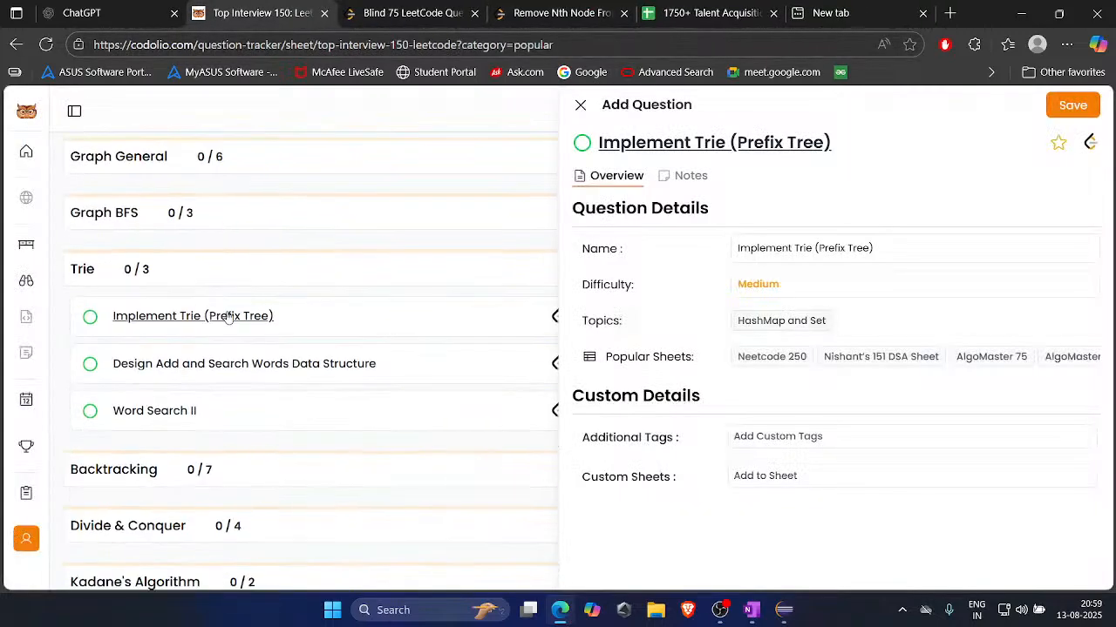
Scroll the sheet behind the Implement Trie panel to the Stack topic's five problems.
{"action": "scroll", "scroll_direction": "down", "scroll_amount": 3}
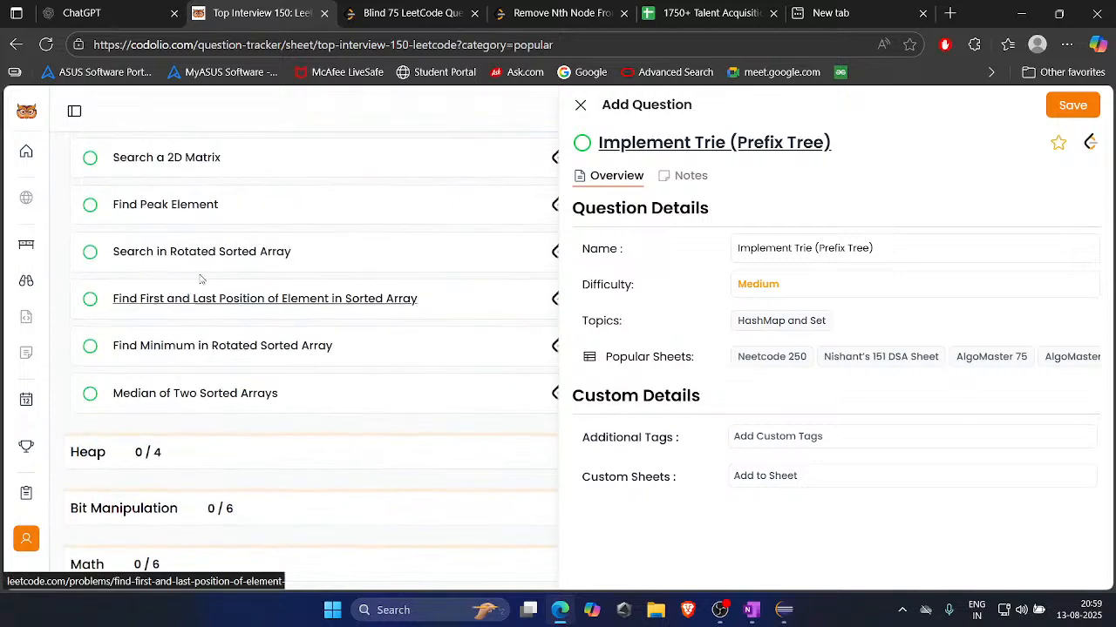
{"action": "scroll", "scroll_direction": "down", "scroll_amount": 3}
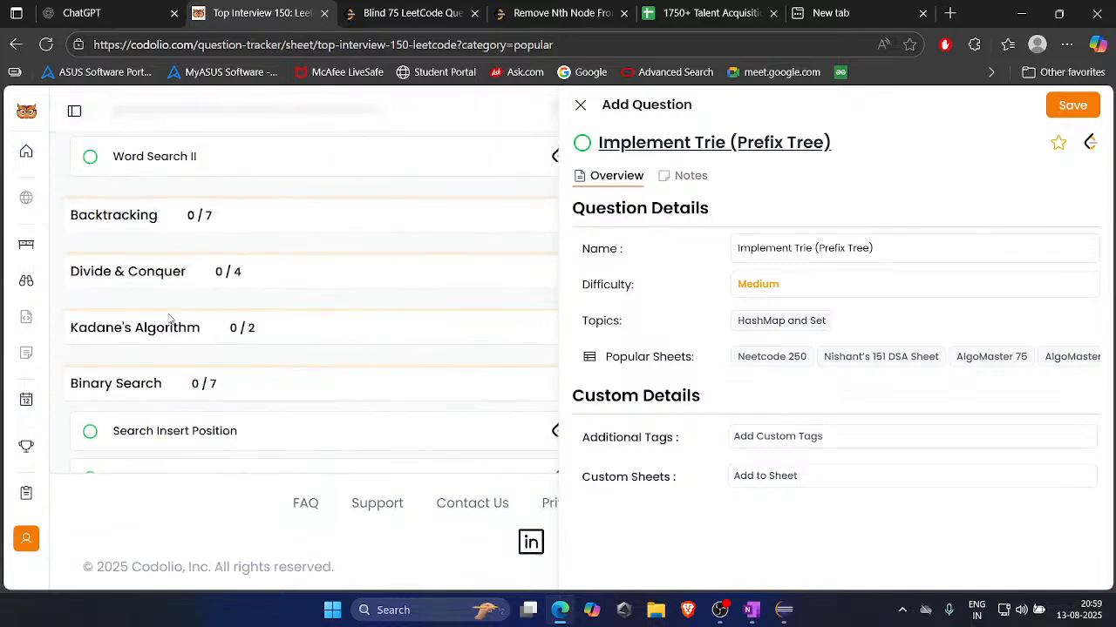
{"action": "scroll", "scroll_direction": "down", "scroll_amount": 3}
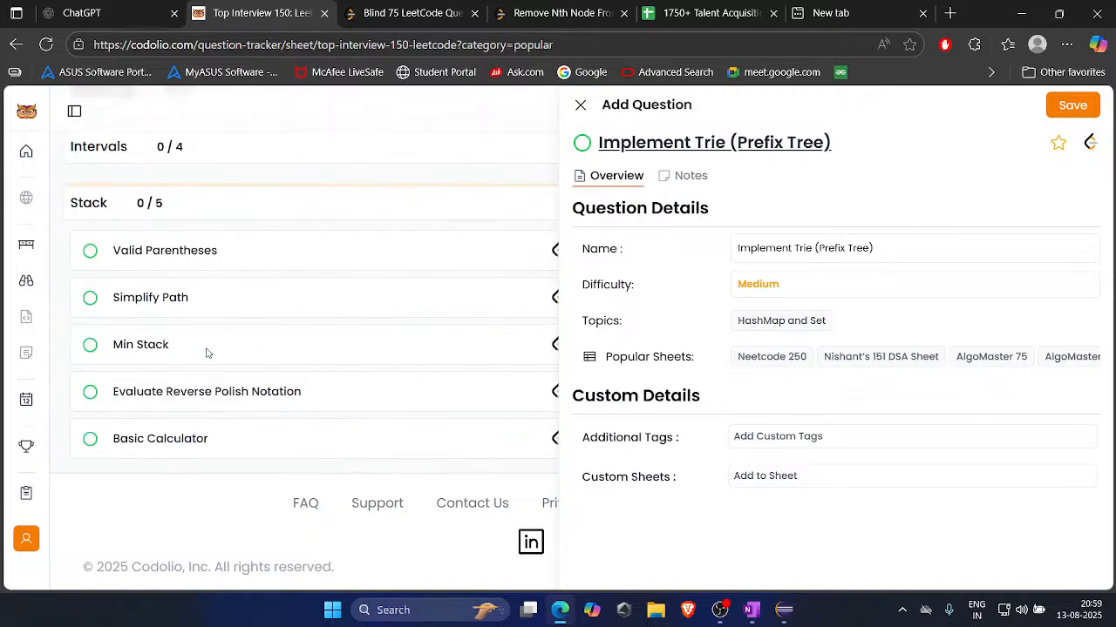
{"action": "mouse_move", "coordinate": [150, 297]}
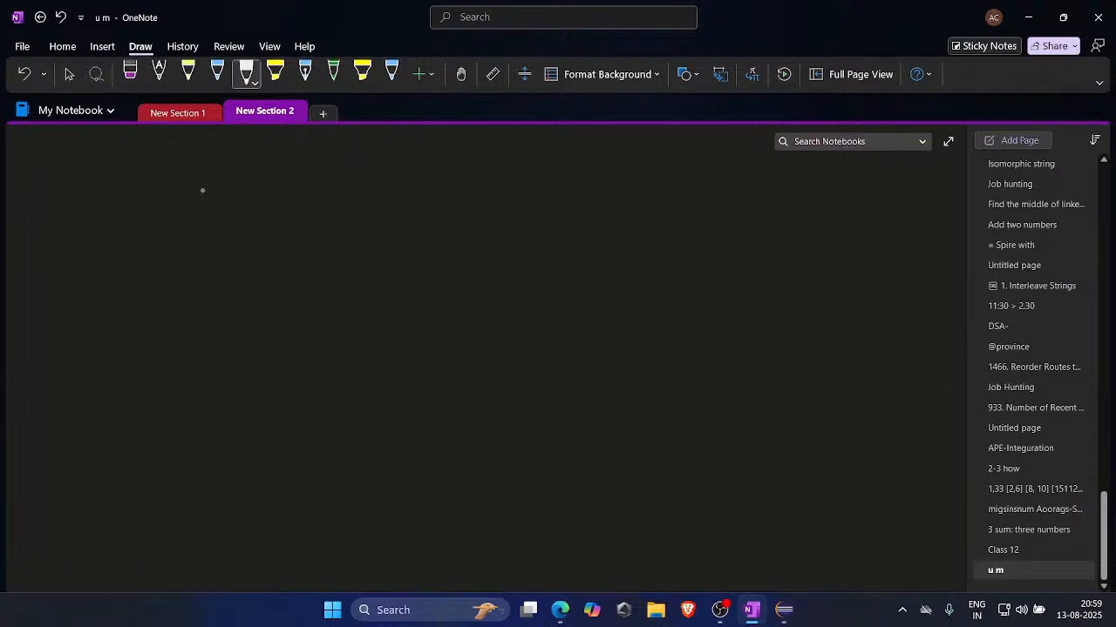
Handwrite '2023', an arrow, and the word 'Developer' on the OneNote page.
{"action": "left_click_drag", "start_coordinate": [218, 183], "coordinate": [401, 179]}
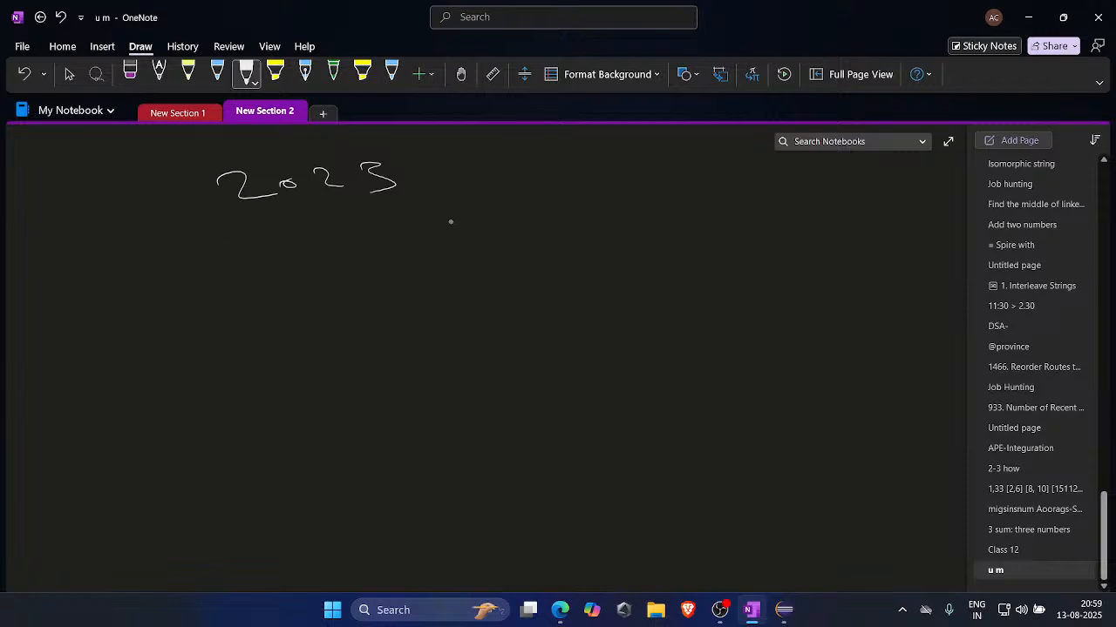
{"action": "left_click_drag", "start_coordinate": [394, 225], "coordinate": [416, 216]}
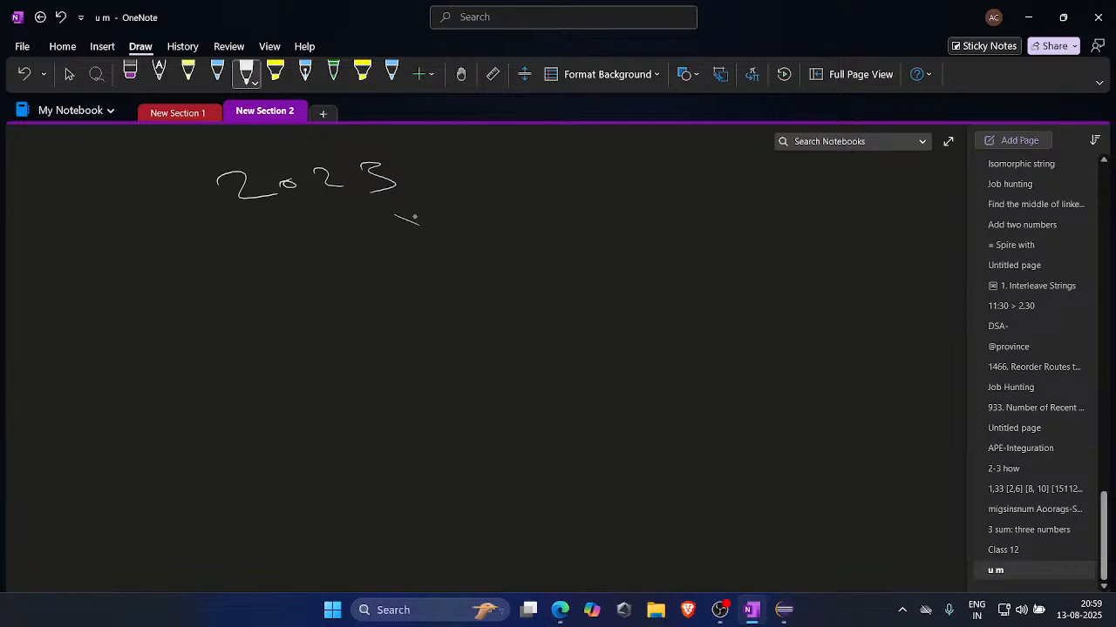
{"action": "left_click_drag", "start_coordinate": [396, 222], "coordinate": [506, 226]}
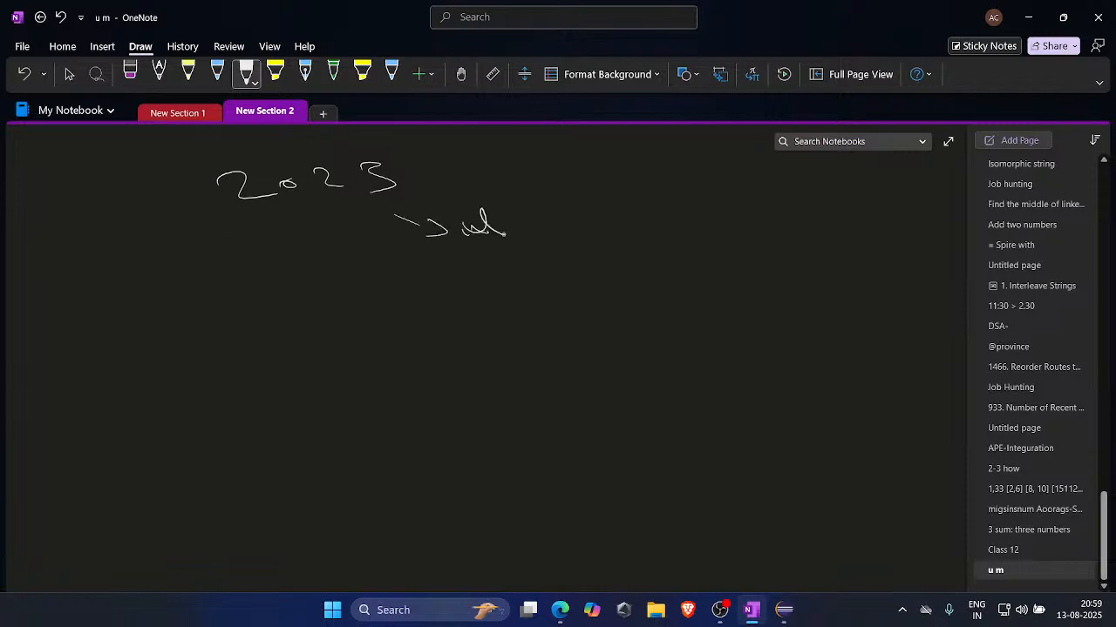
{"action": "left_click_drag", "start_coordinate": [518, 226], "coordinate": [584, 217]}
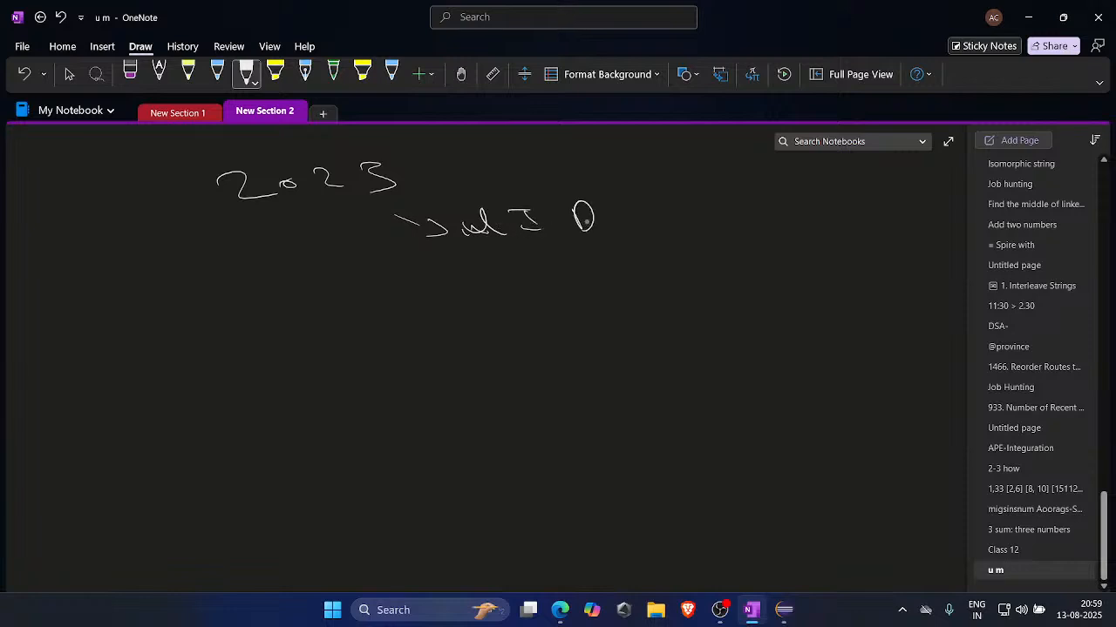
{"action": "left_click_drag", "start_coordinate": [575, 222], "coordinate": [697, 222]}
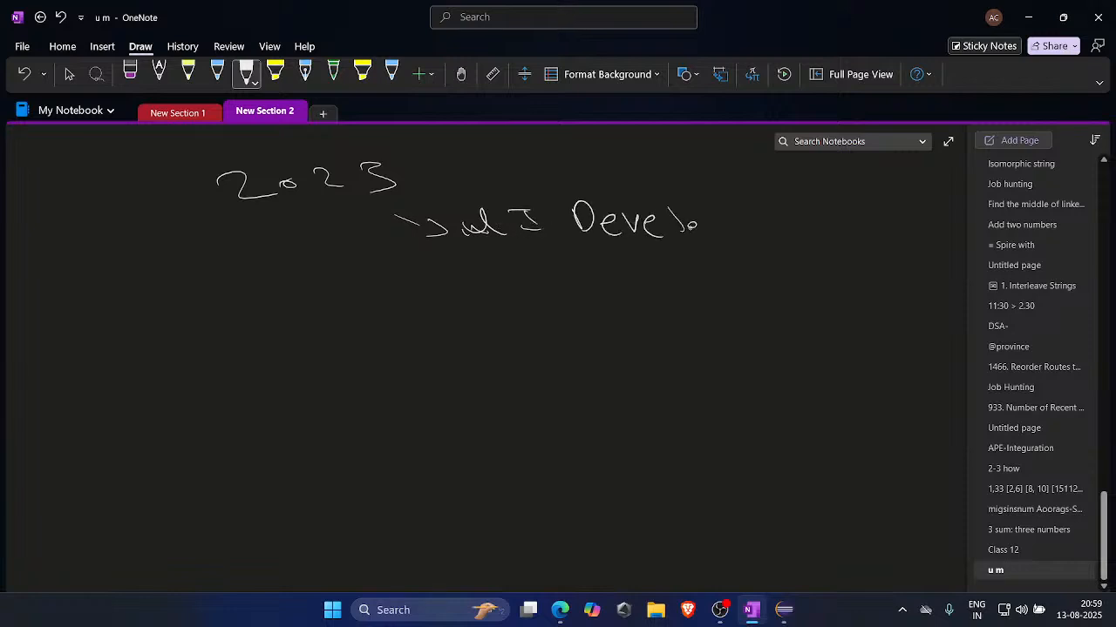
{"action": "left_click_drag", "start_coordinate": [697, 225], "coordinate": [745, 227]}
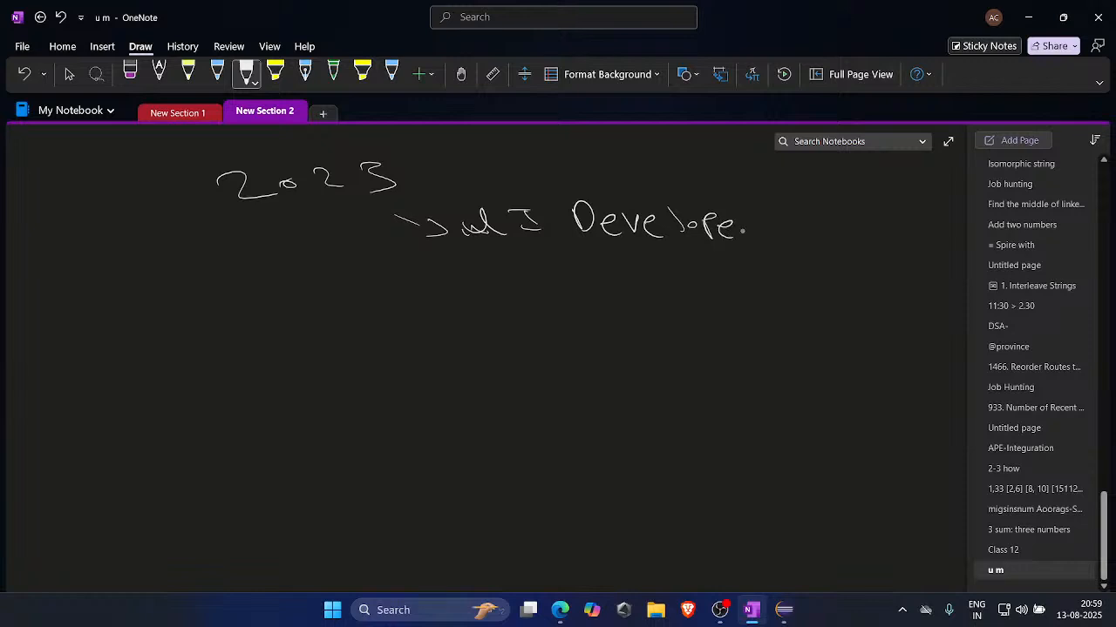
{"action": "left_click_drag", "start_coordinate": [741, 231], "coordinate": [758, 240]}
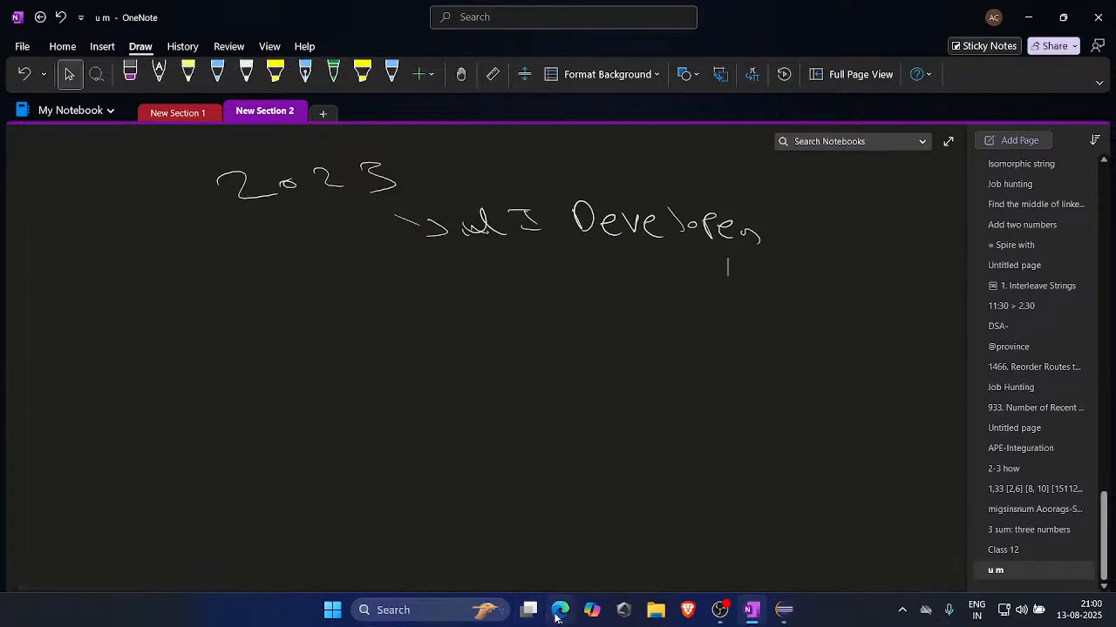
Return to the HR List sheet and select the LinkedIn profile link cell.
{"action": "left_click", "coordinate": [560, 610]}
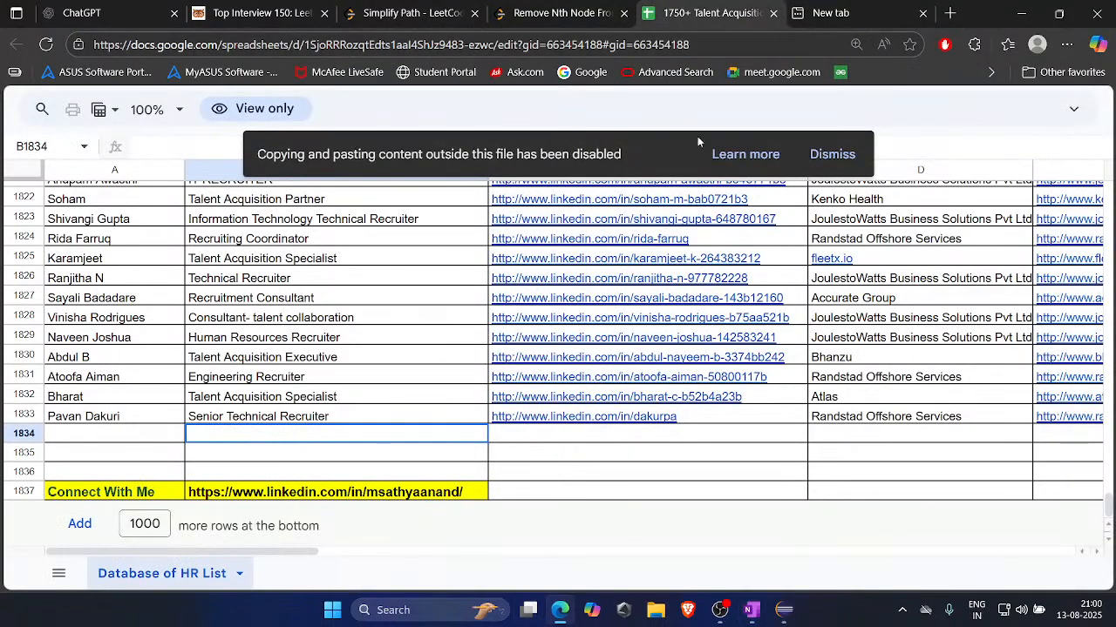
{"action": "mouse_move", "coordinate": [292, 502]}
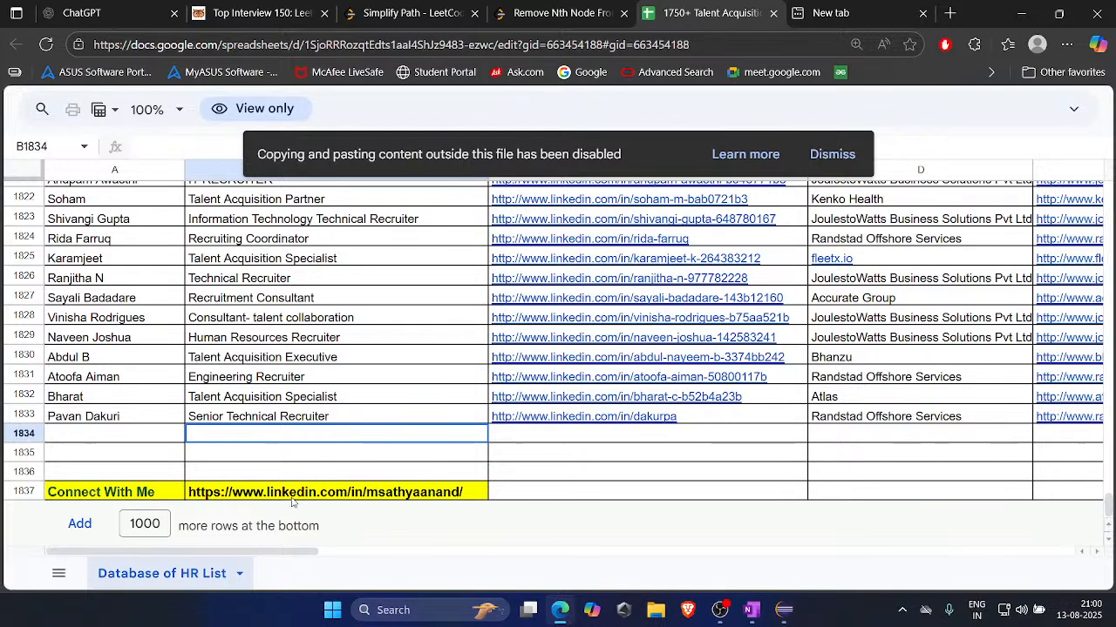
{"action": "left_click", "coordinate": [336, 491]}
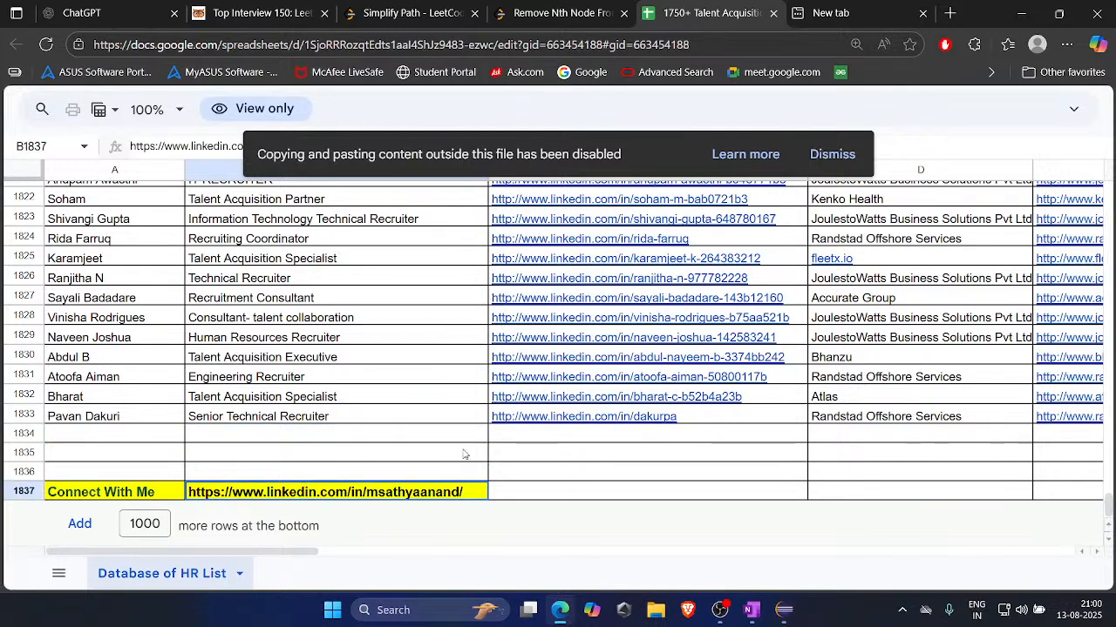
{"action": "mouse_move", "coordinate": [501, 435]}
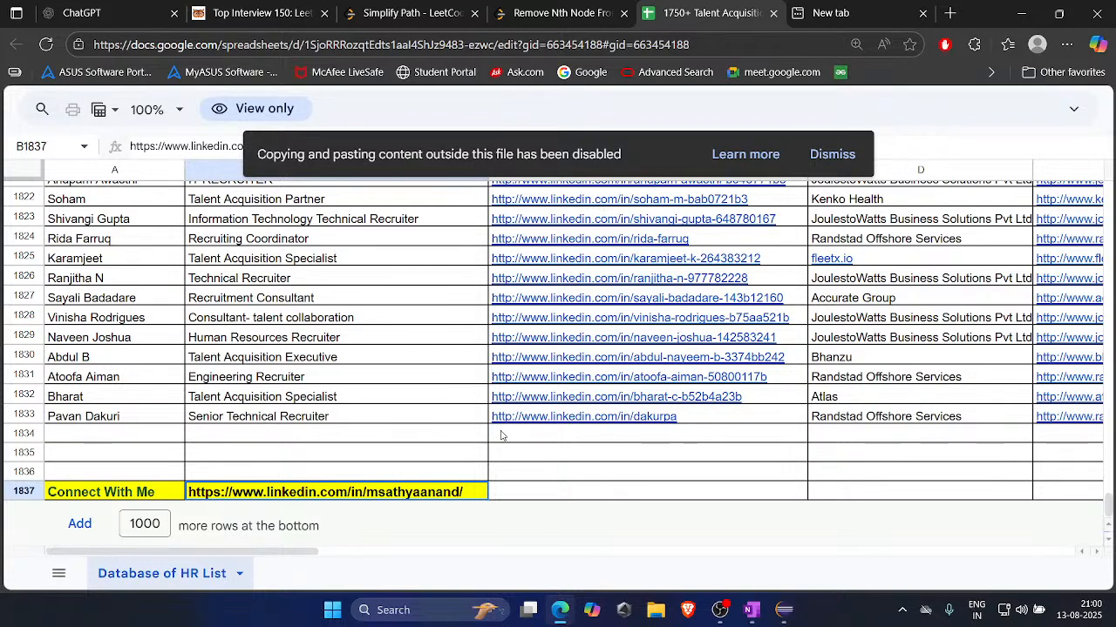
{"action": "mouse_move", "coordinate": [615, 396]}
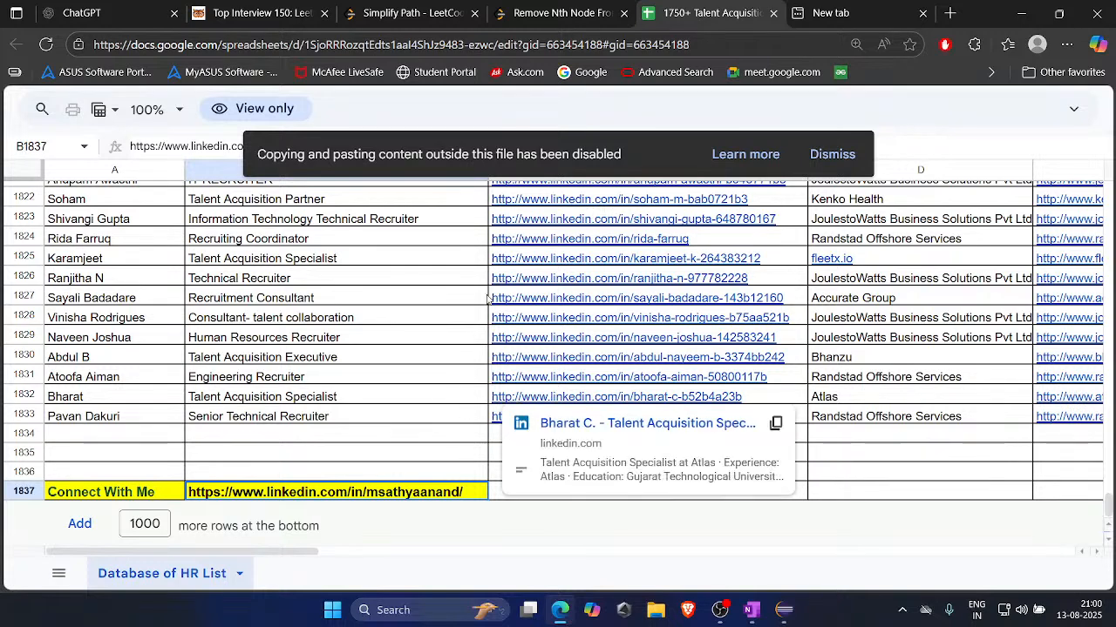
Check Simplify Path in the Codolio tracker, then settle on its LeetCode problem page.
{"action": "left_click", "coordinate": [562, 12]}
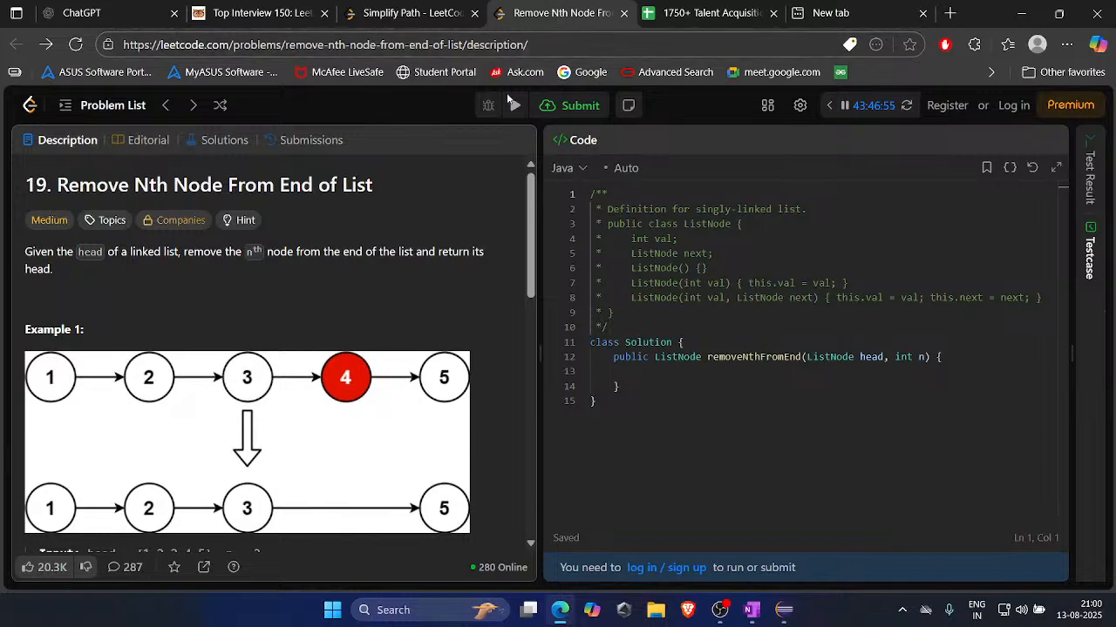
{"action": "left_click", "coordinate": [409, 12]}
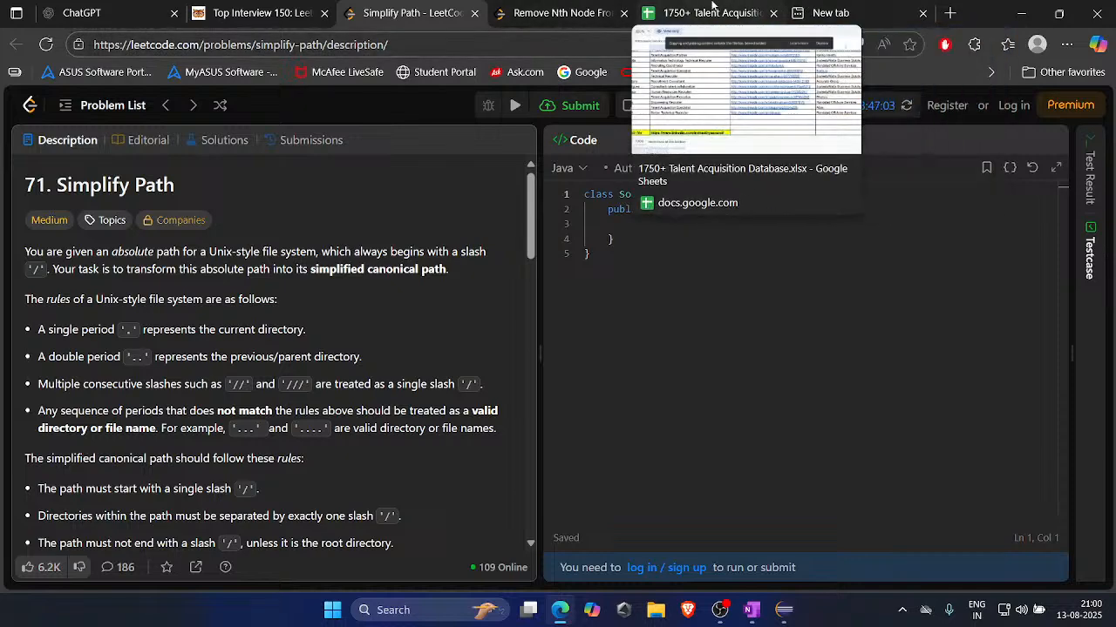
{"action": "left_click", "coordinate": [711, 13]}
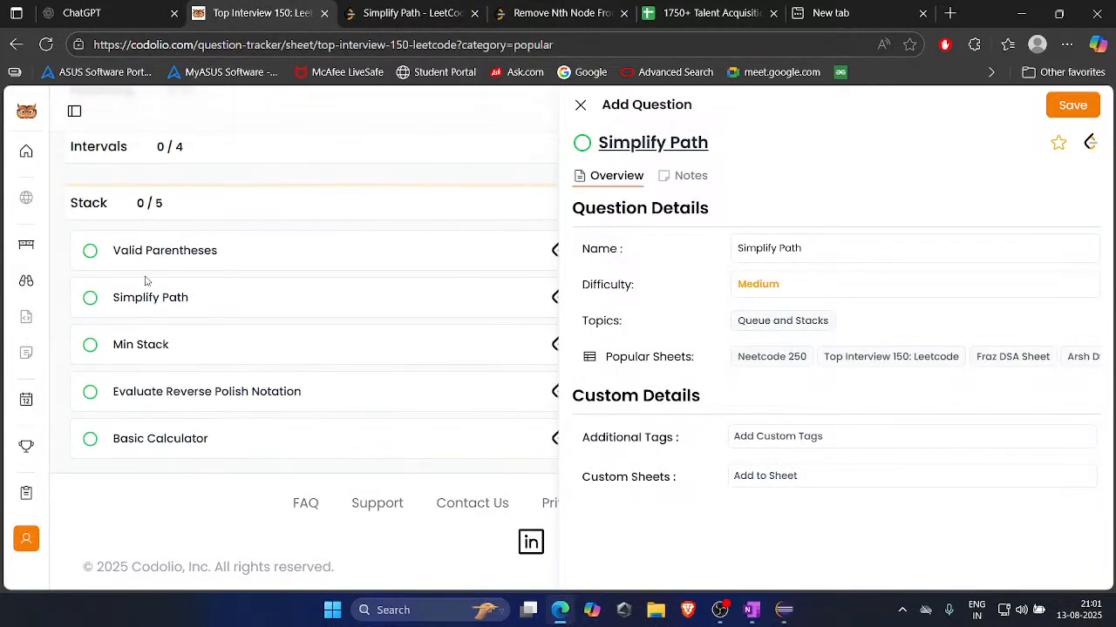
{"action": "left_click", "coordinate": [410, 12]}
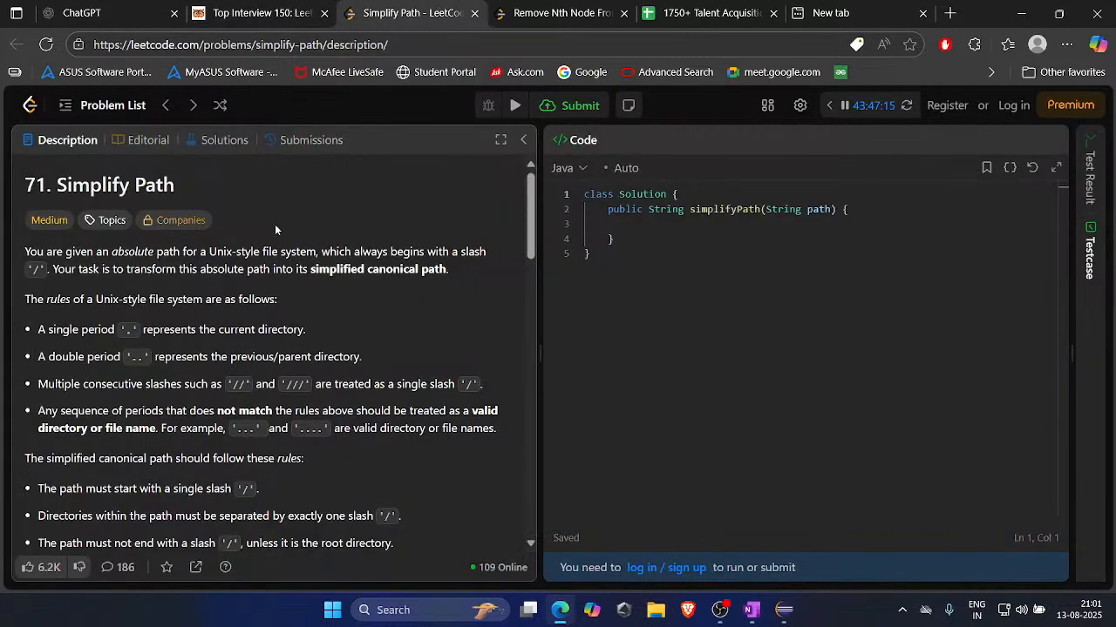
Read through the Simplify Path rules on periods, slashes and canonical paths.
{"action": "scroll", "scroll_direction": "down", "scroll_amount": 3}
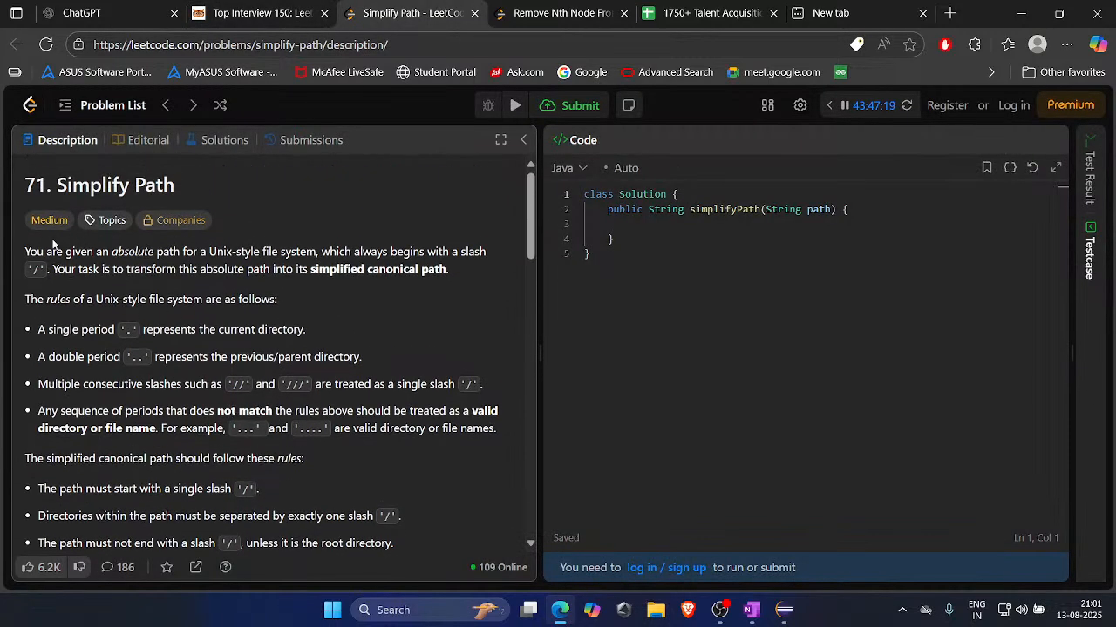
{"action": "scroll", "scroll_direction": "down", "scroll_amount": 3}
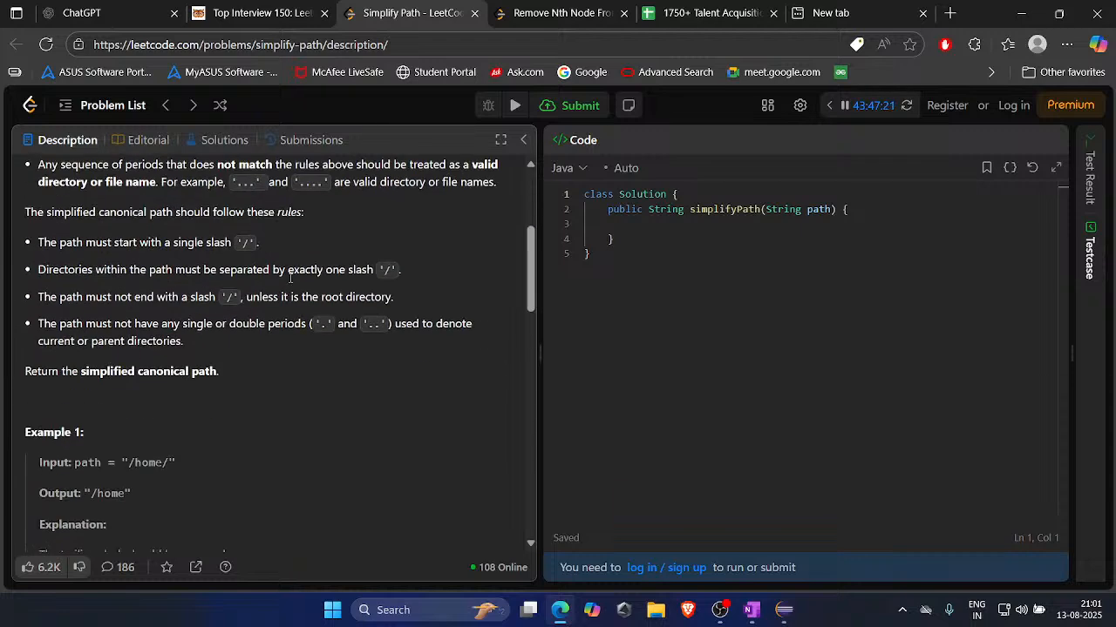
{"action": "scroll", "scroll_direction": "down", "scroll_amount": 3}
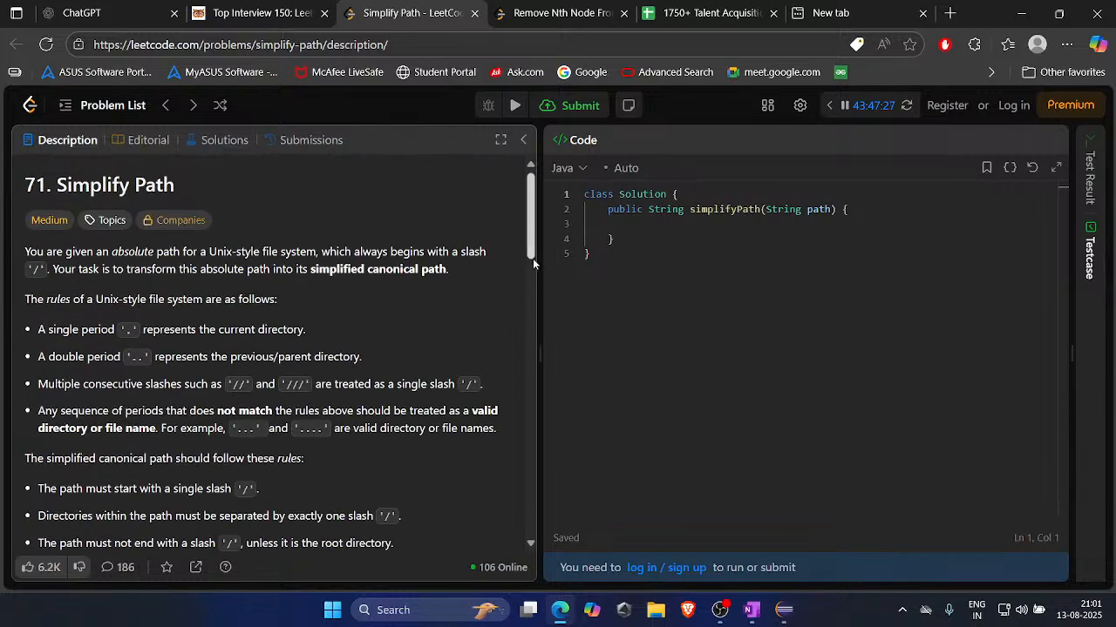
{"action": "scroll", "scroll_direction": "down", "scroll_amount": 3}
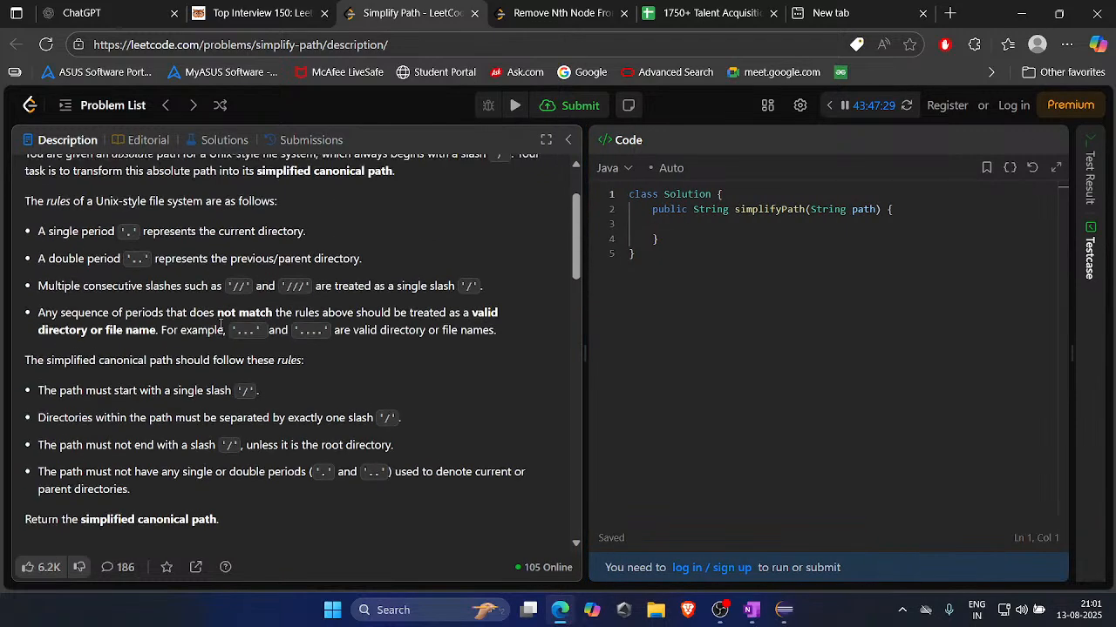
{"action": "scroll", "scroll_direction": "up", "scroll_amount": 3}
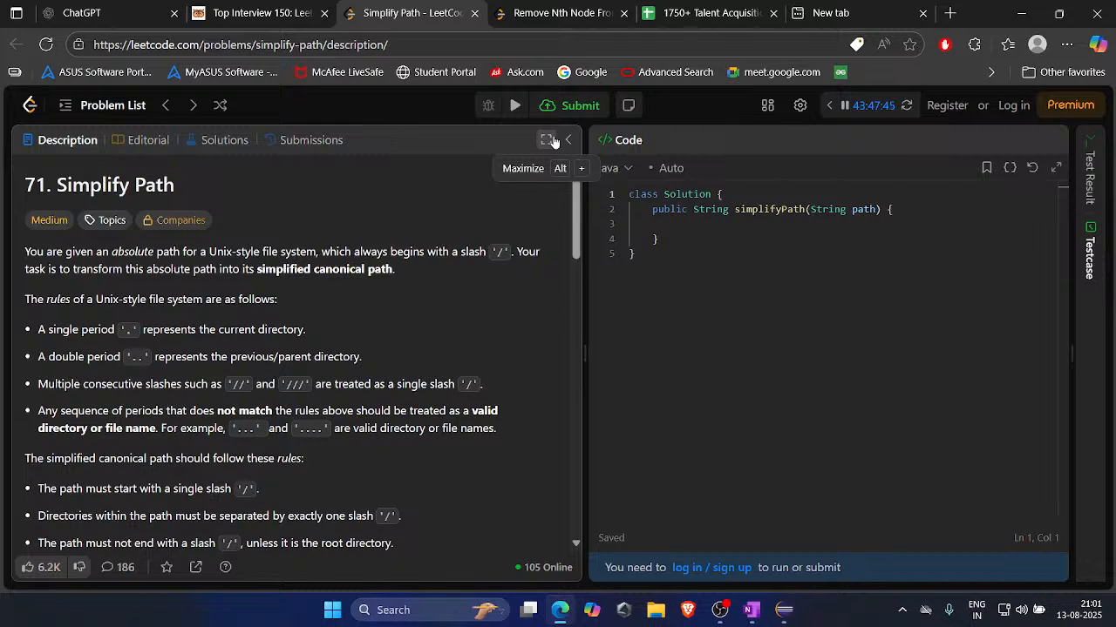
{"action": "mouse_move", "coordinate": [372, 194]}
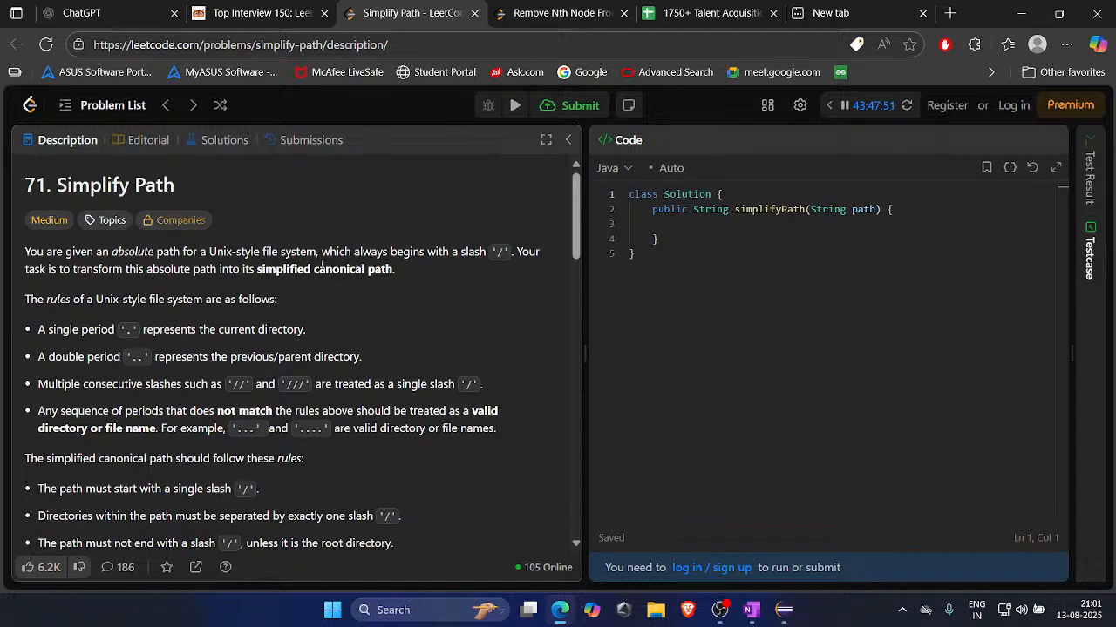
Highlight the opening problem statement, then scroll down to Examples 1 and 2.
{"action": "left_click_drag", "start_coordinate": [247, 251], "coordinate": [412, 299]}
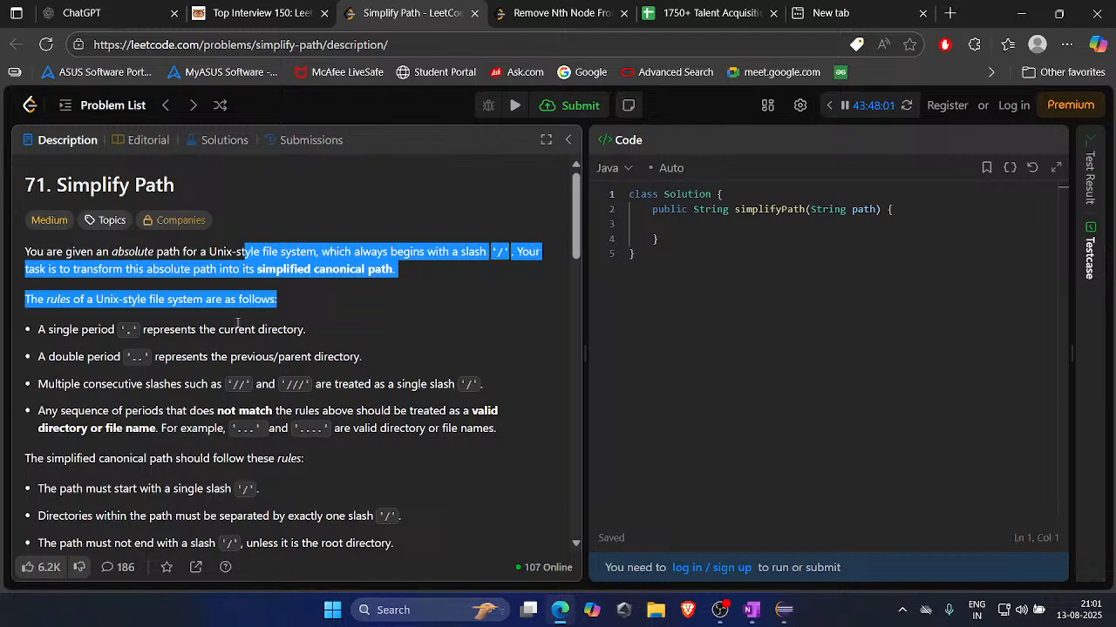
{"action": "mouse_move", "coordinate": [281, 320]}
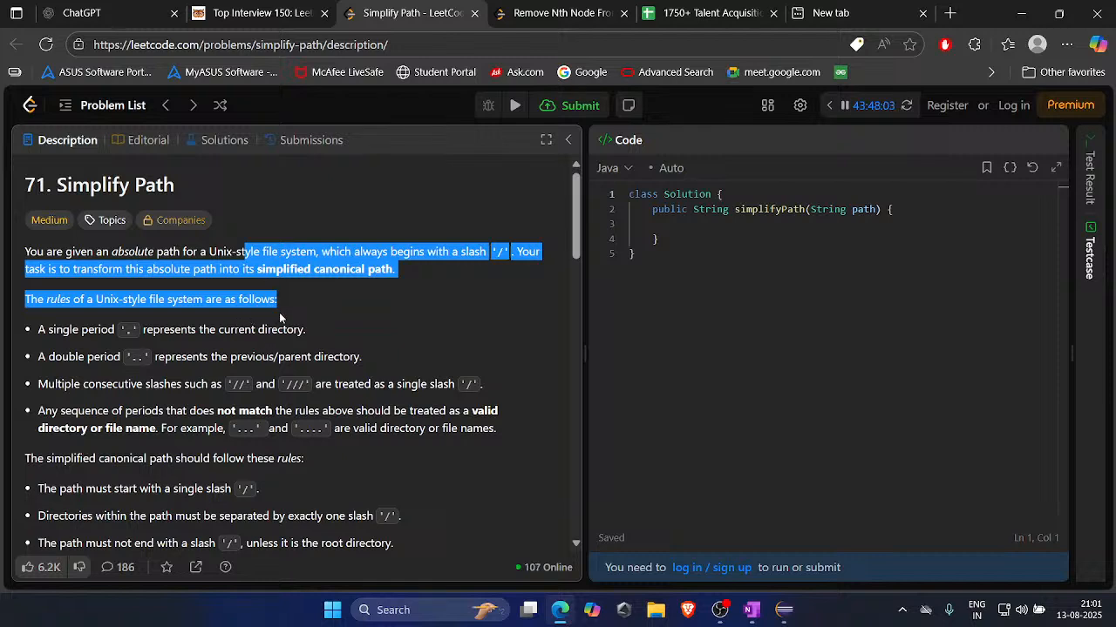
{"action": "mouse_move", "coordinate": [338, 368]}
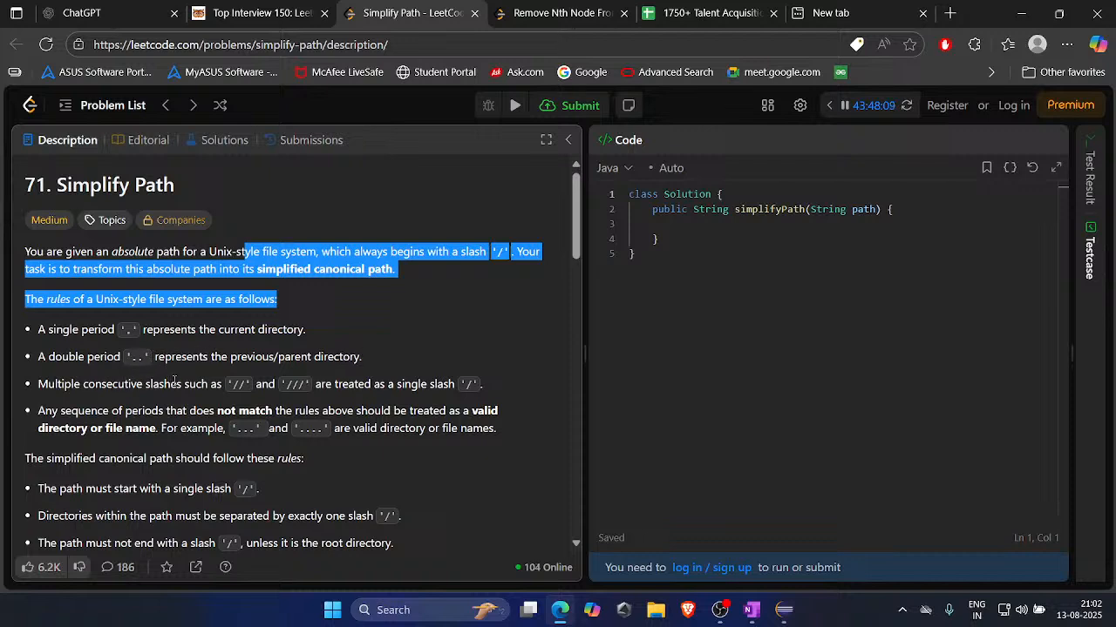
{"action": "mouse_move", "coordinate": [346, 373]}
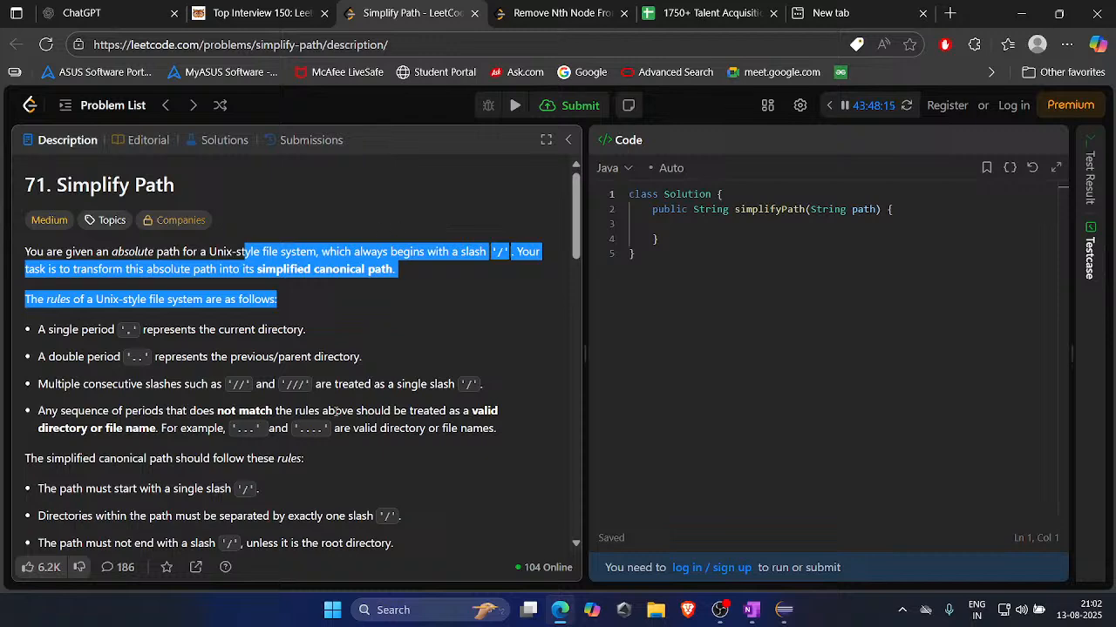
{"action": "scroll", "scroll_direction": "down", "scroll_amount": 3}
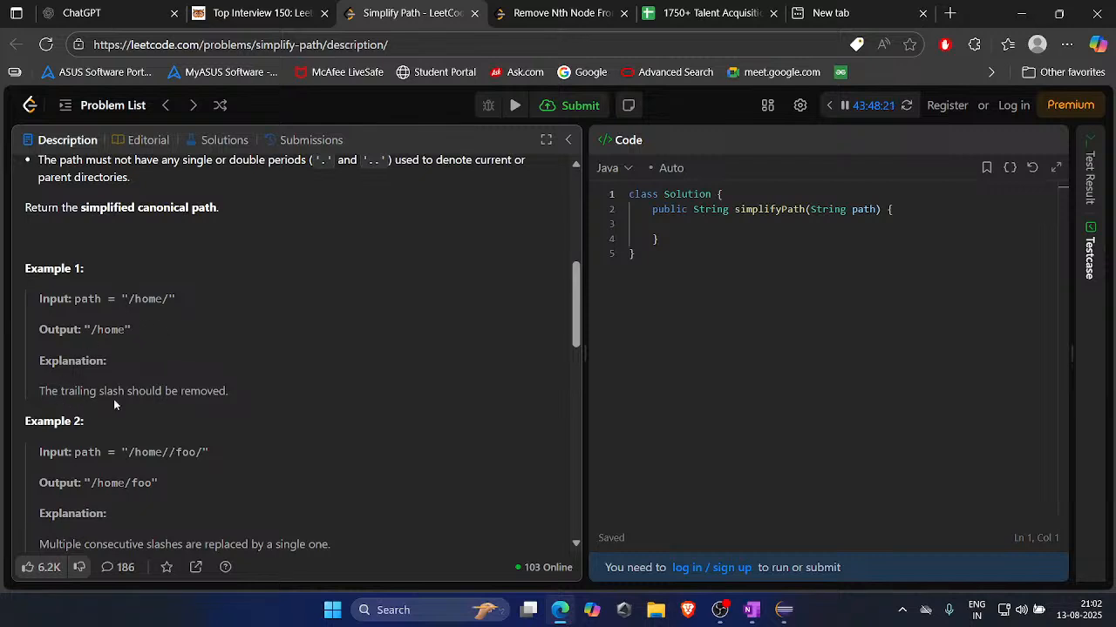
{"action": "mouse_move", "coordinate": [135, 385]}
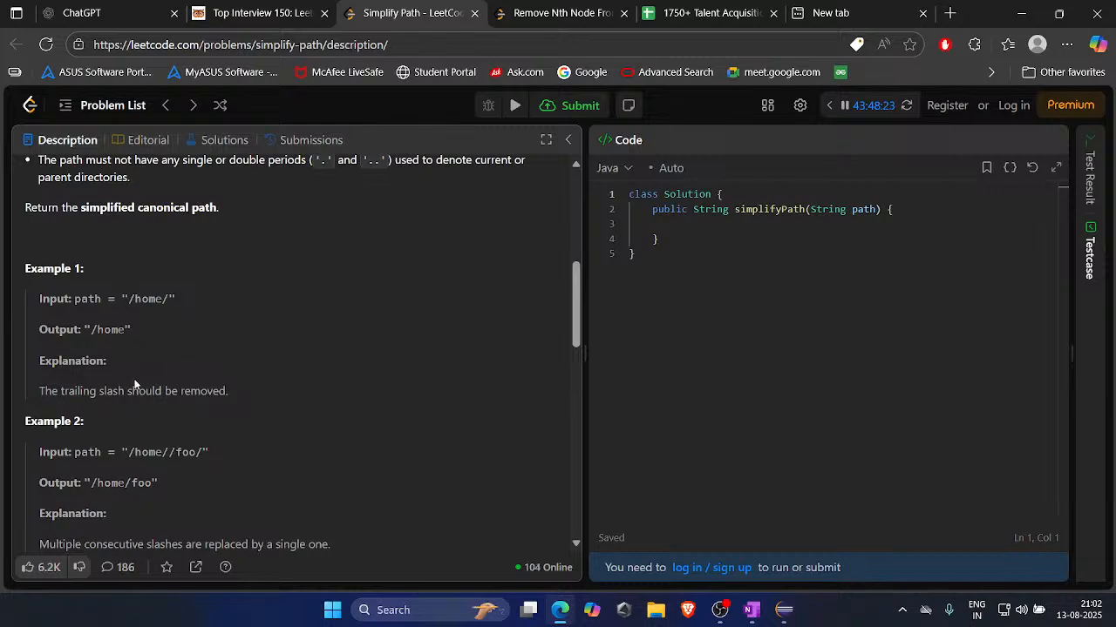
{"action": "mouse_move", "coordinate": [207, 448]}
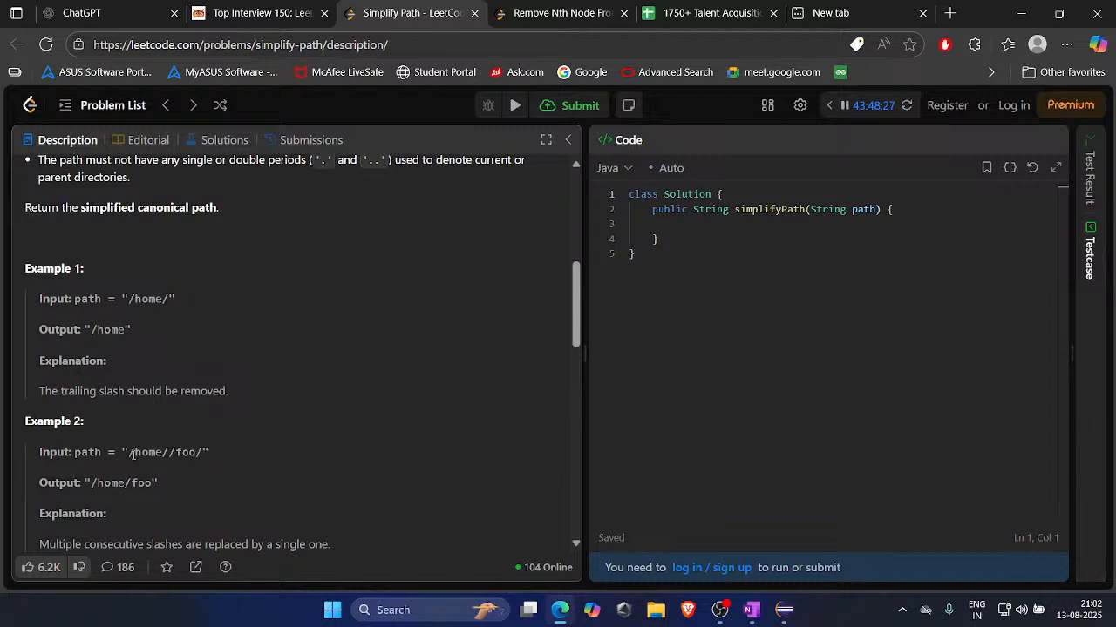
Read Examples 3–5, Constraints and String/Stack topics, then return to the statement.
{"action": "scroll", "scroll_direction": "down", "scroll_amount": 3}
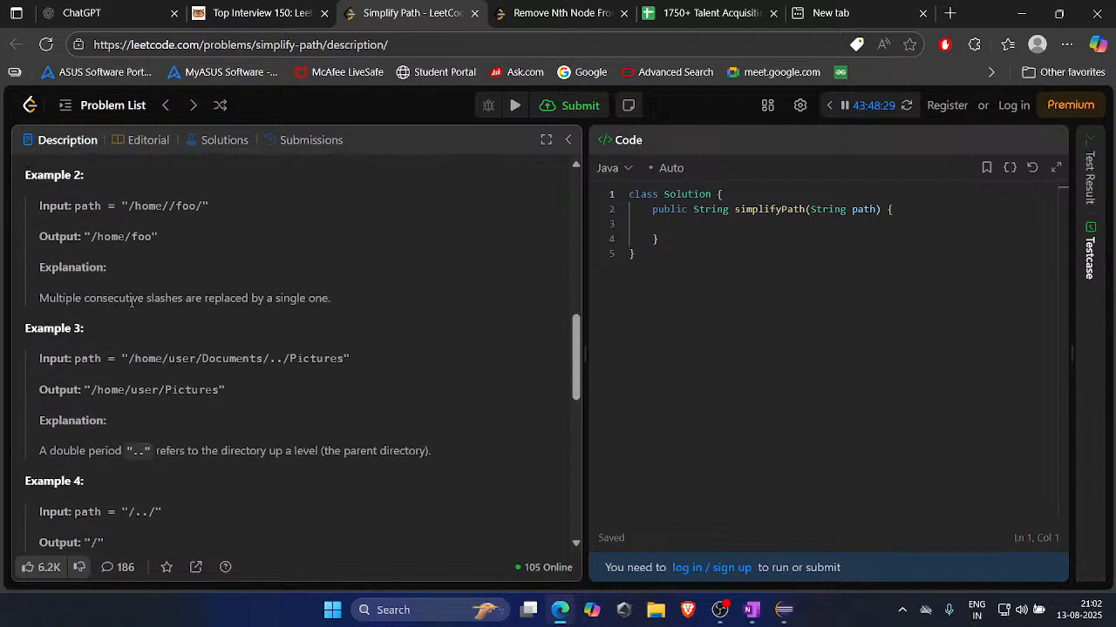
{"action": "scroll", "scroll_direction": "down", "scroll_amount": 3}
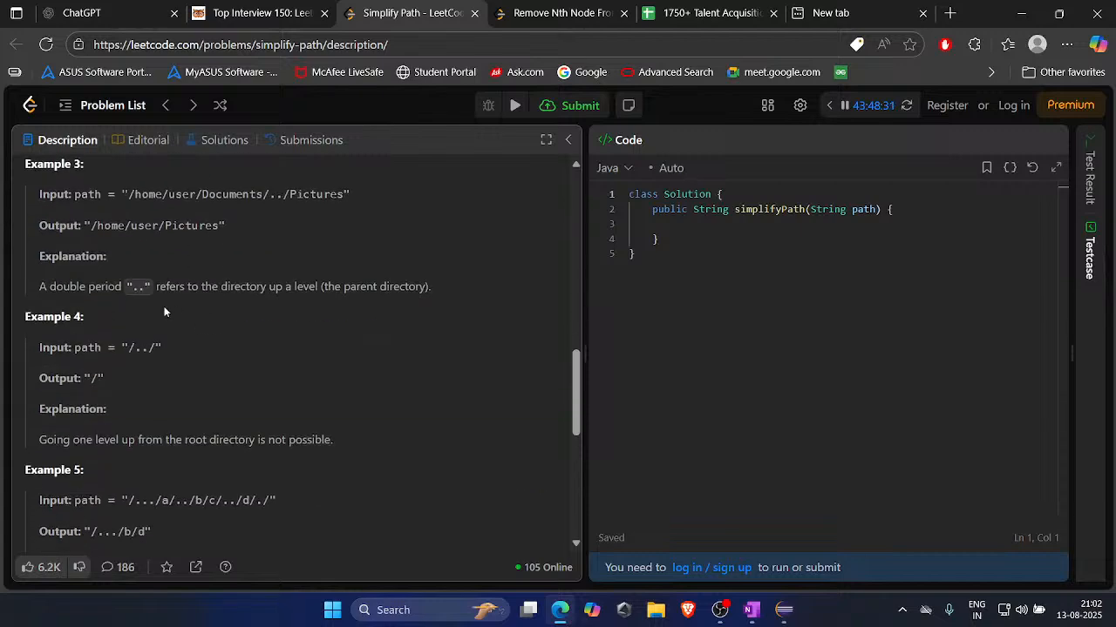
{"action": "scroll", "scroll_direction": "down", "scroll_amount": 3}
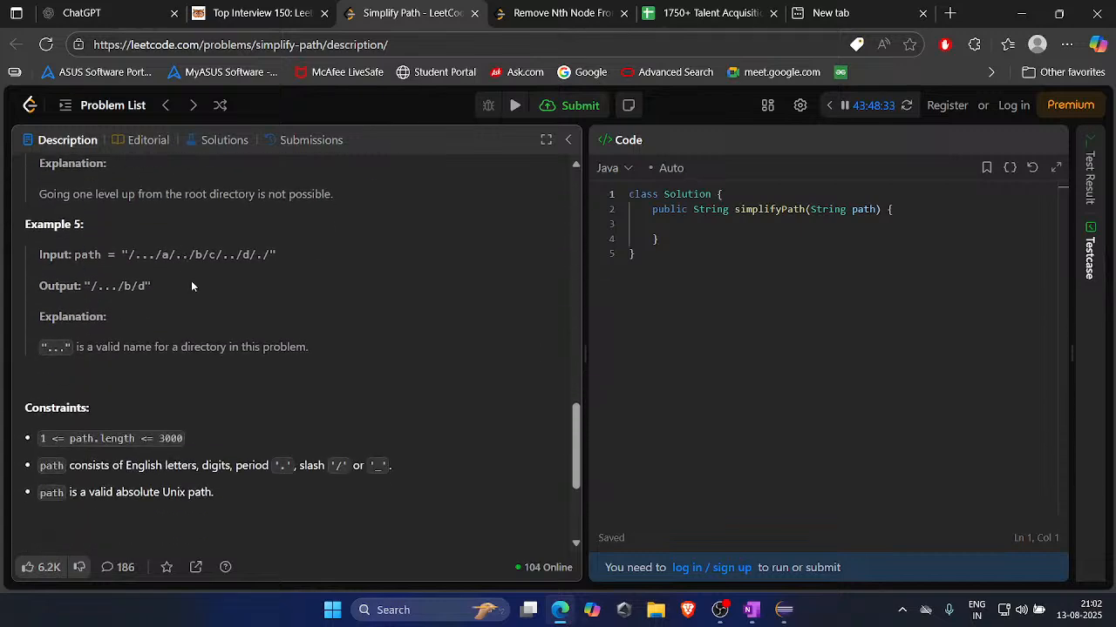
{"action": "scroll", "scroll_direction": "down", "scroll_amount": 3}
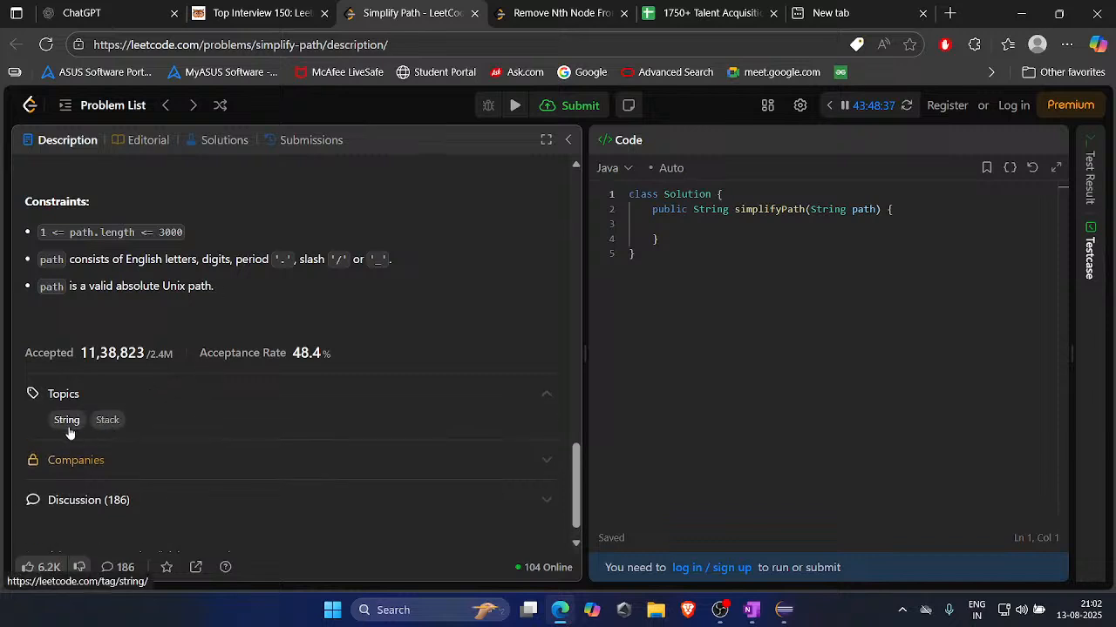
{"action": "mouse_move", "coordinate": [107, 420]}
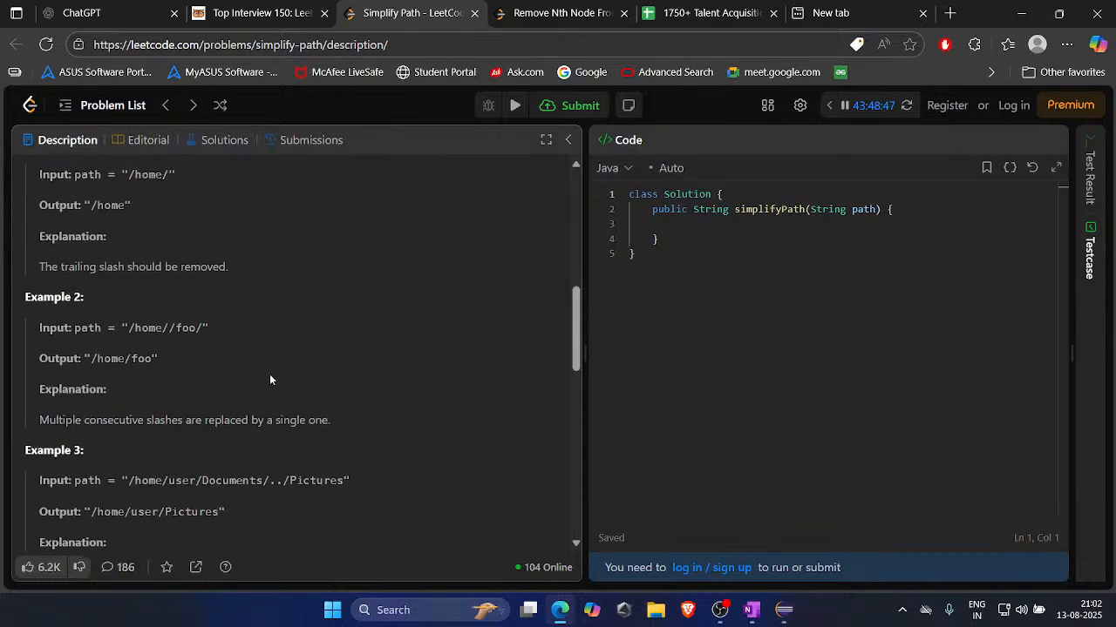
{"action": "scroll", "scroll_direction": "down", "scroll_amount": 3}
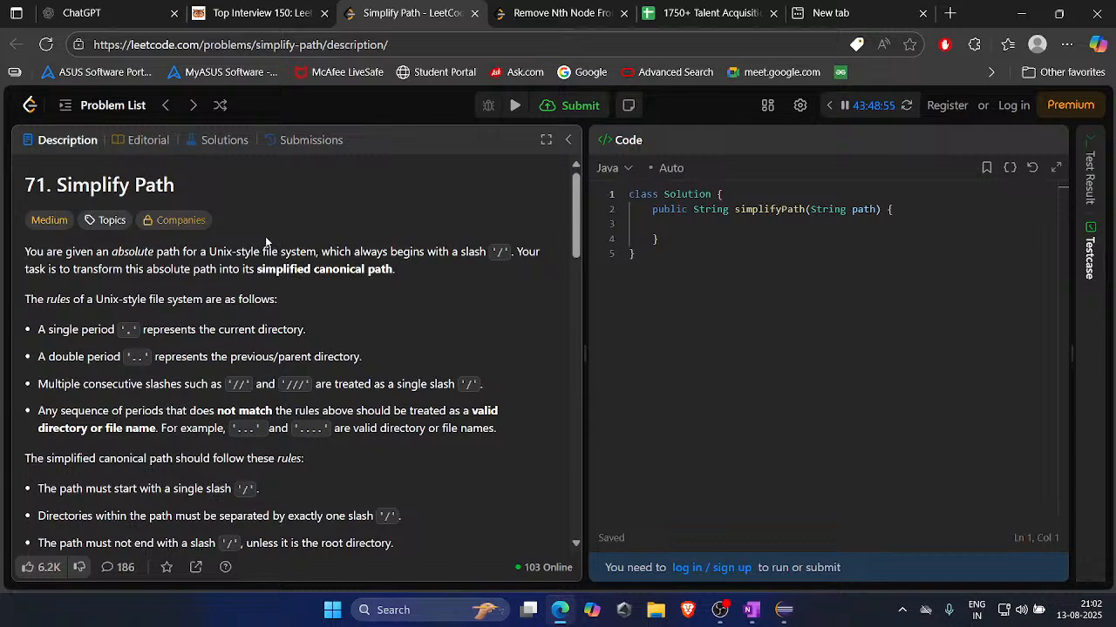
{"action": "left_click_drag", "start_coordinate": [200, 252], "coordinate": [347, 252]}
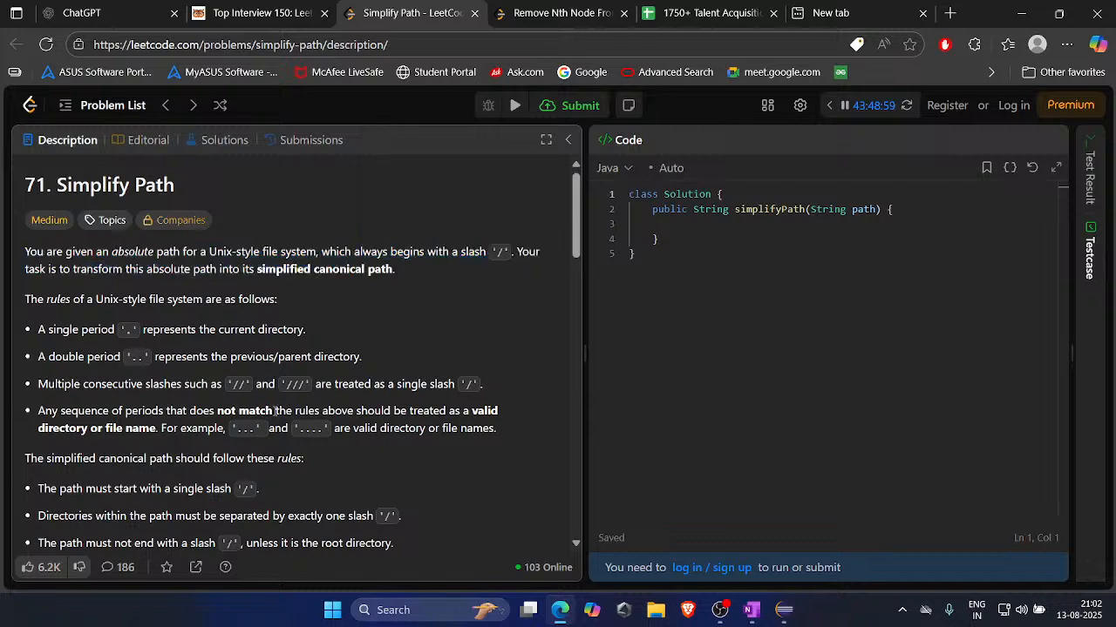
{"action": "mouse_move", "coordinate": [372, 366]}
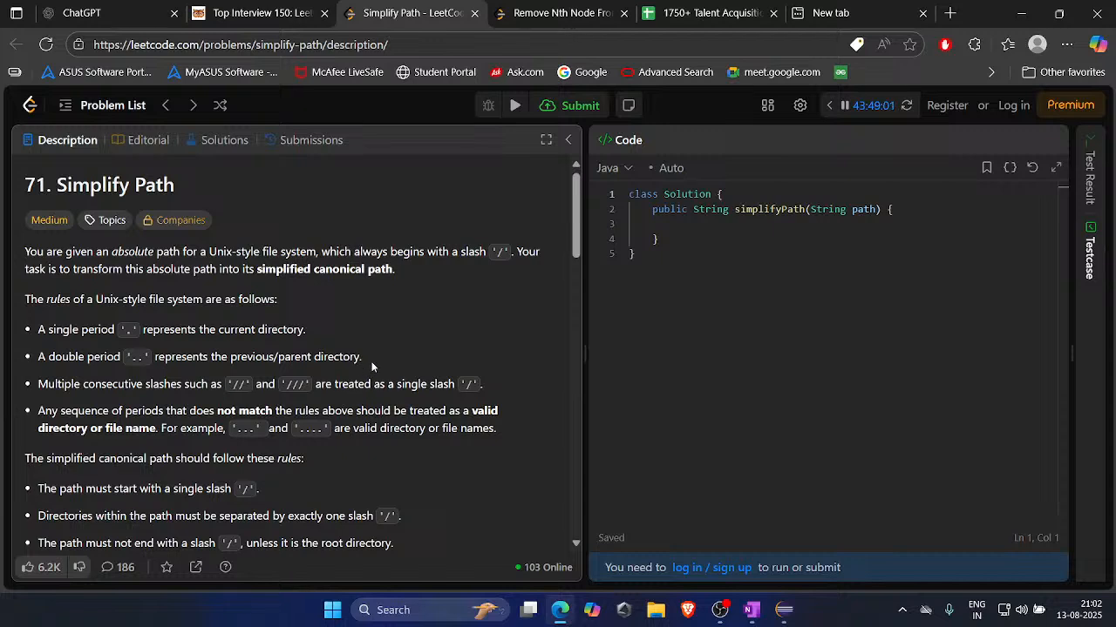